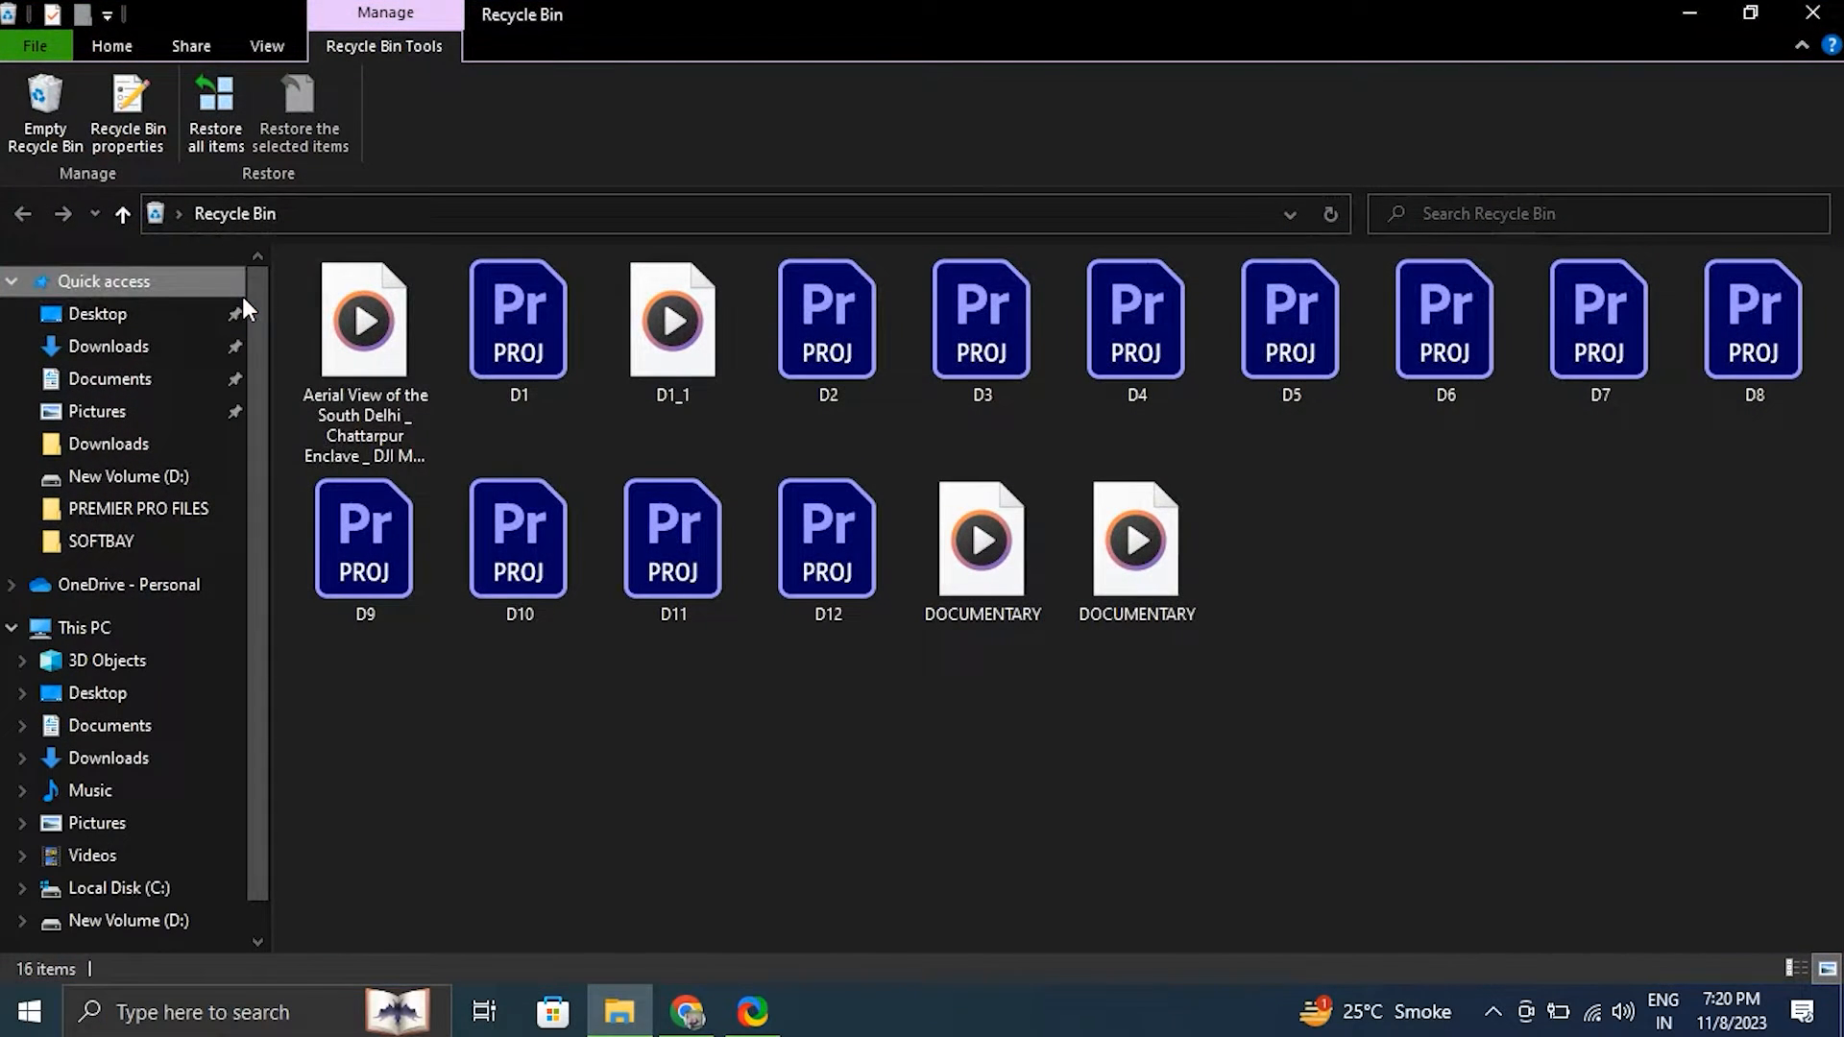
Step: Select the deleted aerial-view video in the Recycle Bin and view its Restore action
click(365, 320)
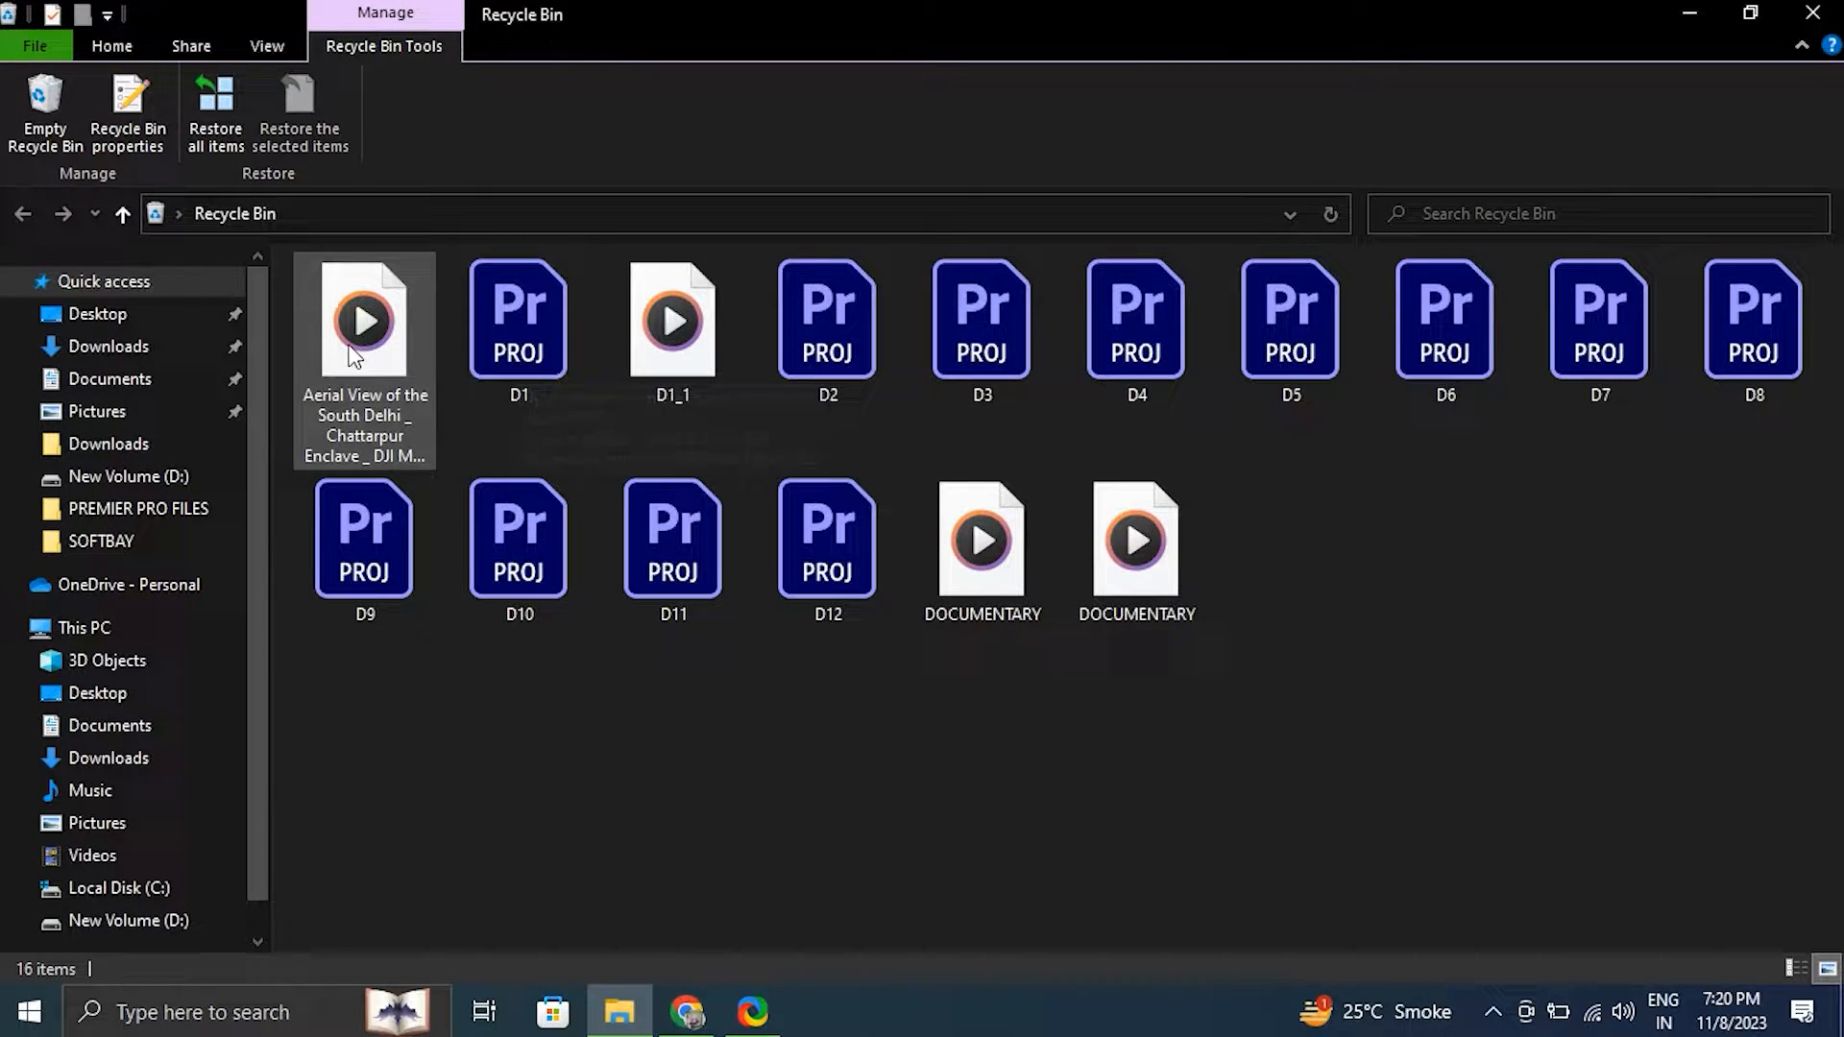
right_click(365, 320)
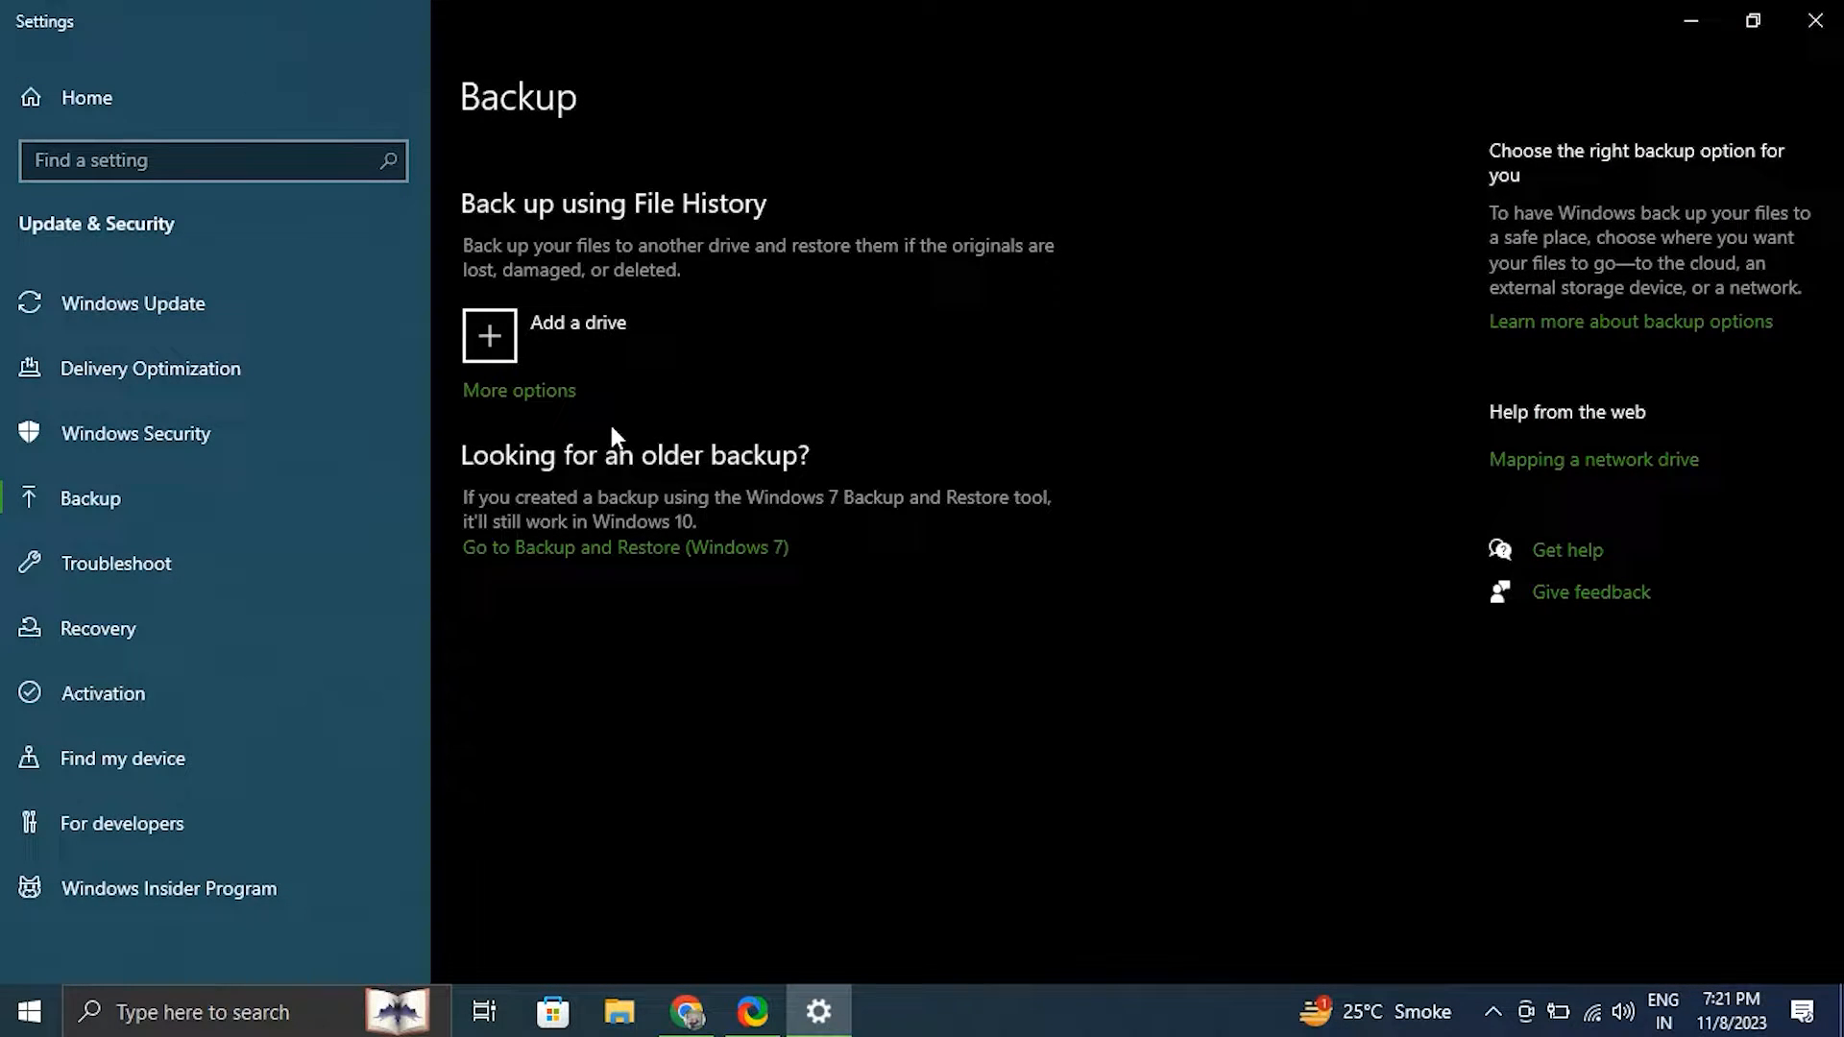
Step: Try restoring files from a current backup under More options; none found, so close File History
click(519, 389)
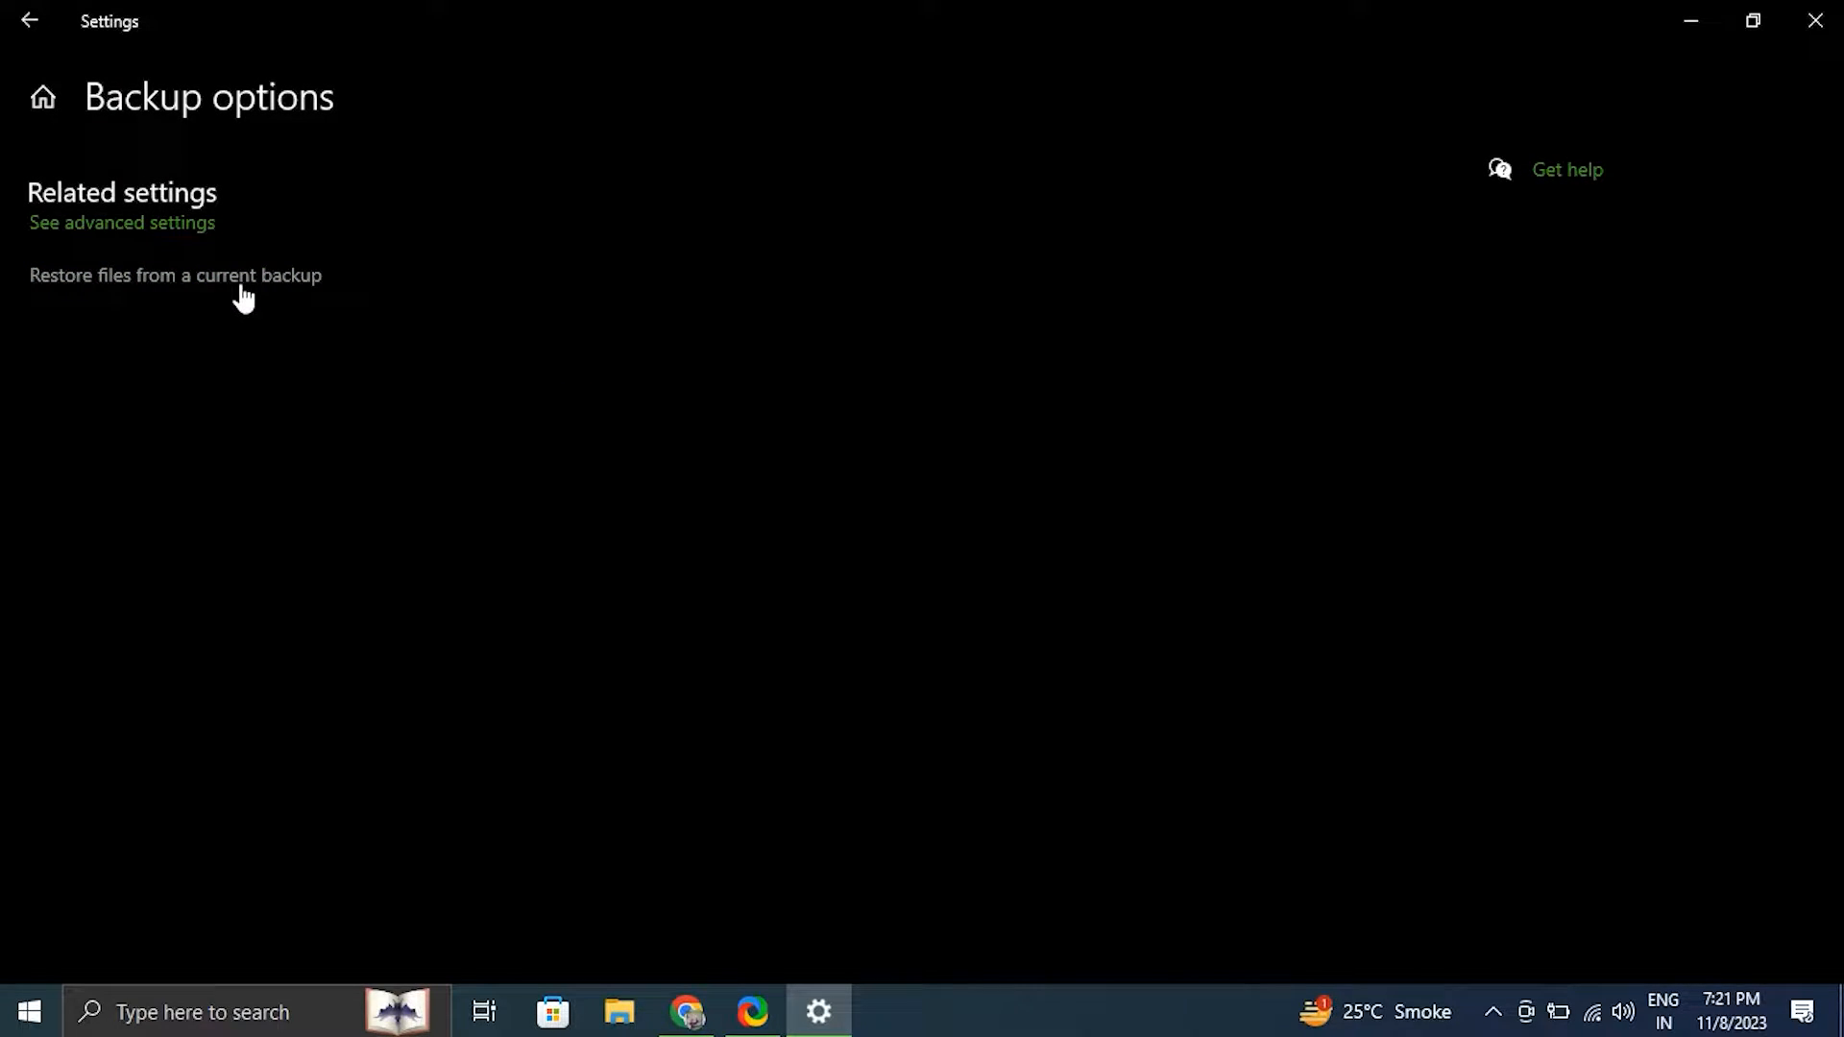
click(175, 276)
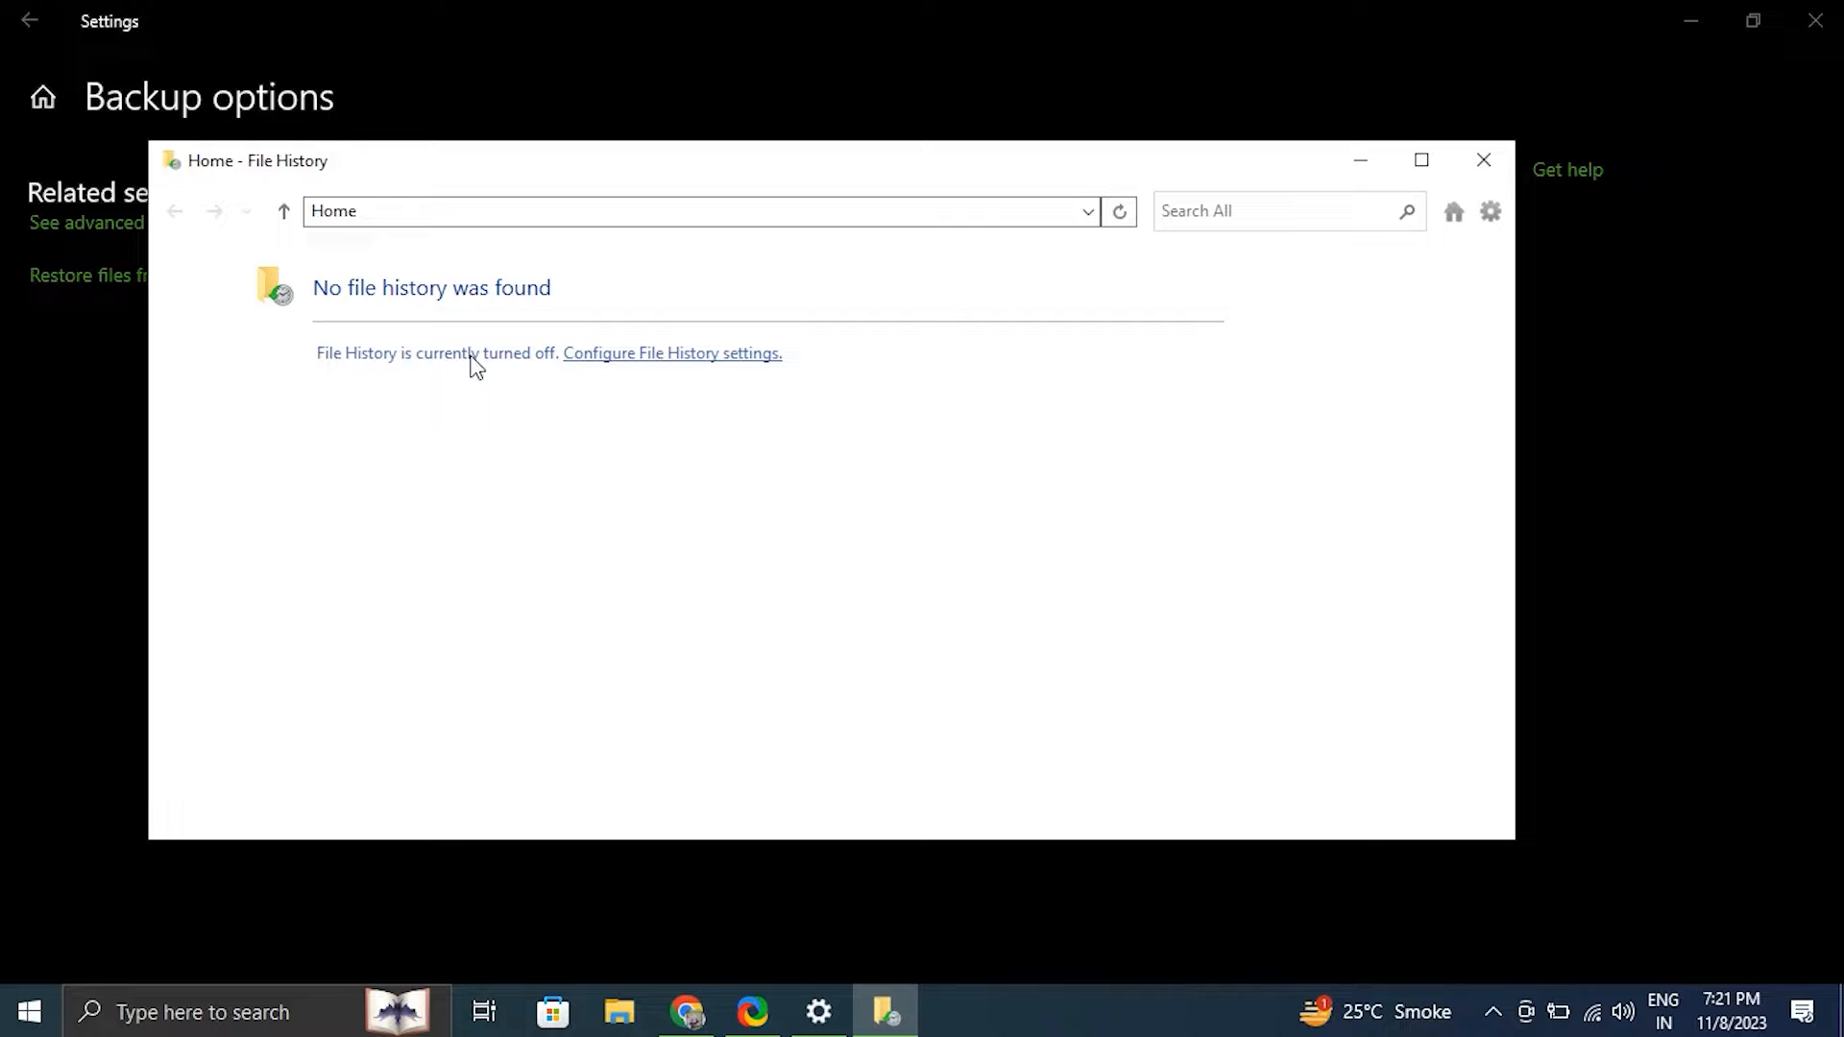
mouse_move(447, 308)
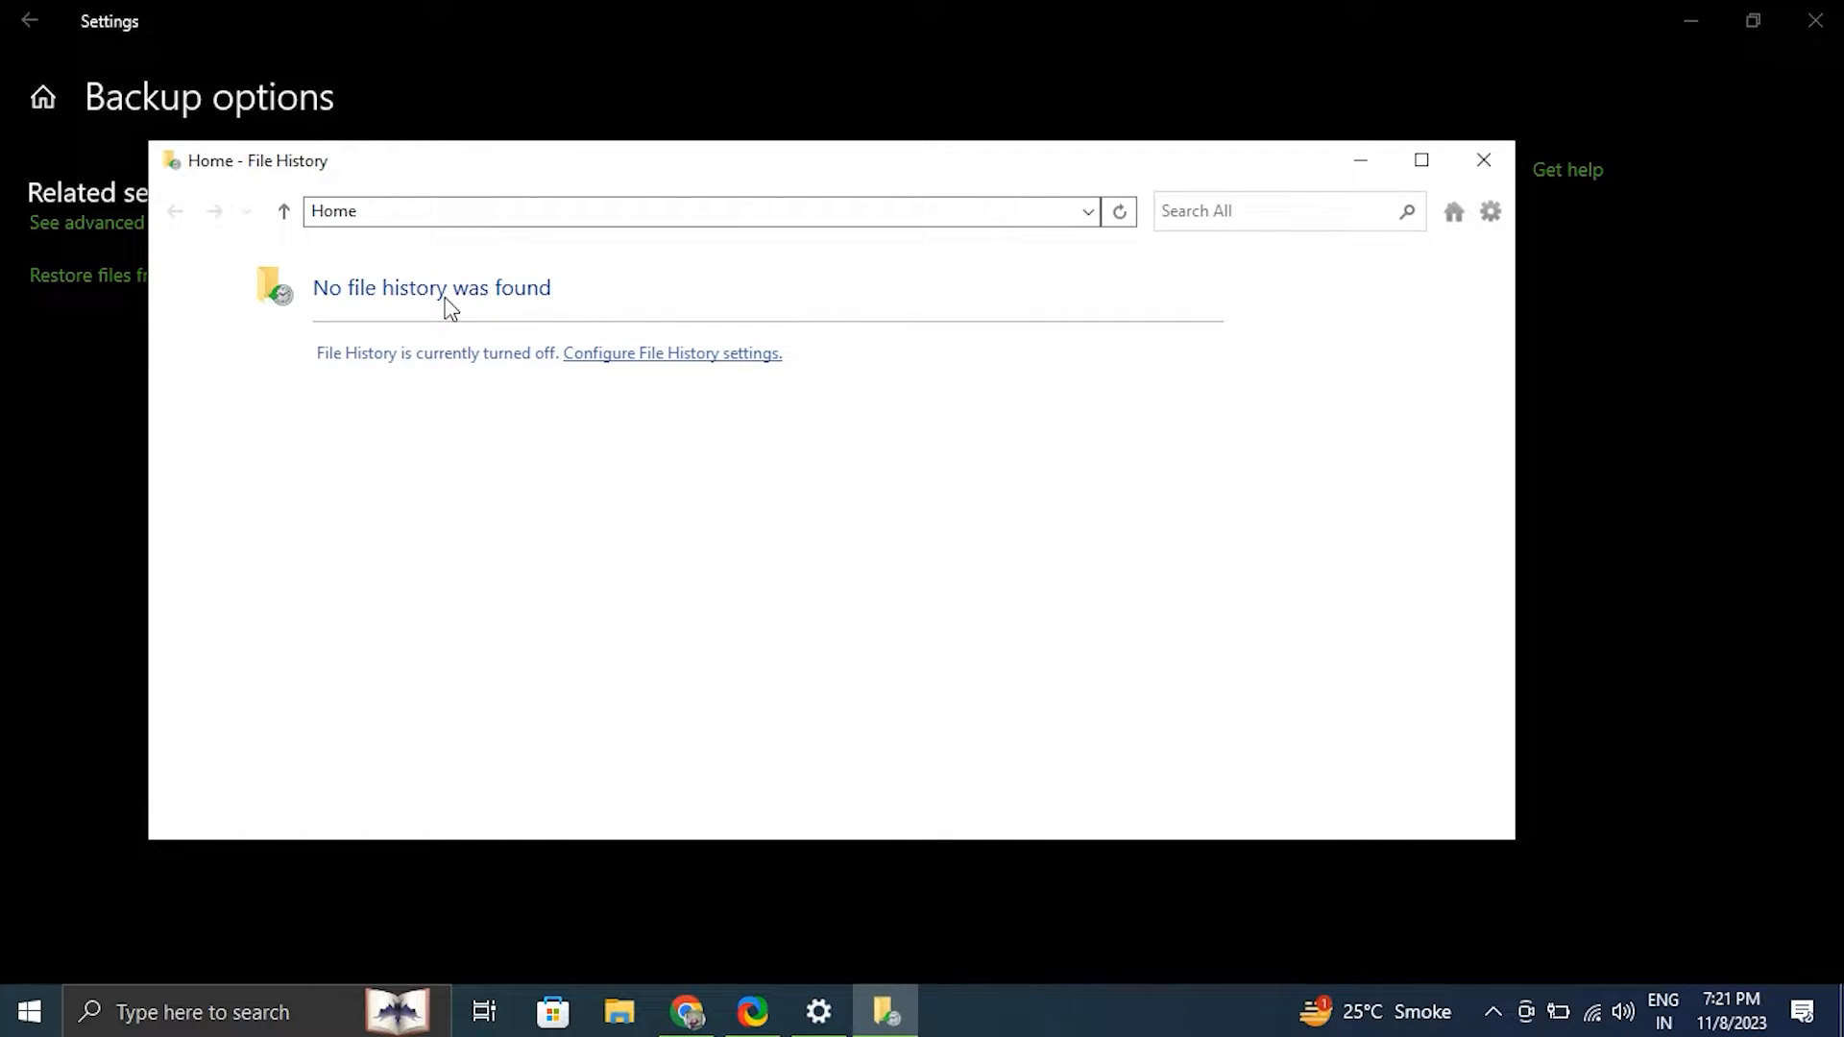
mouse_move(1499, 185)
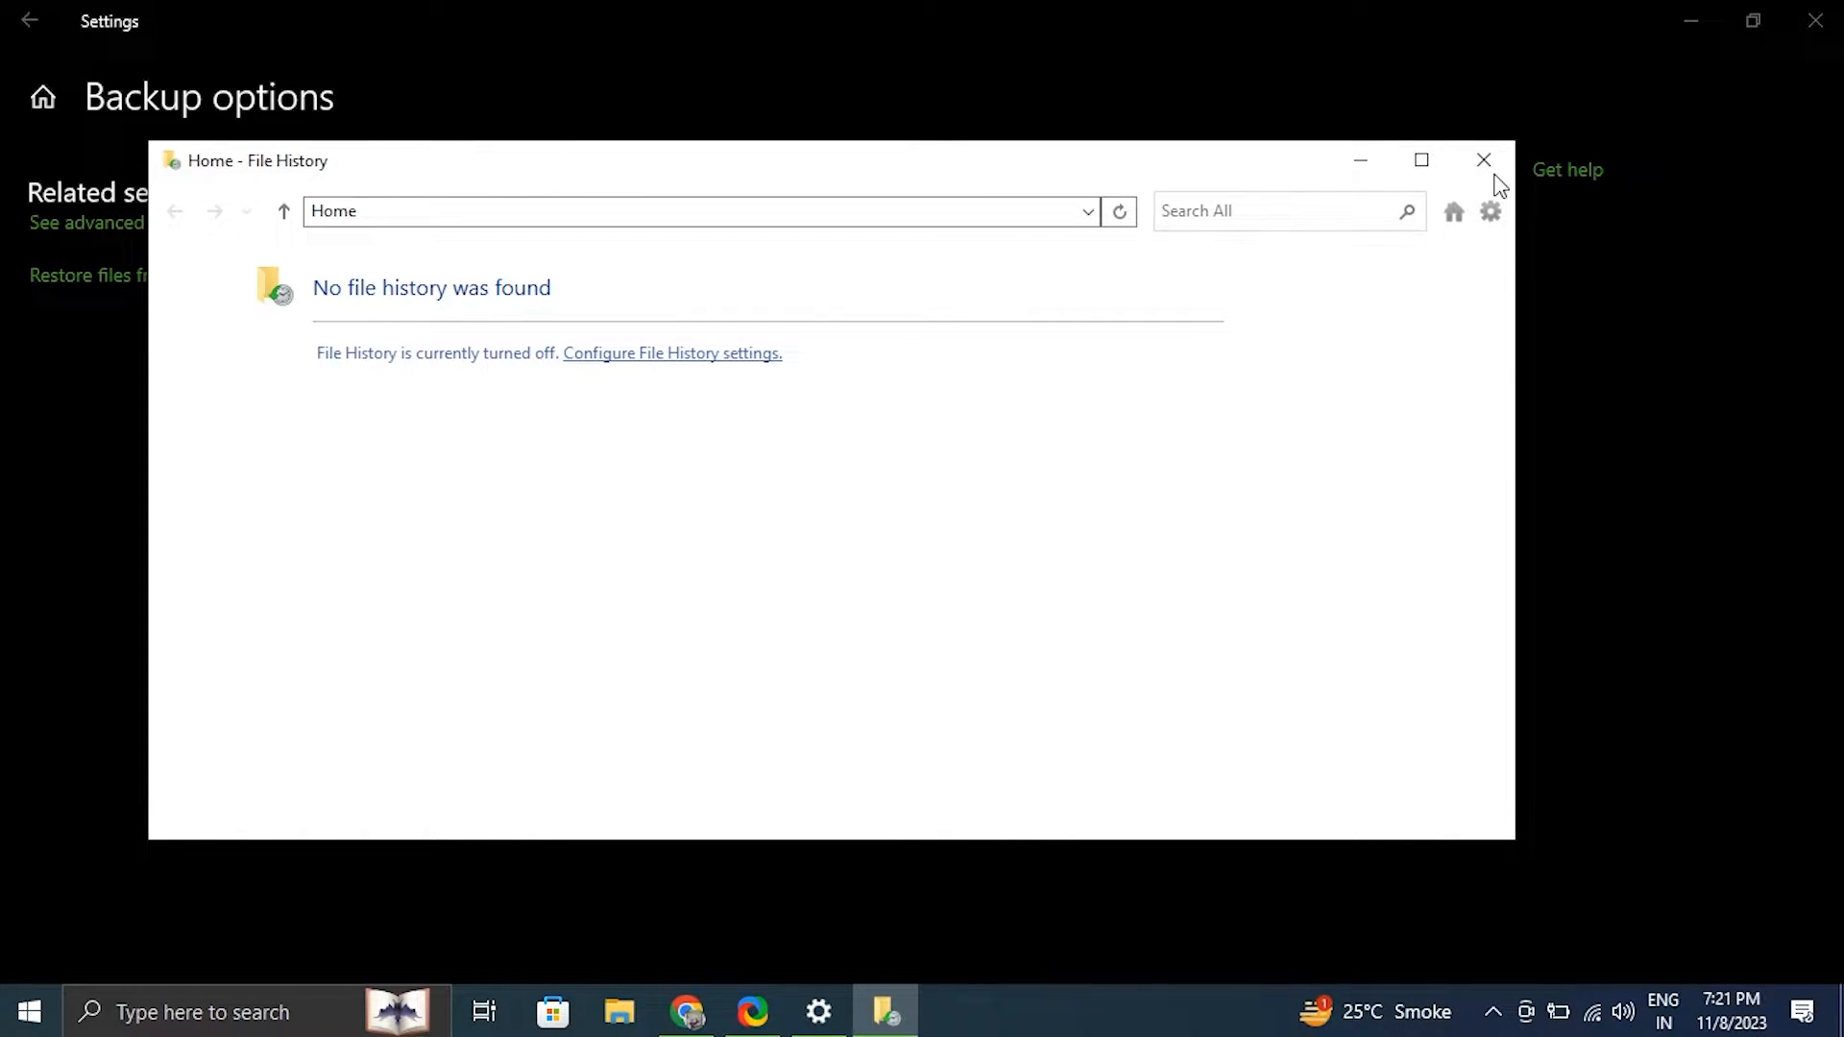
click(1482, 158)
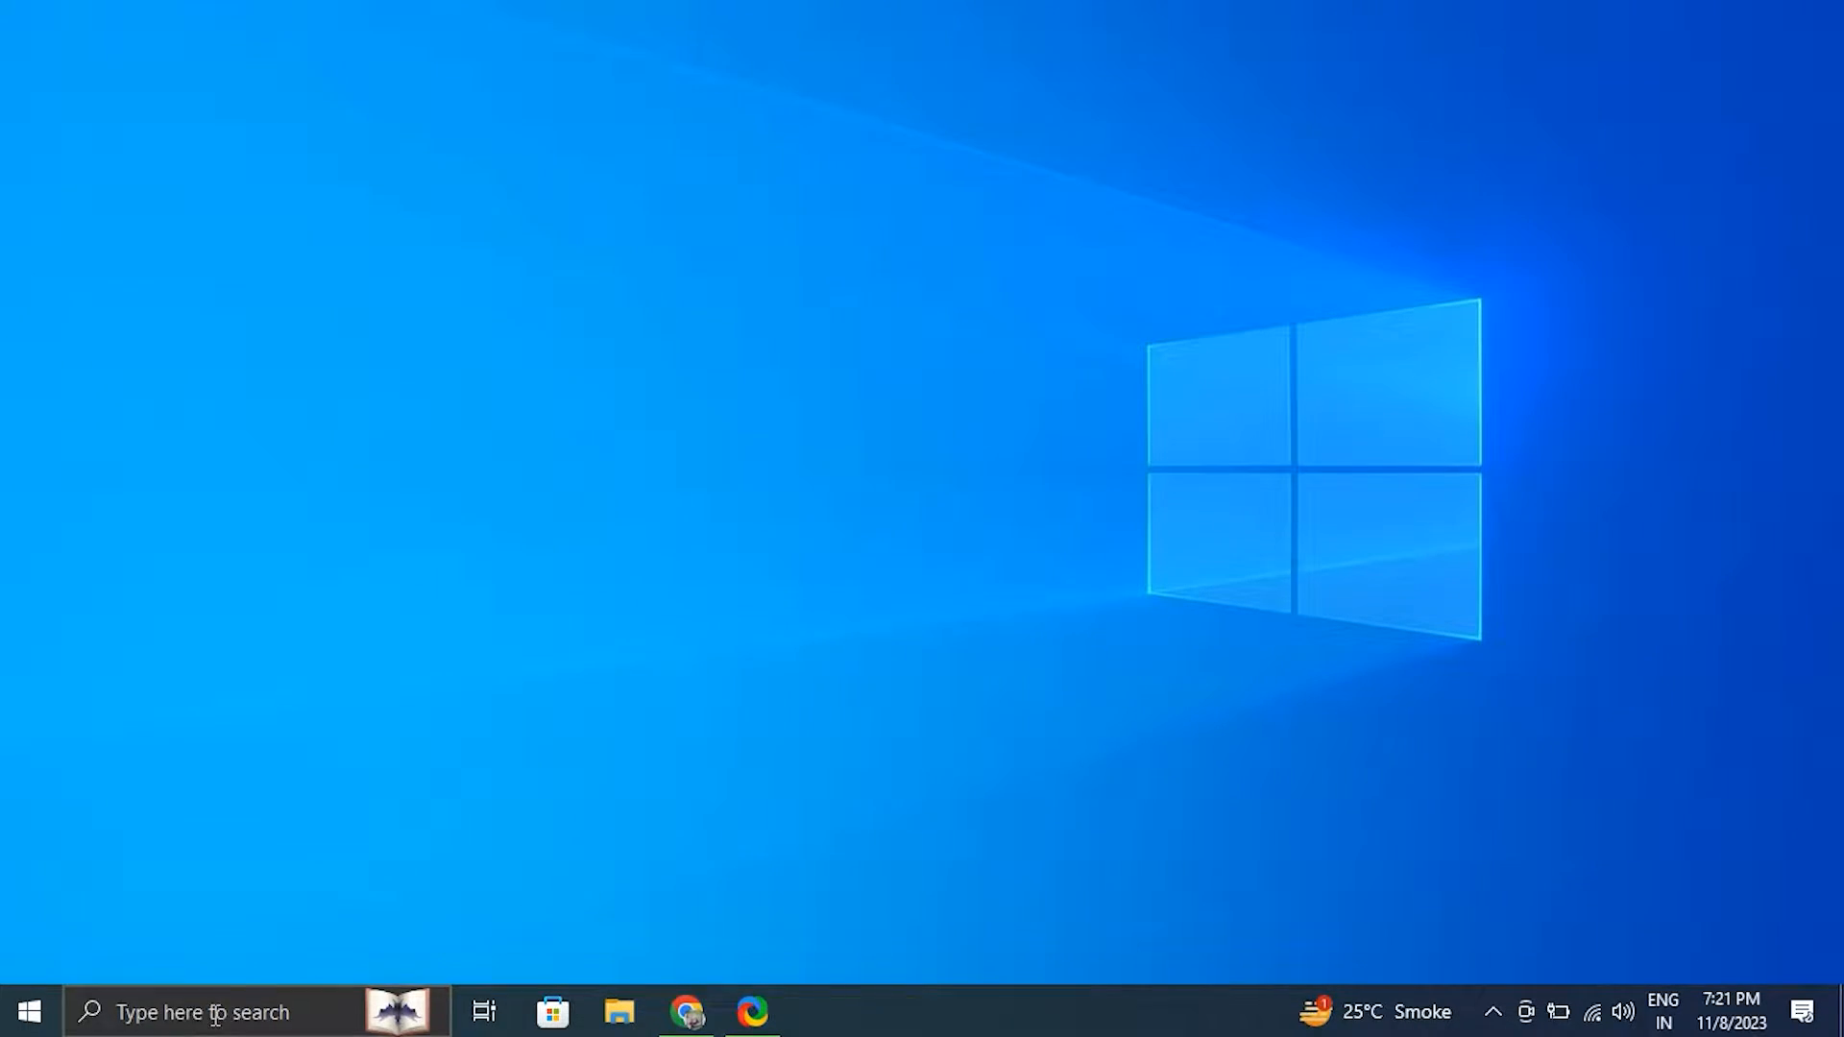
text(so)
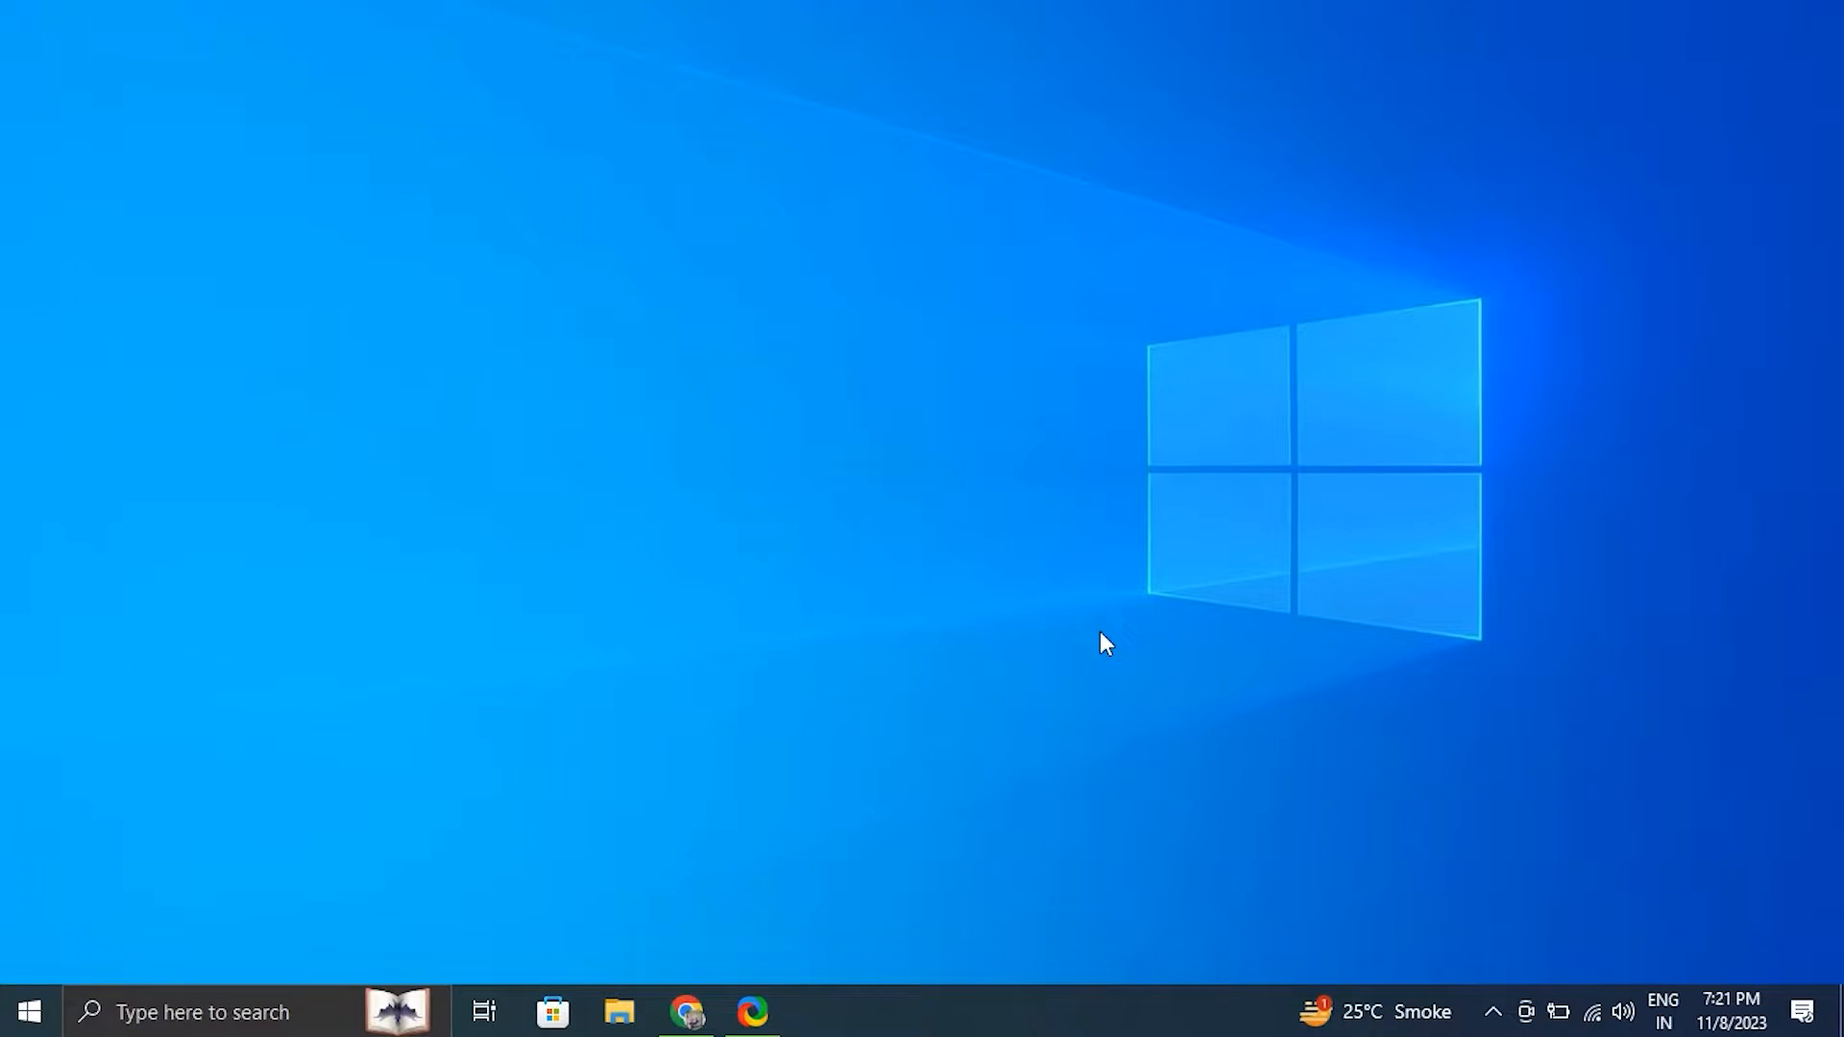
mouse_move(1111, 642)
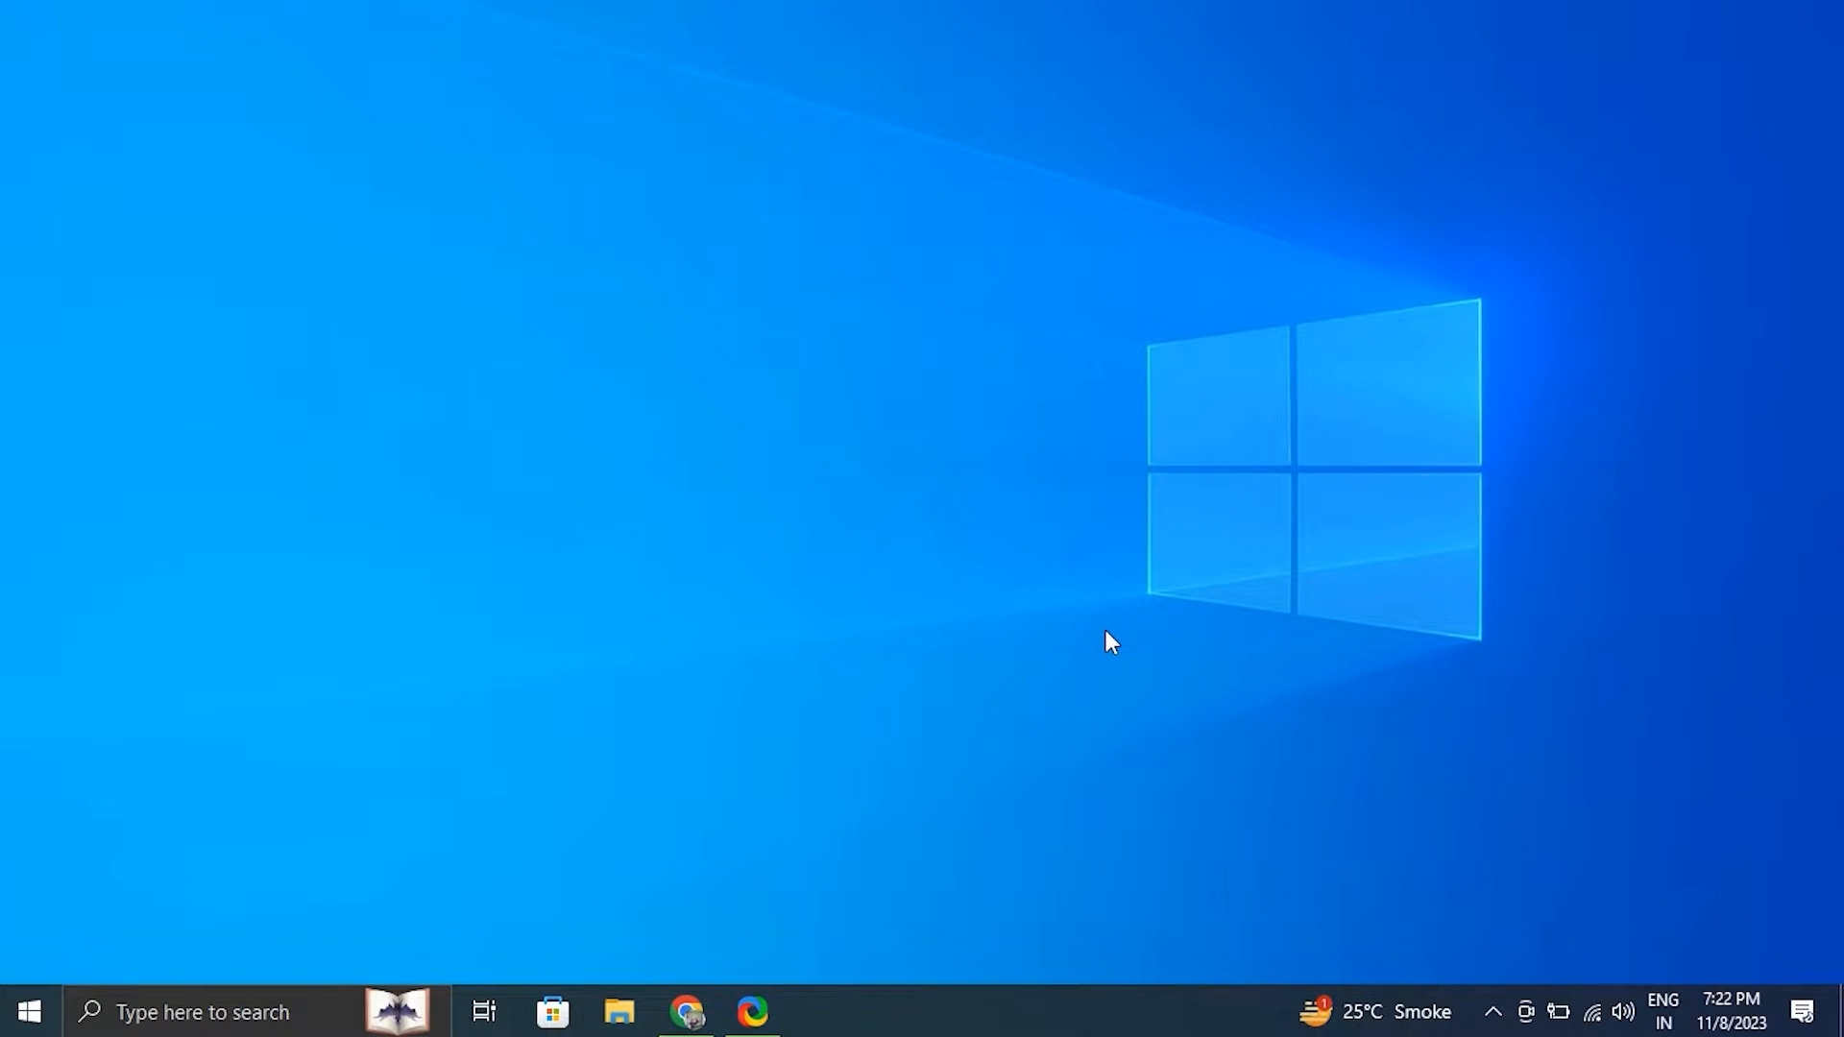
click(202, 1011)
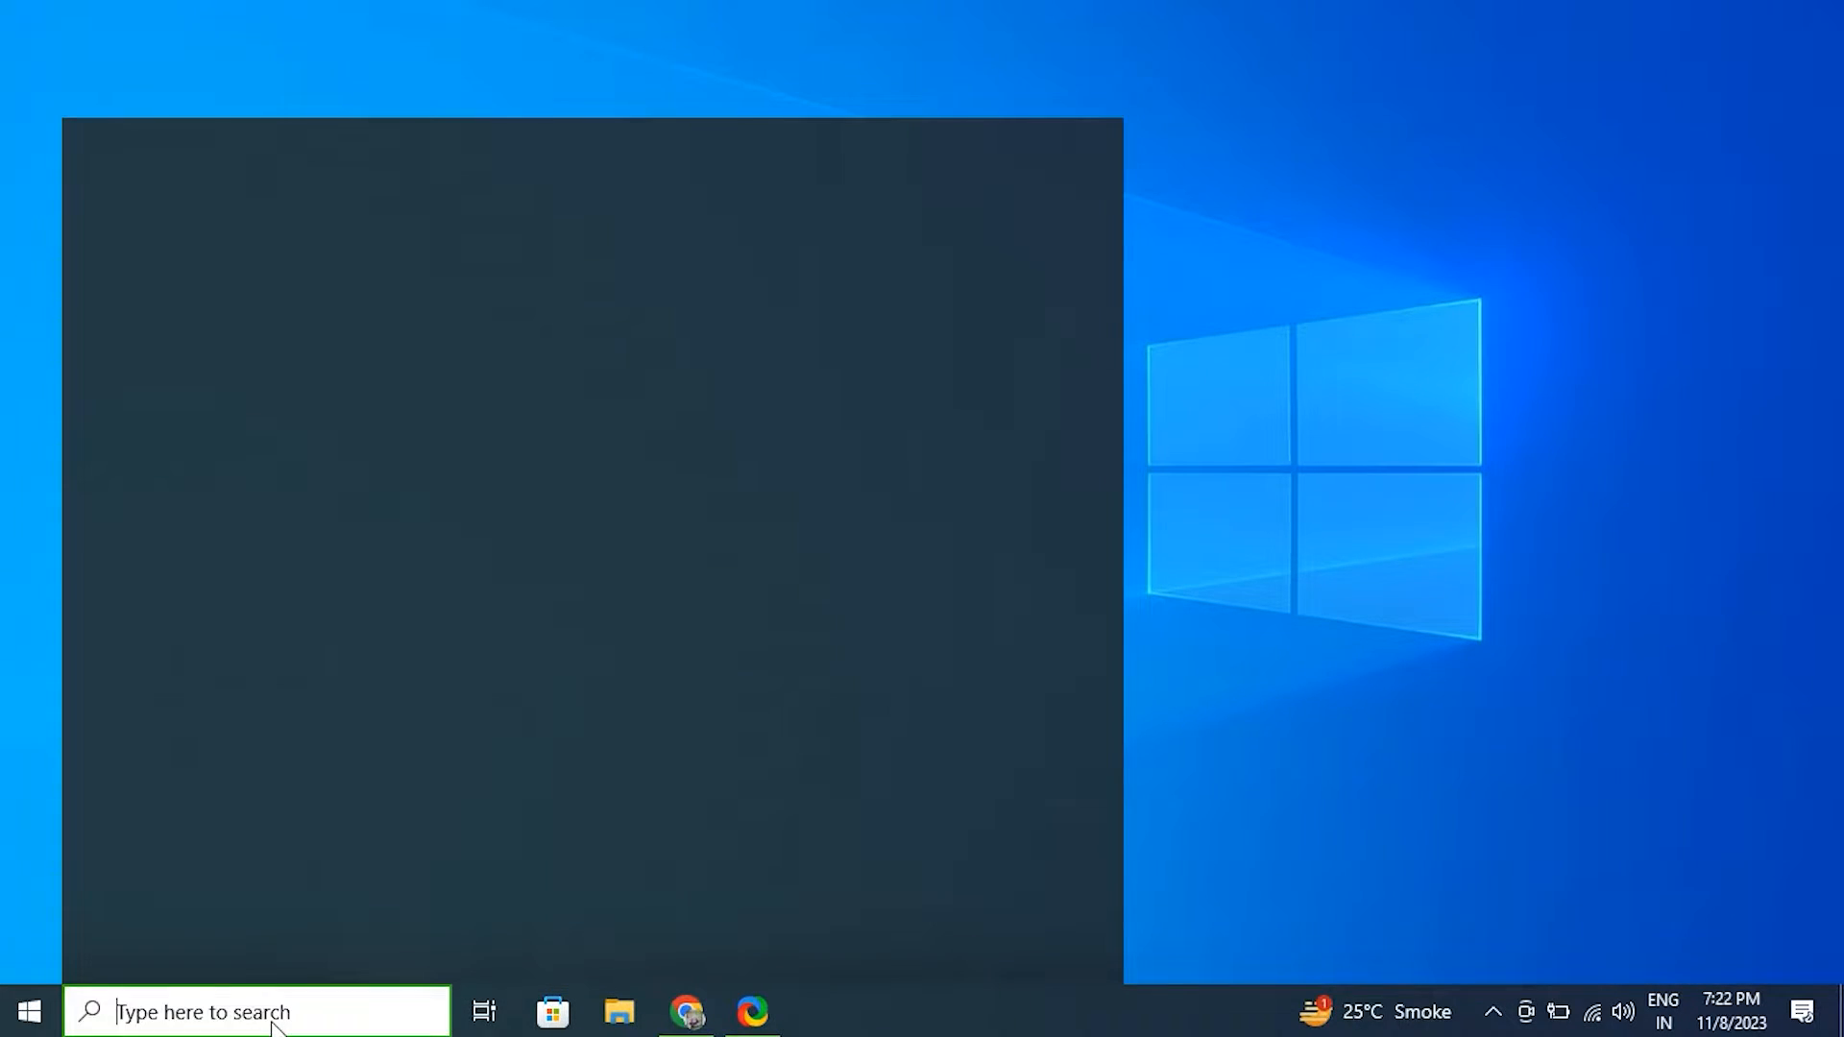
text(WINDows Security)
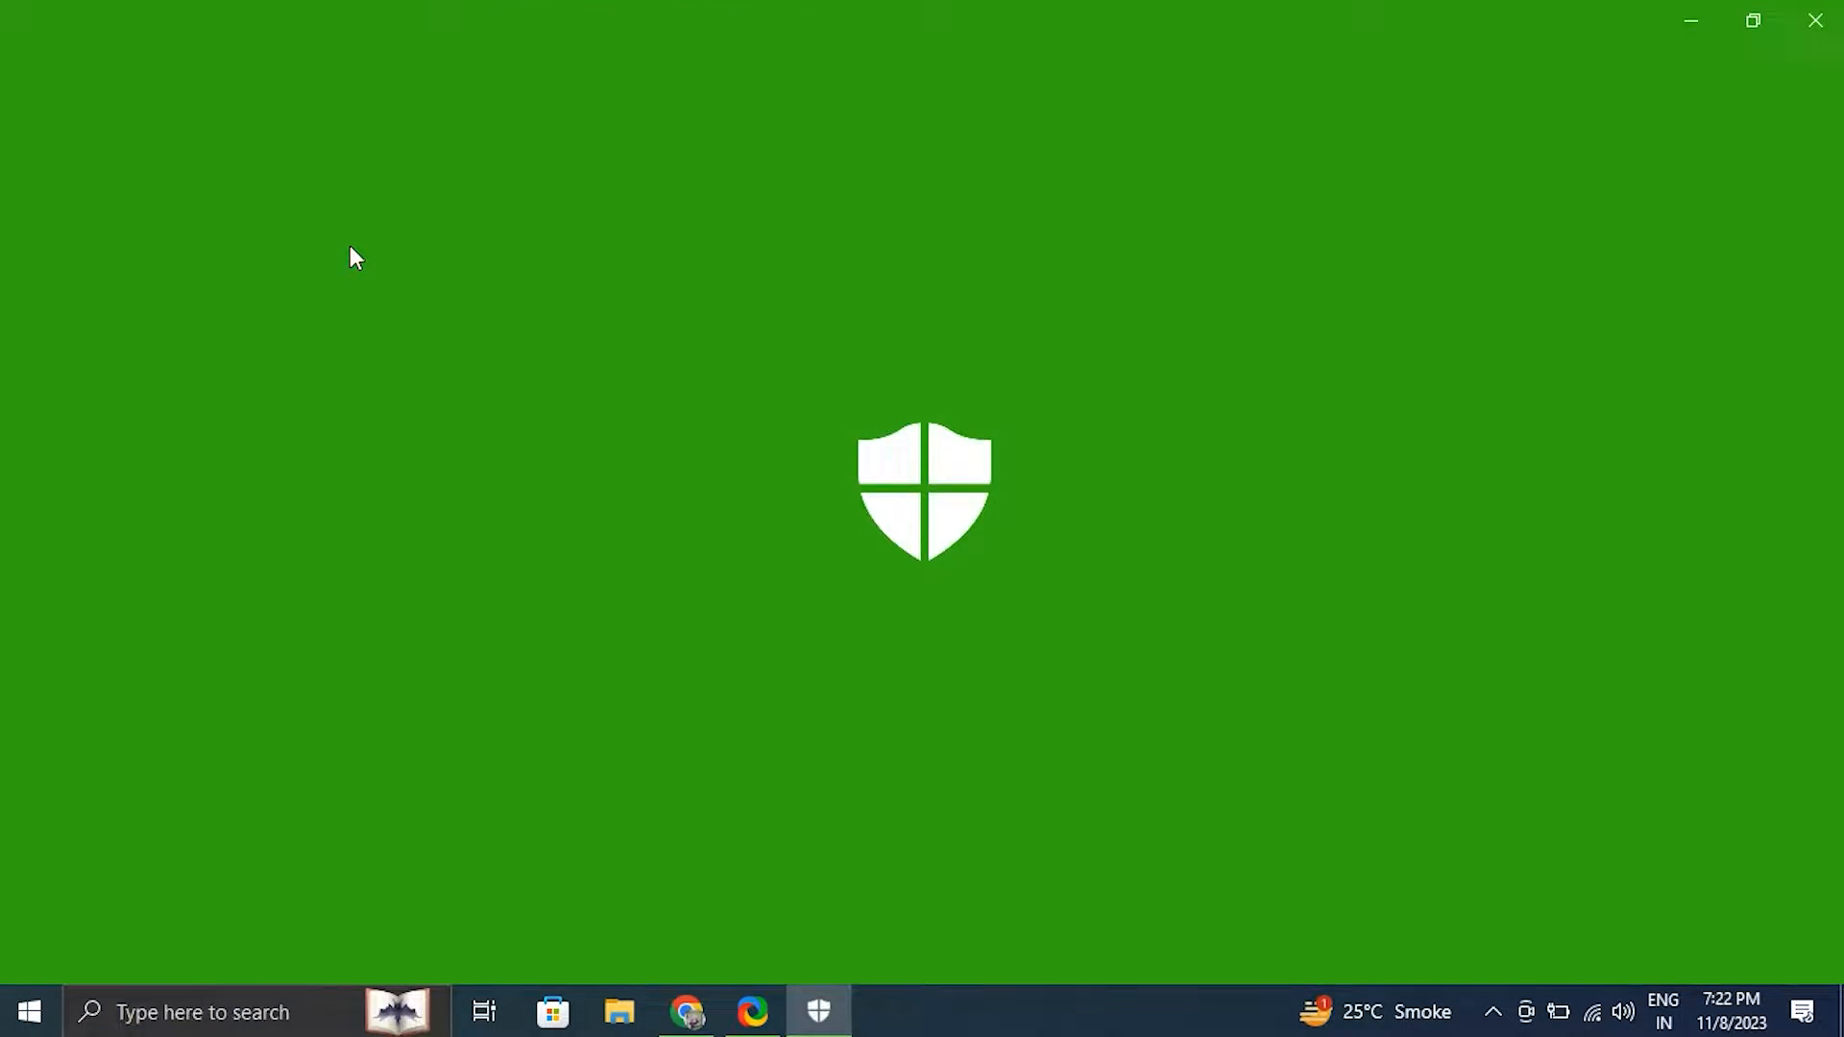
click(818, 1011)
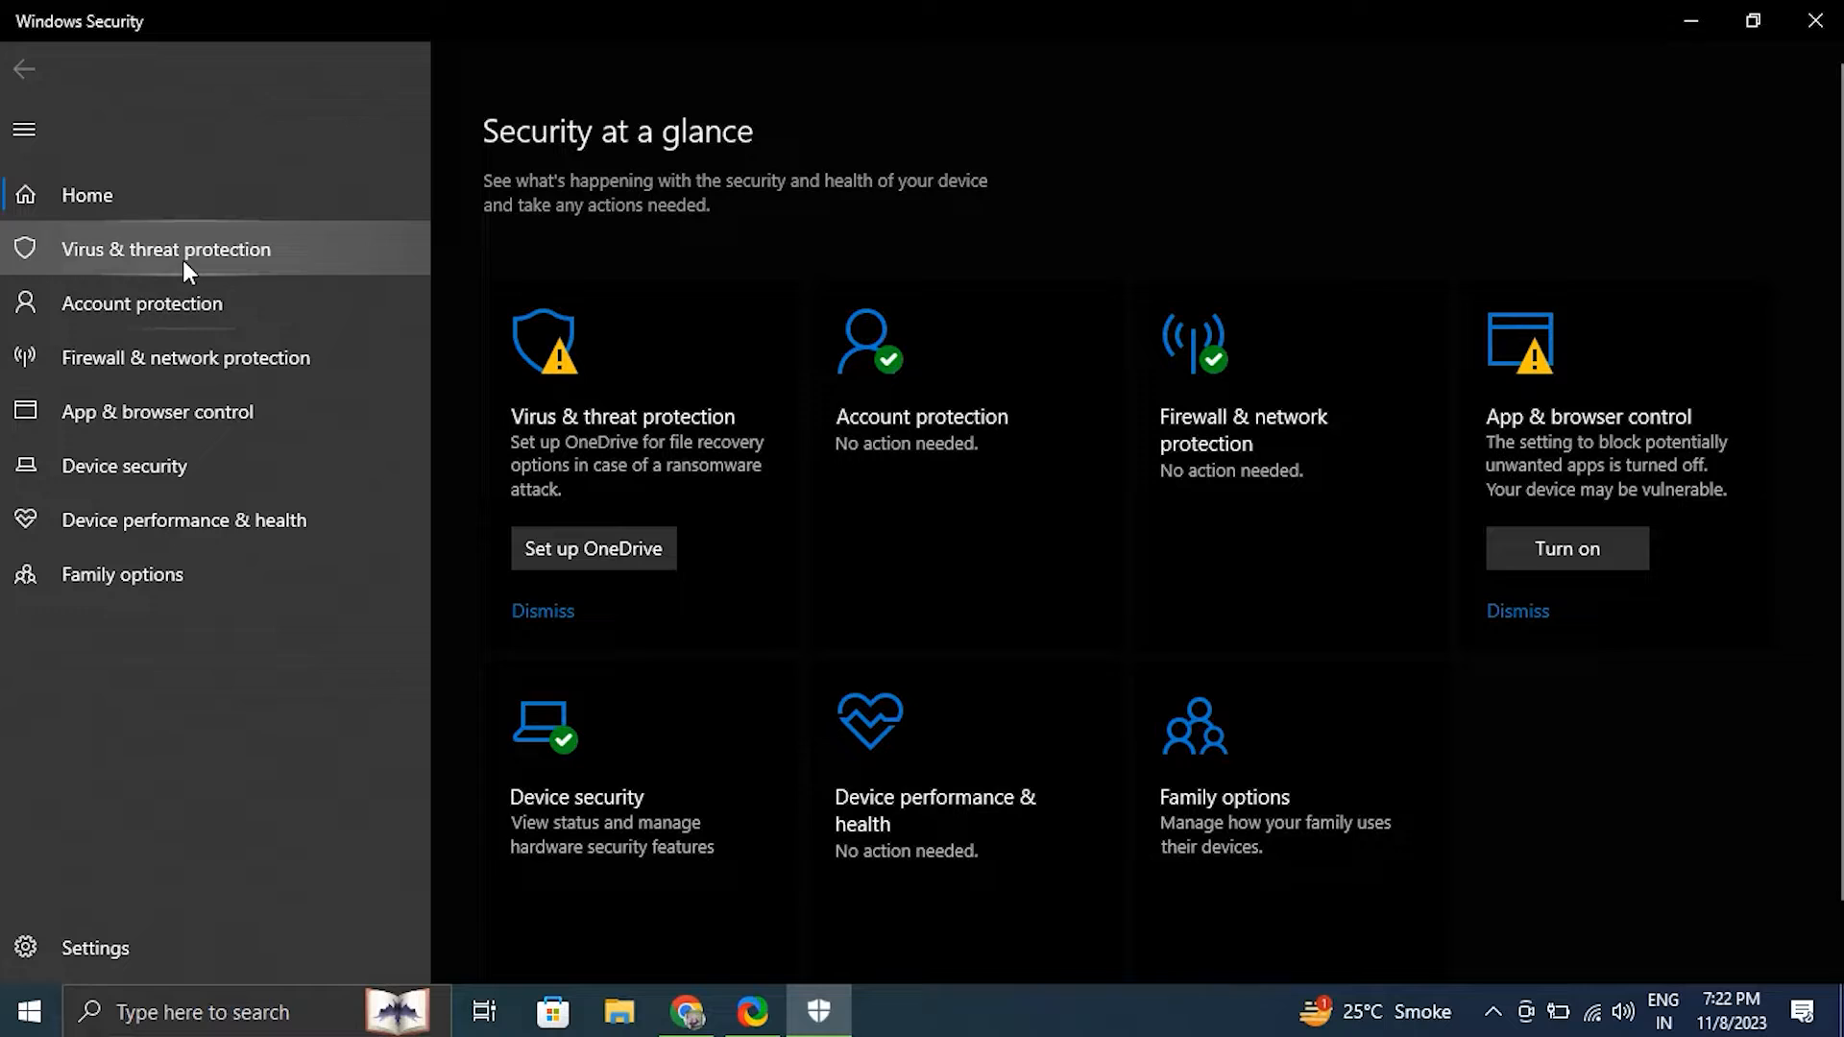
click(167, 247)
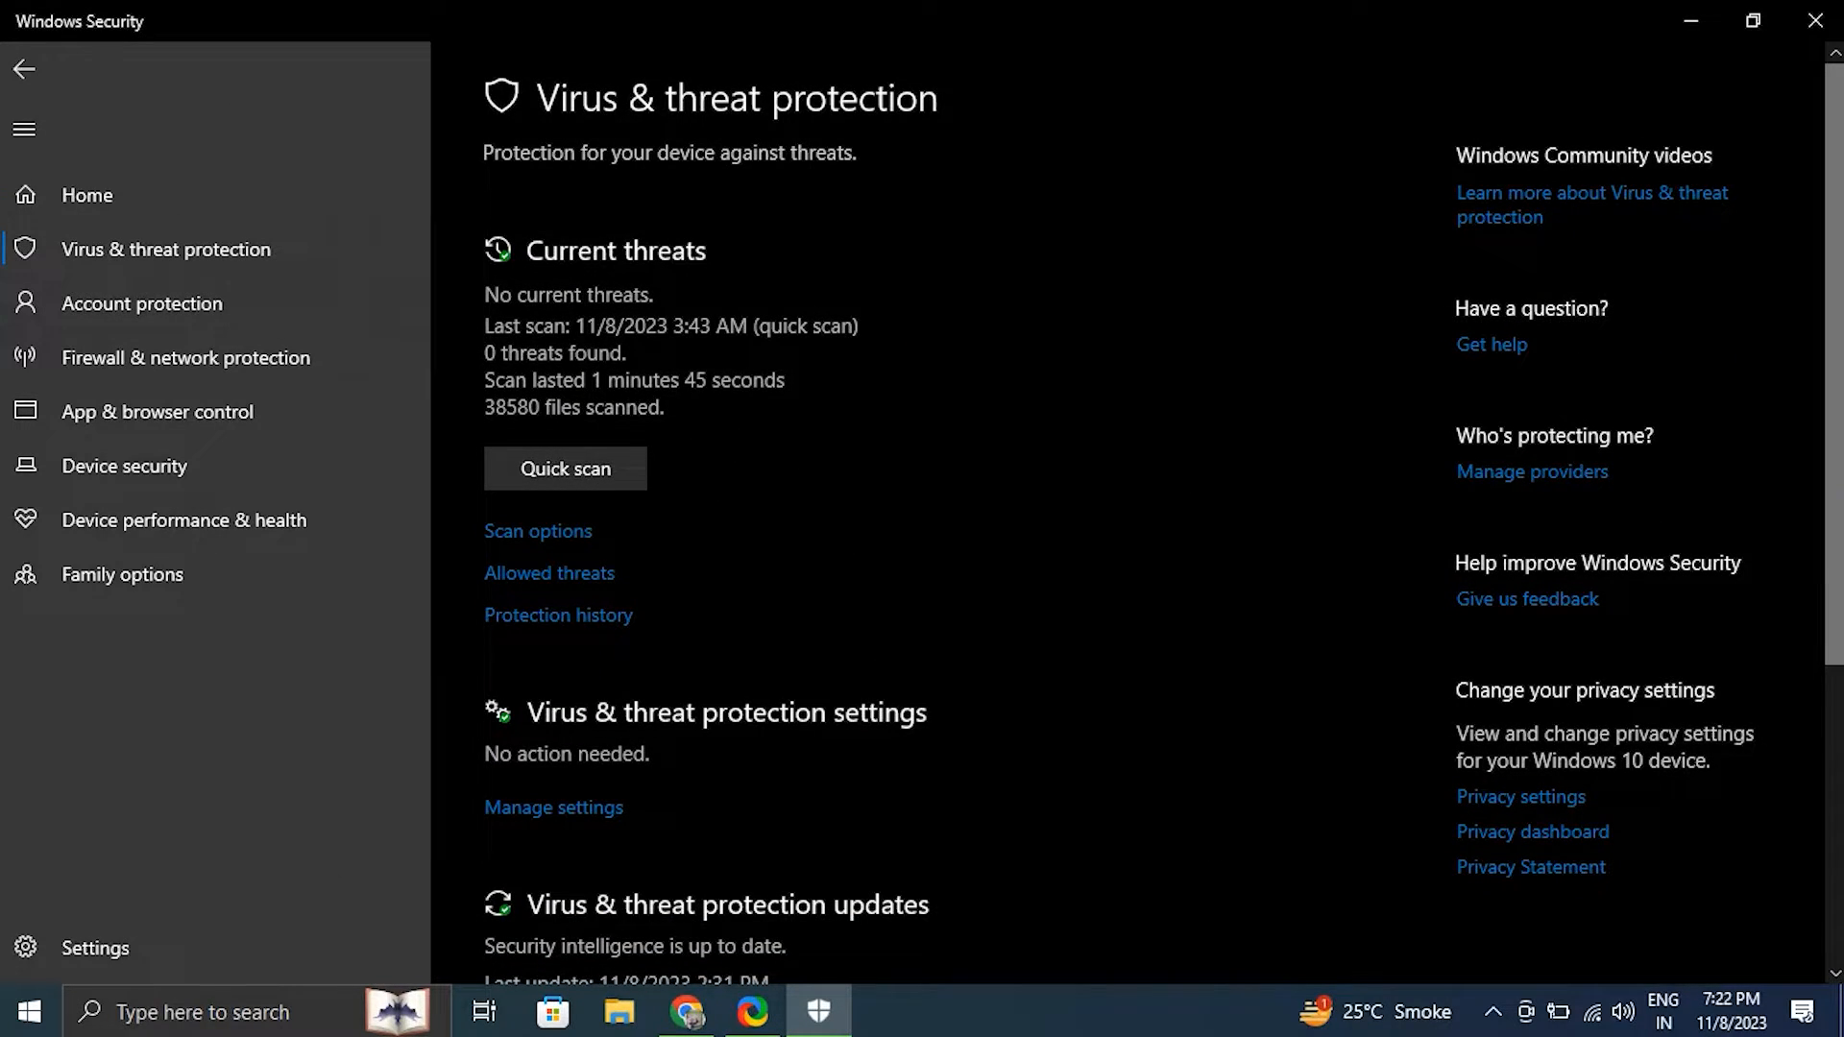
scroll(down, 3)
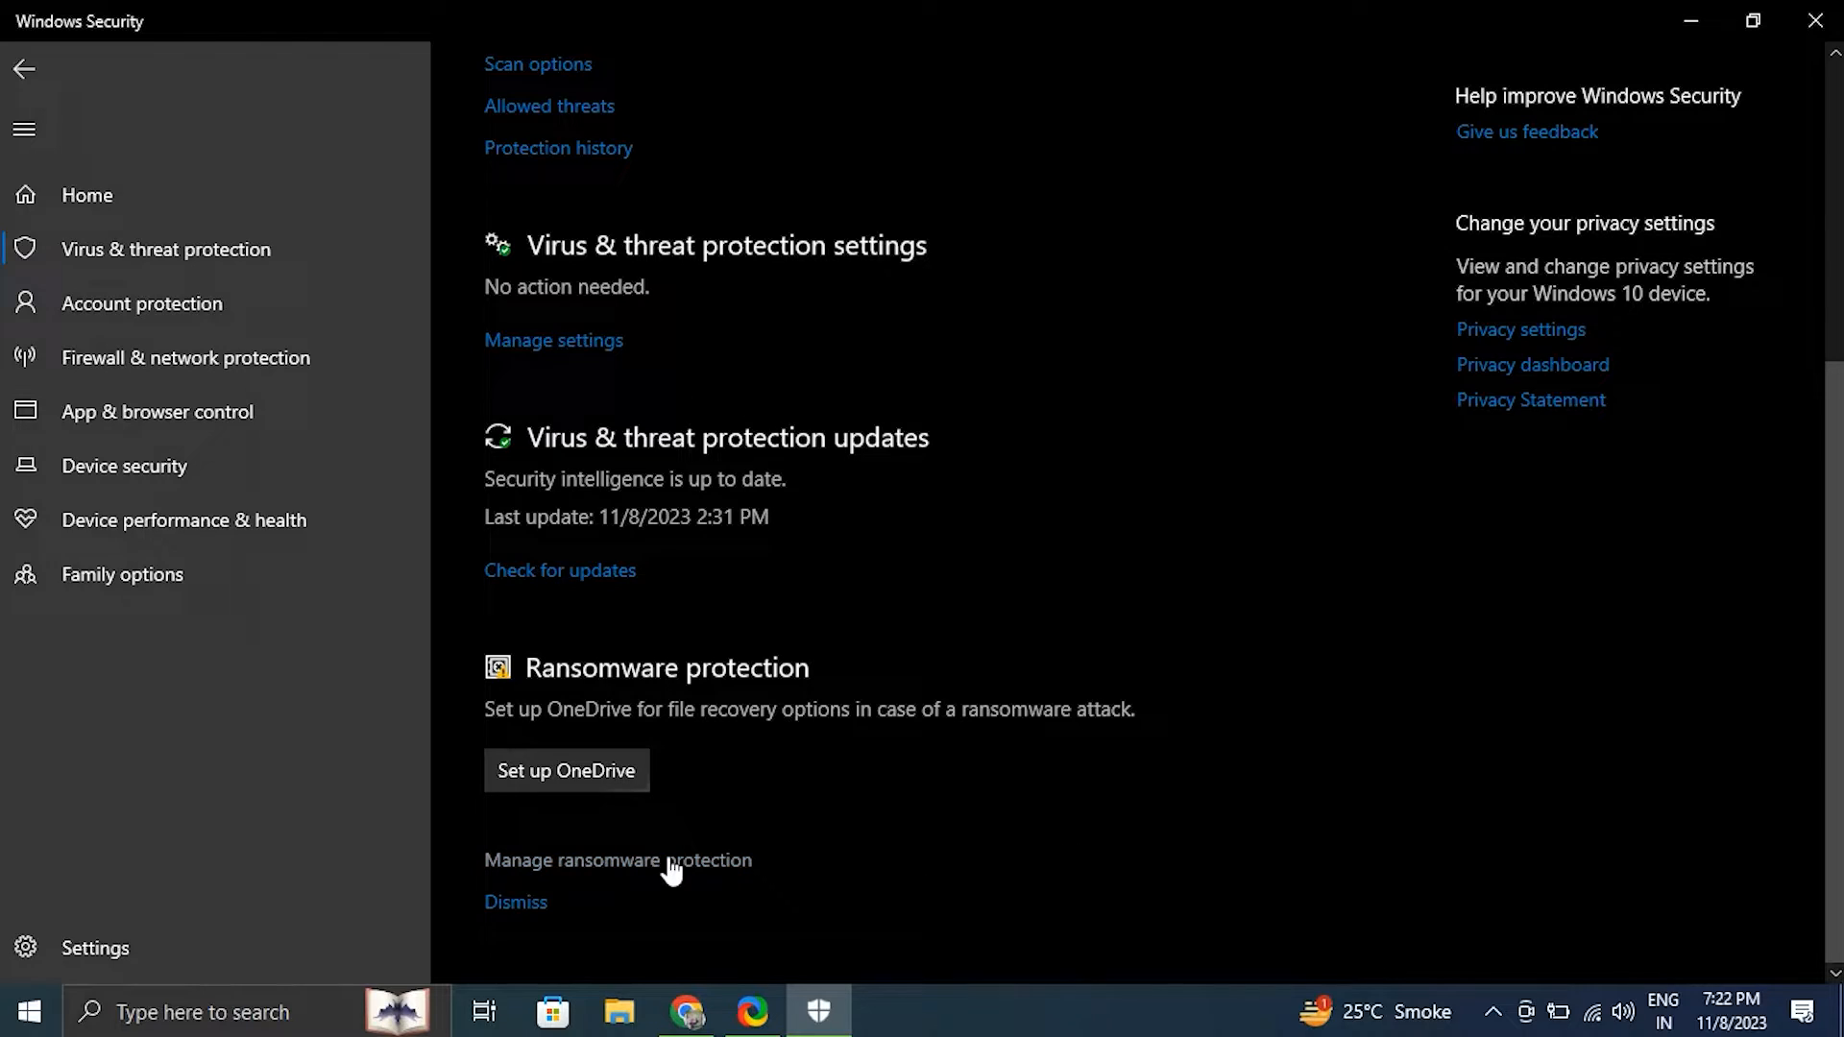
click(617, 860)
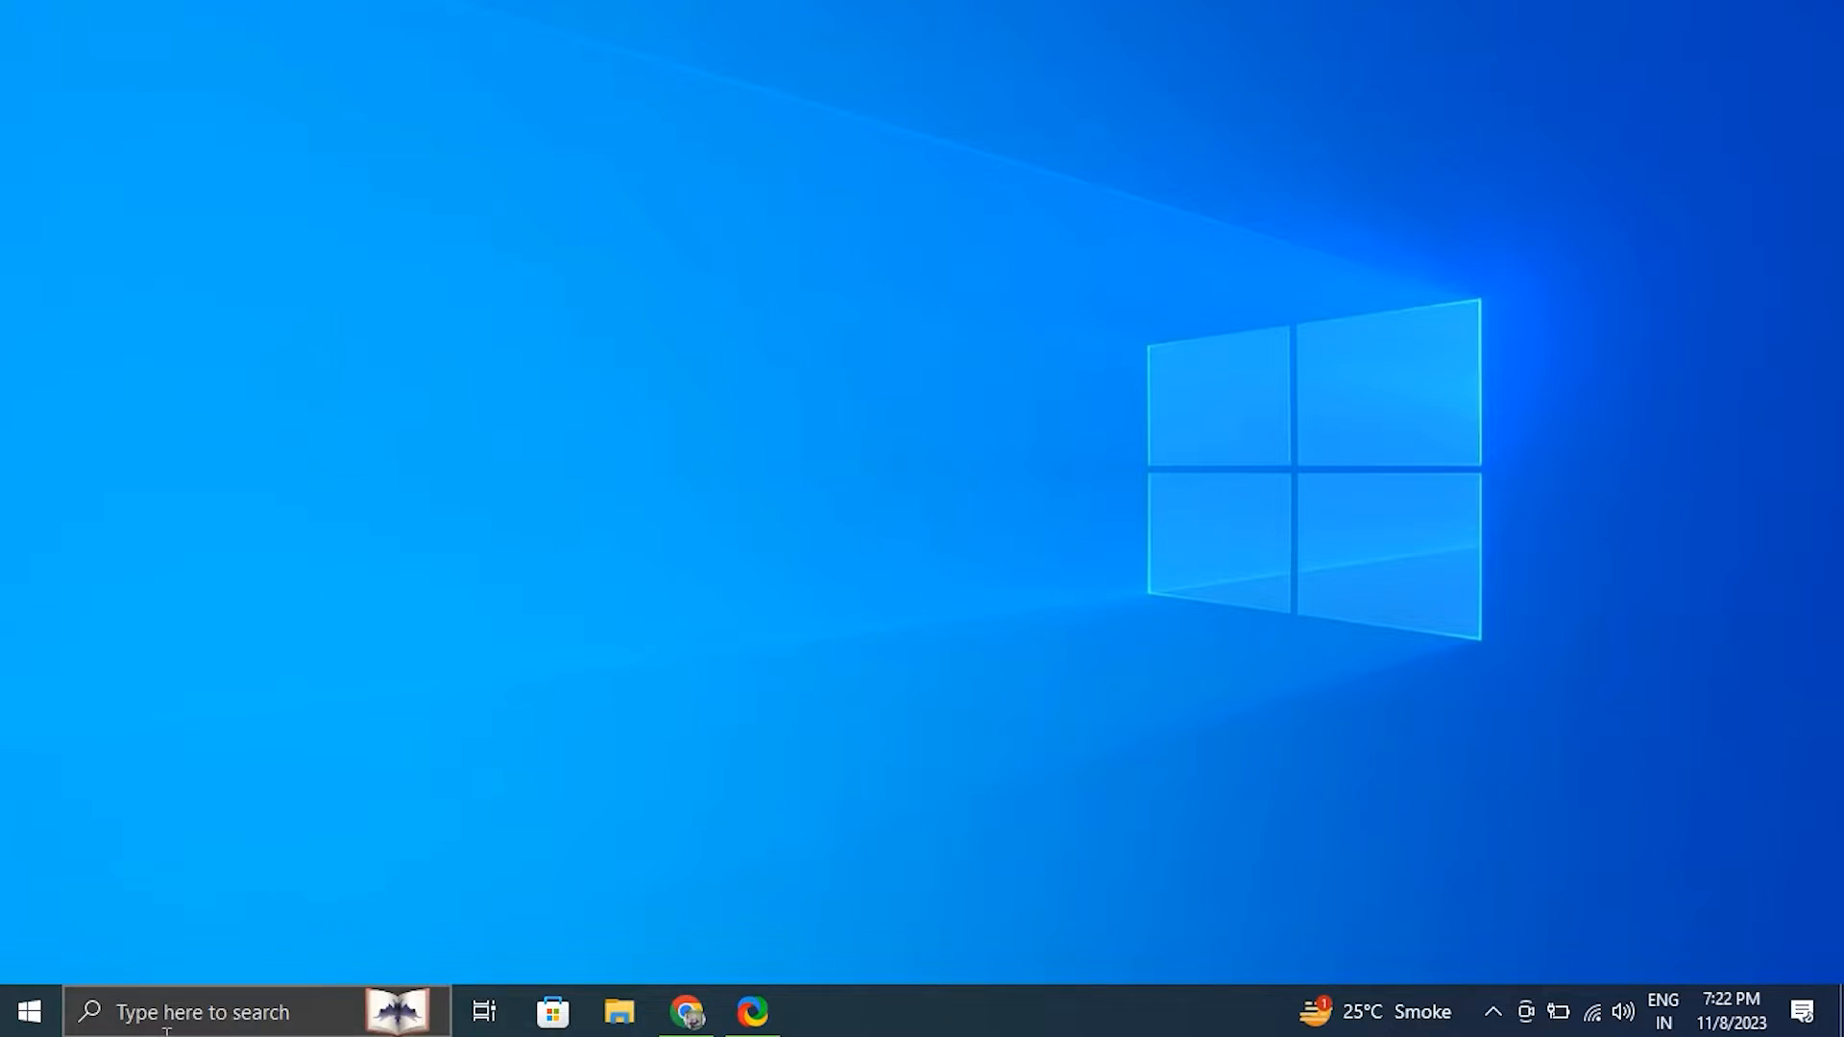
Step: Launch Windows Security from search and open Manage ransomware protection with Controlled folder access on
text(WIND)
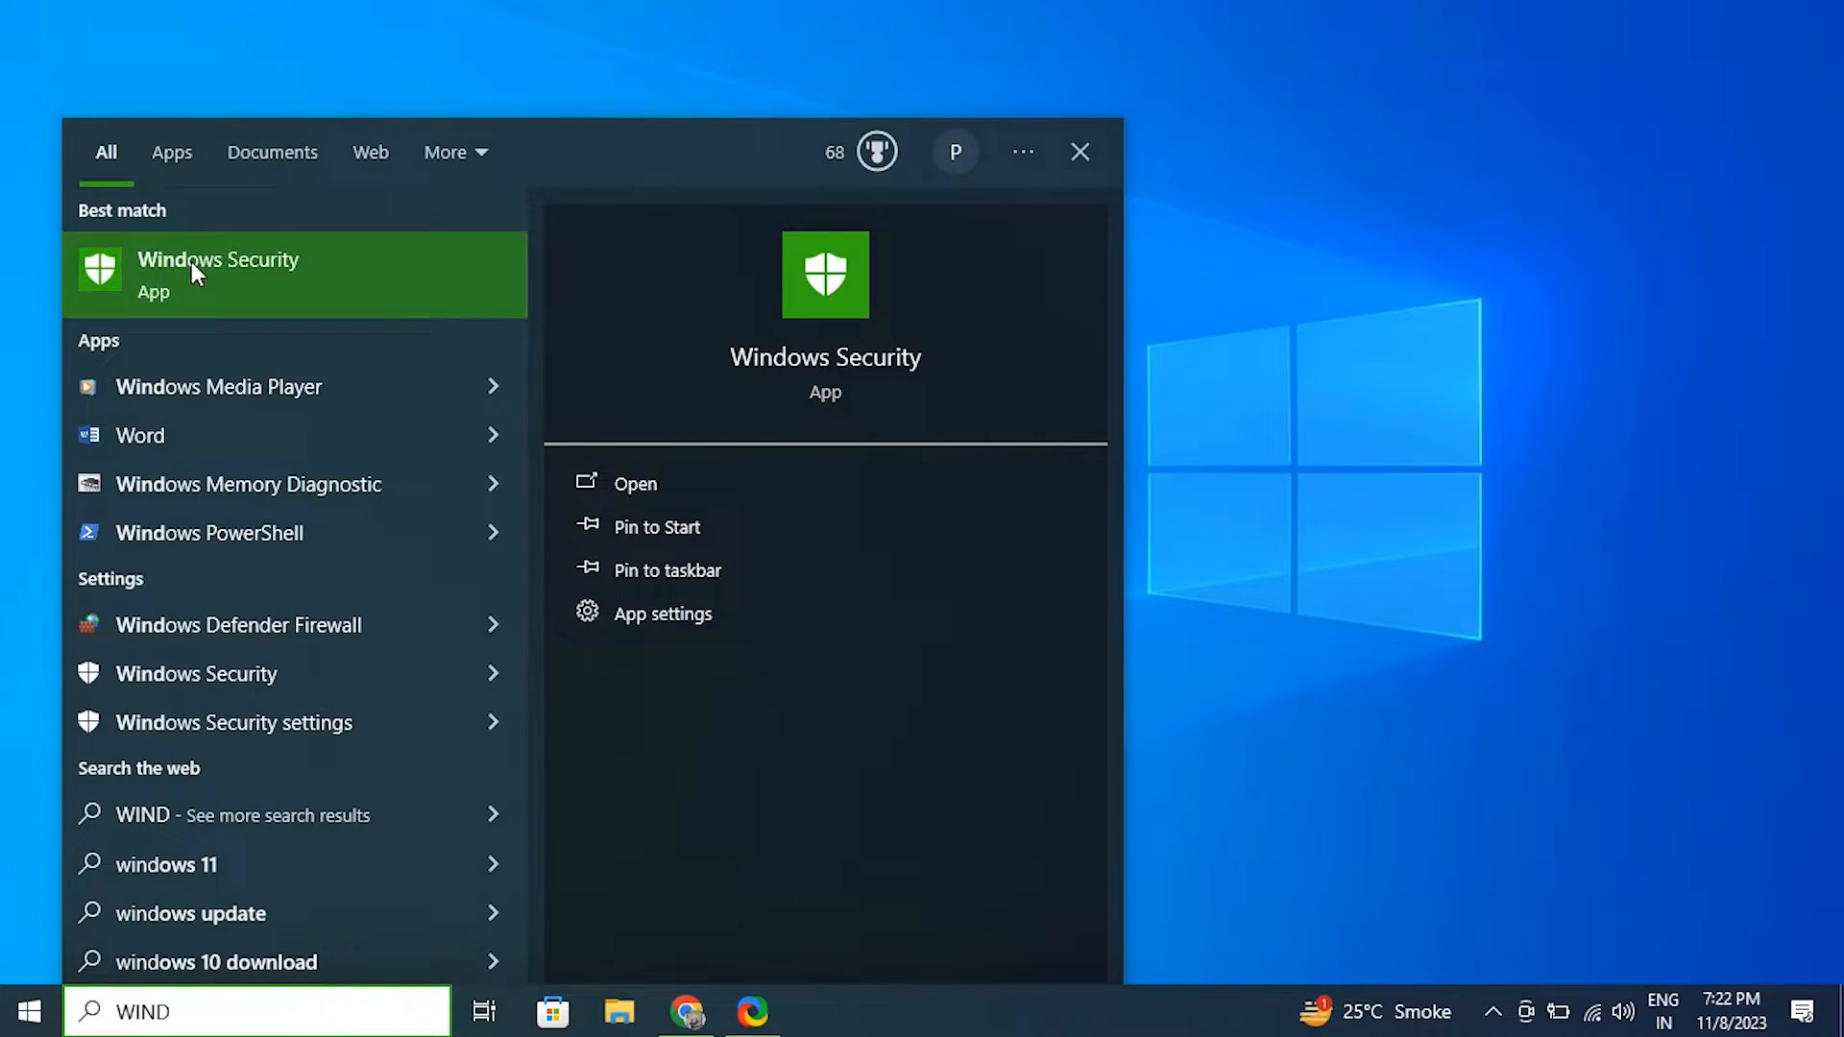
click(218, 274)
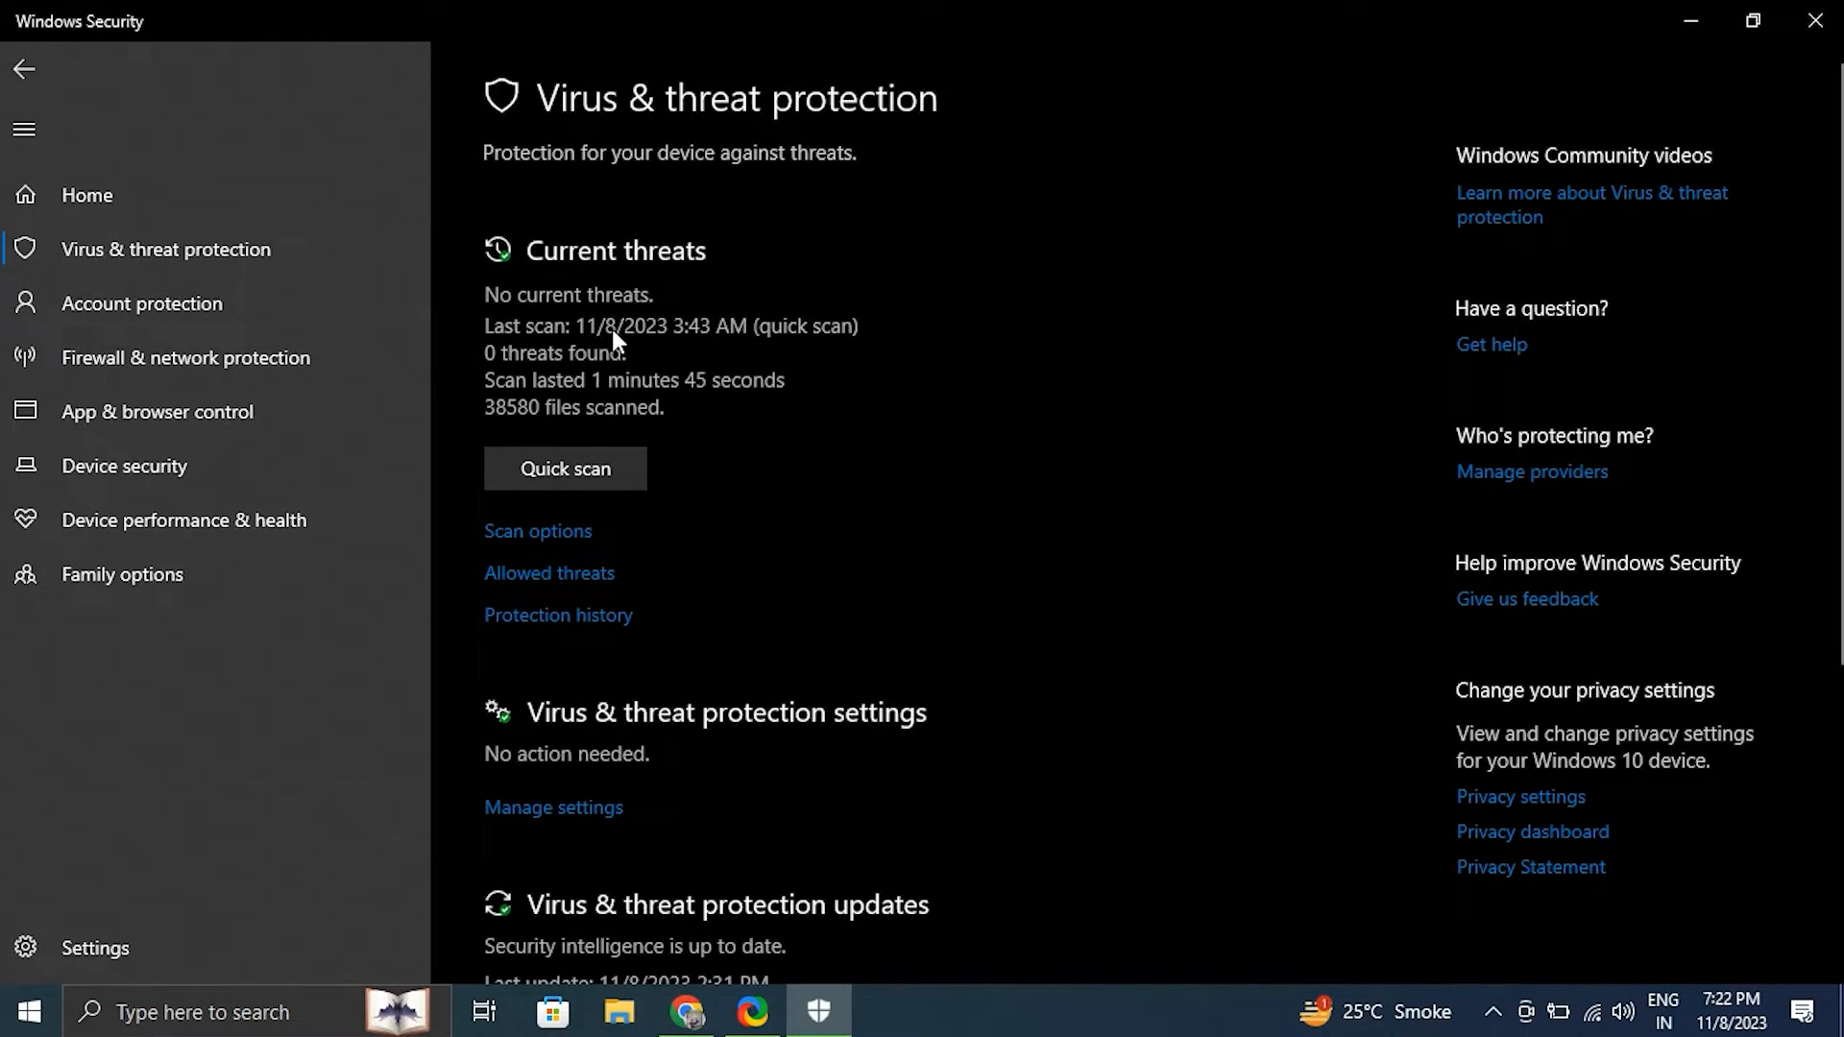
scroll(down, 3)
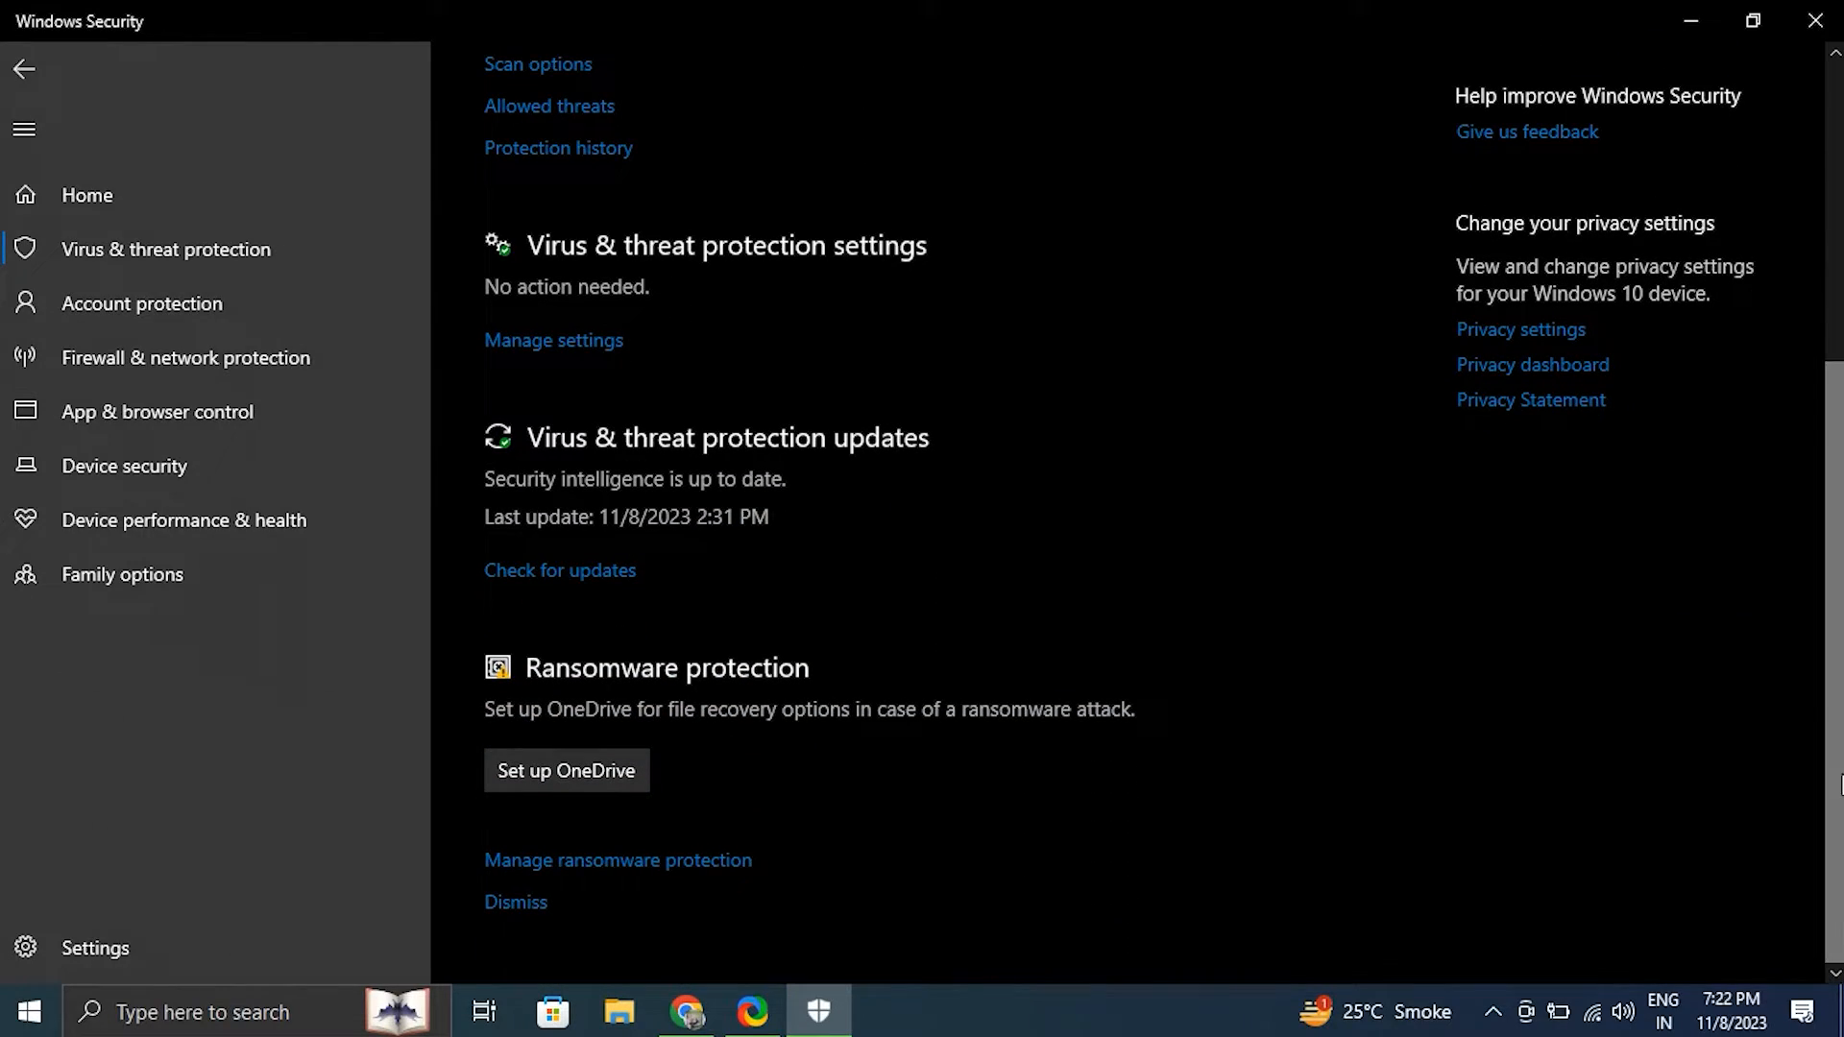
mouse_move(748, 859)
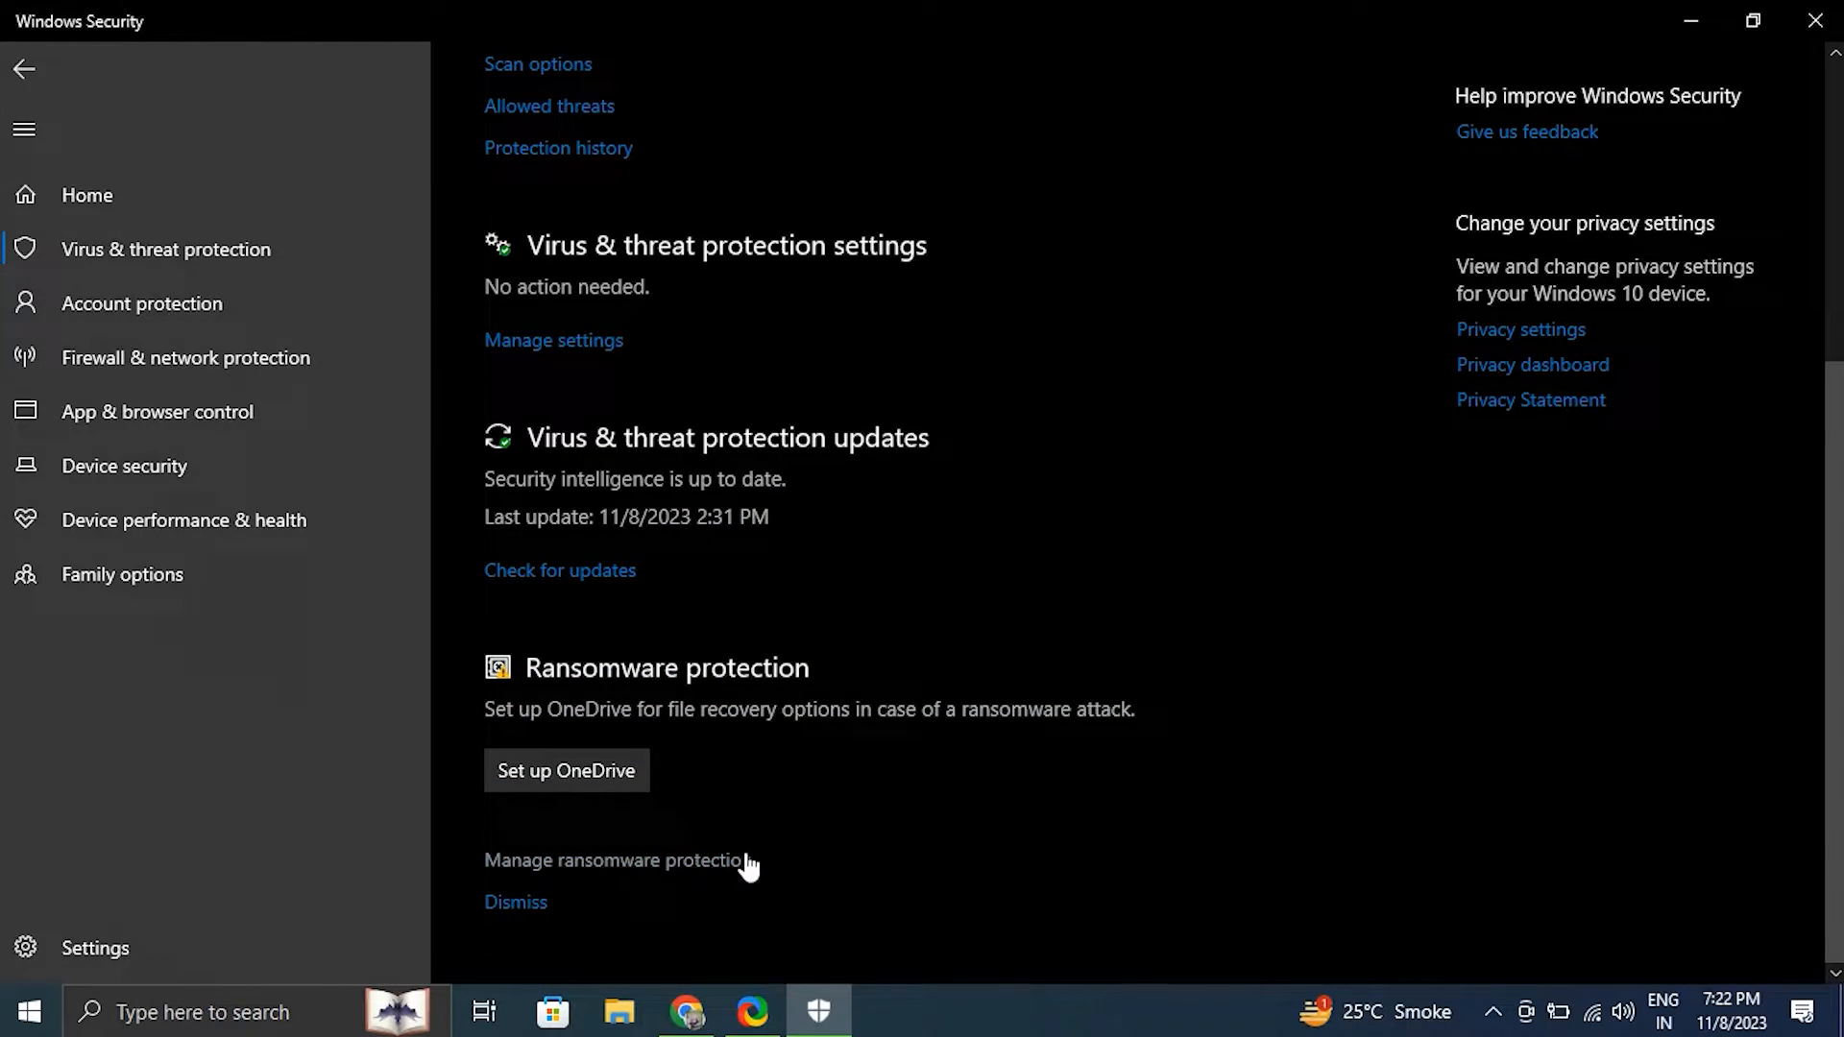
mouse_move(719, 876)
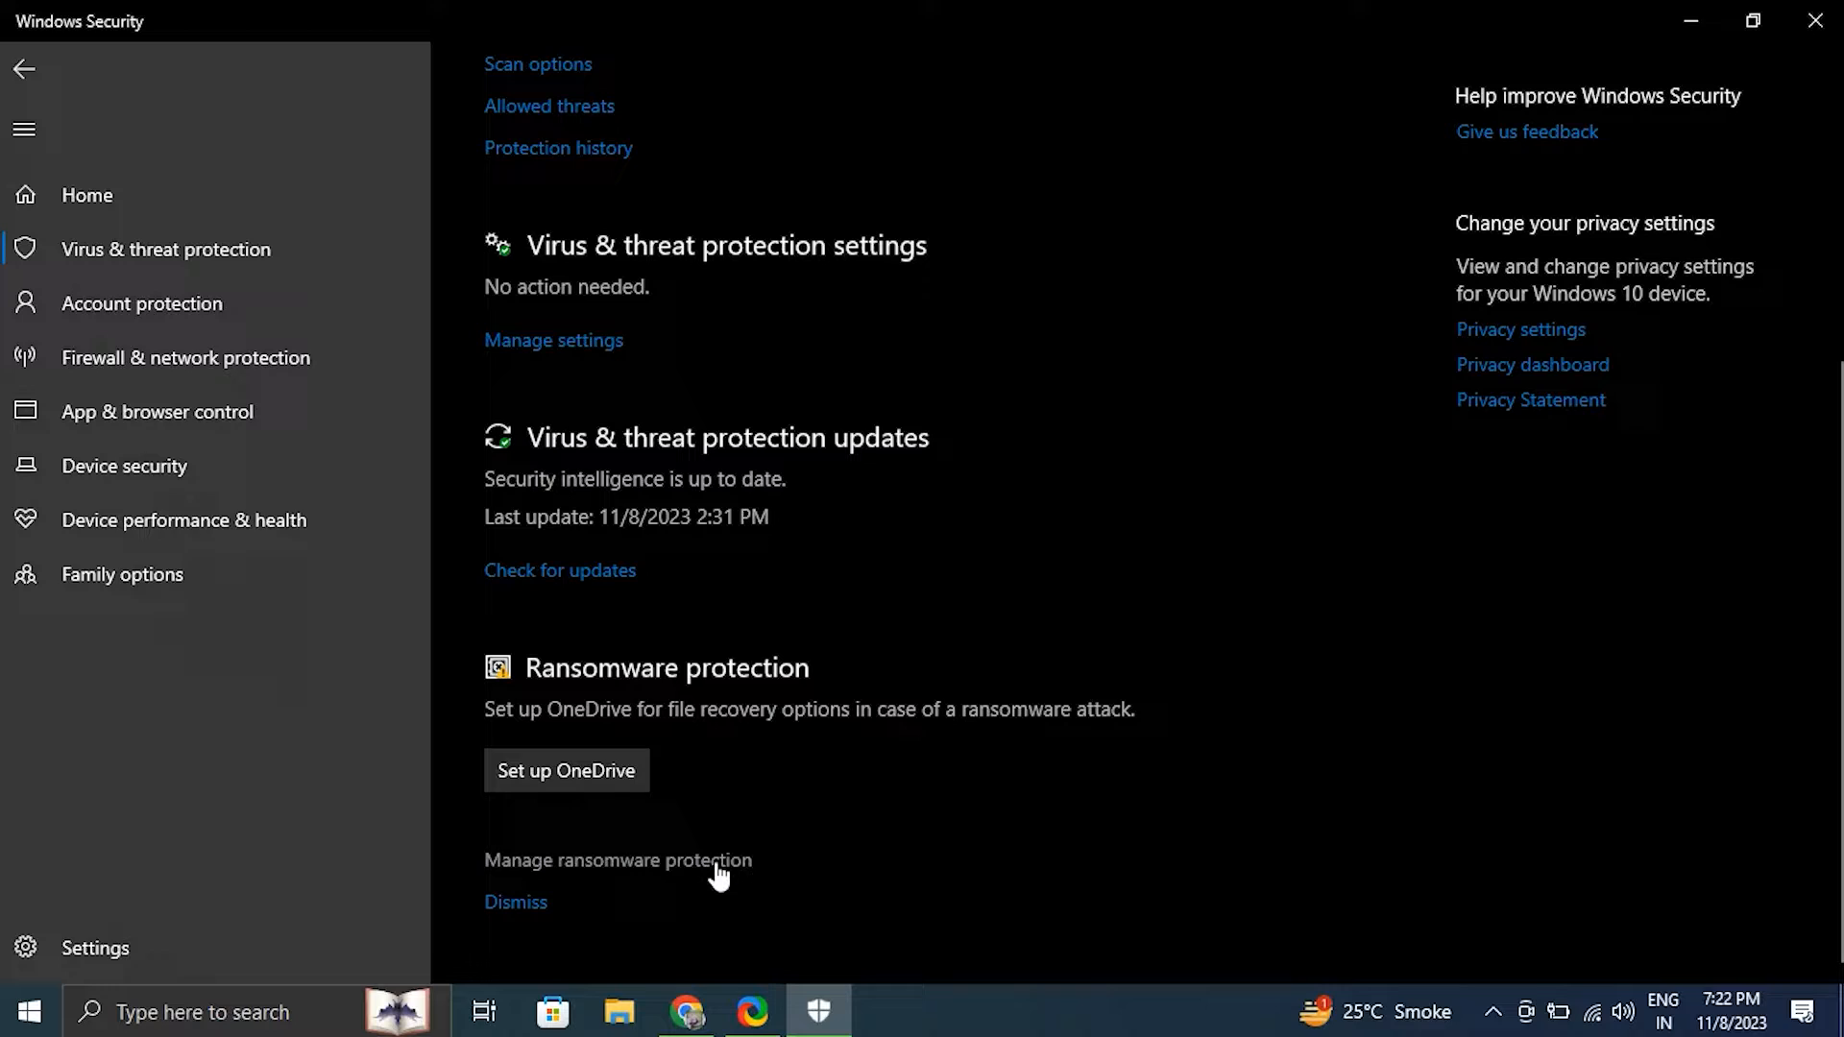
click(617, 860)
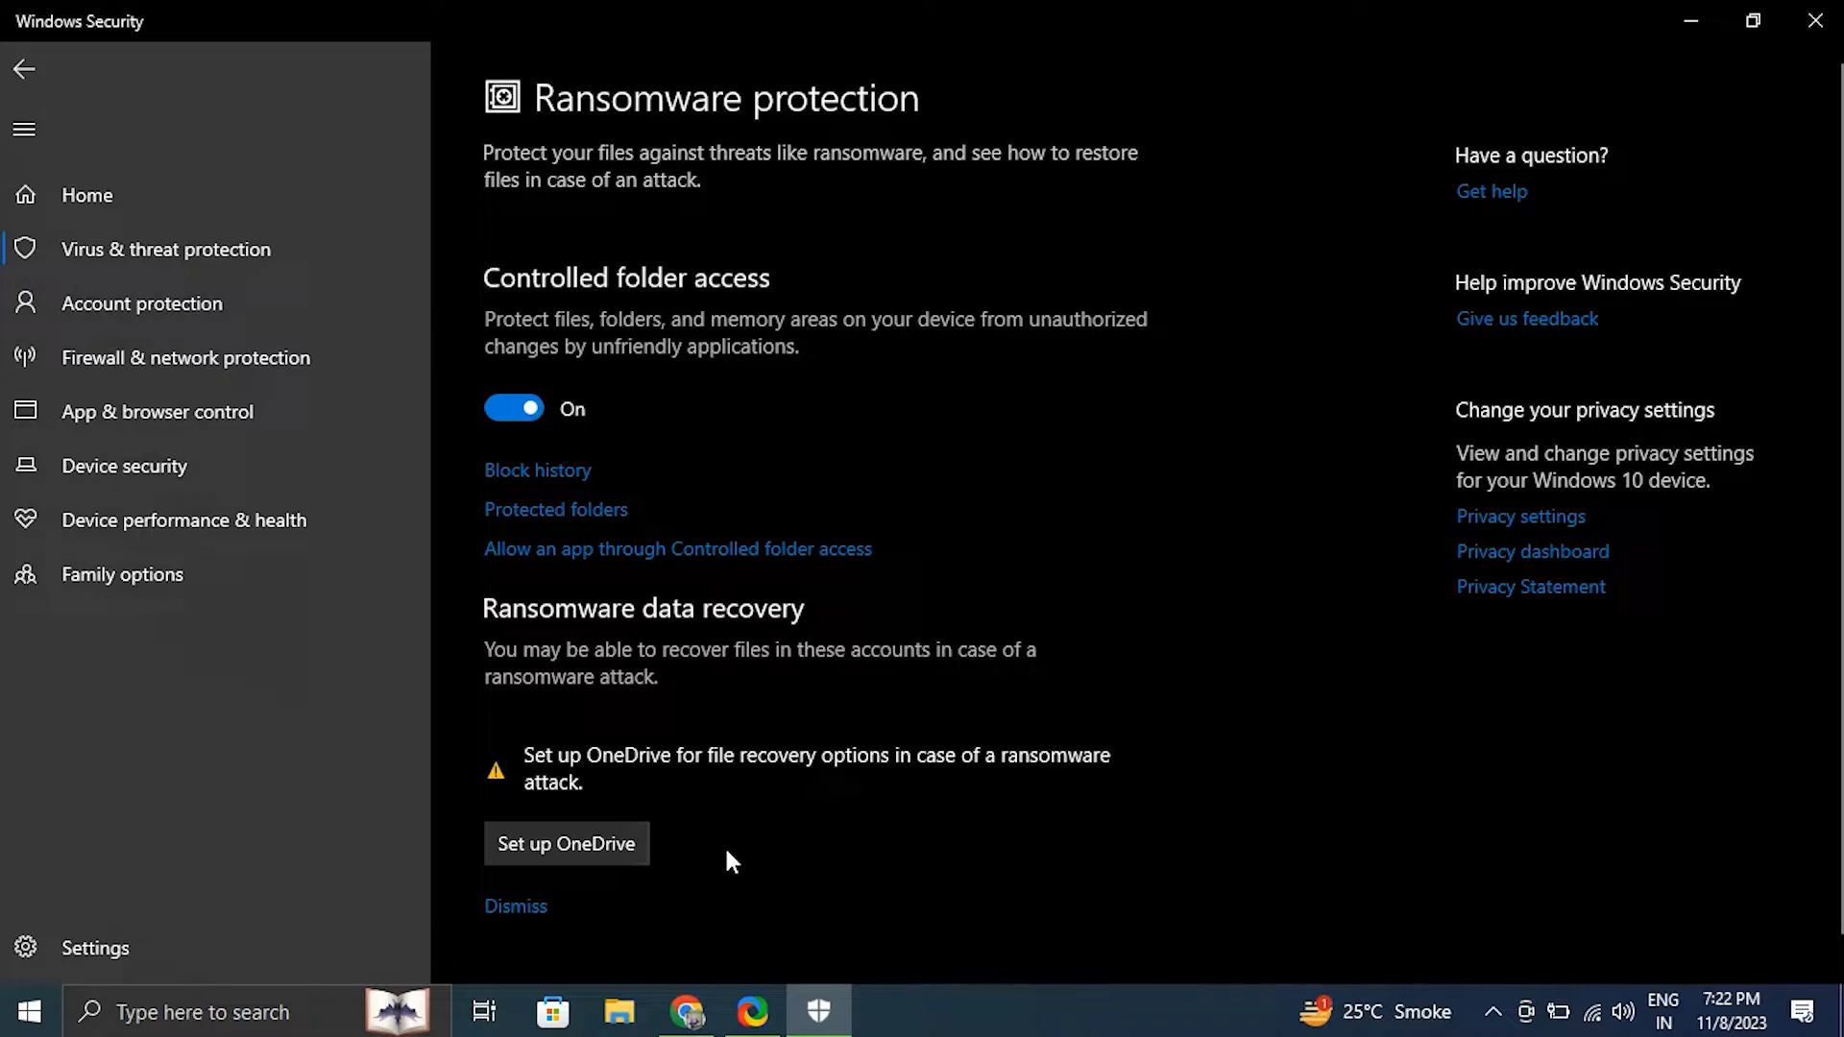
mouse_move(625, 732)
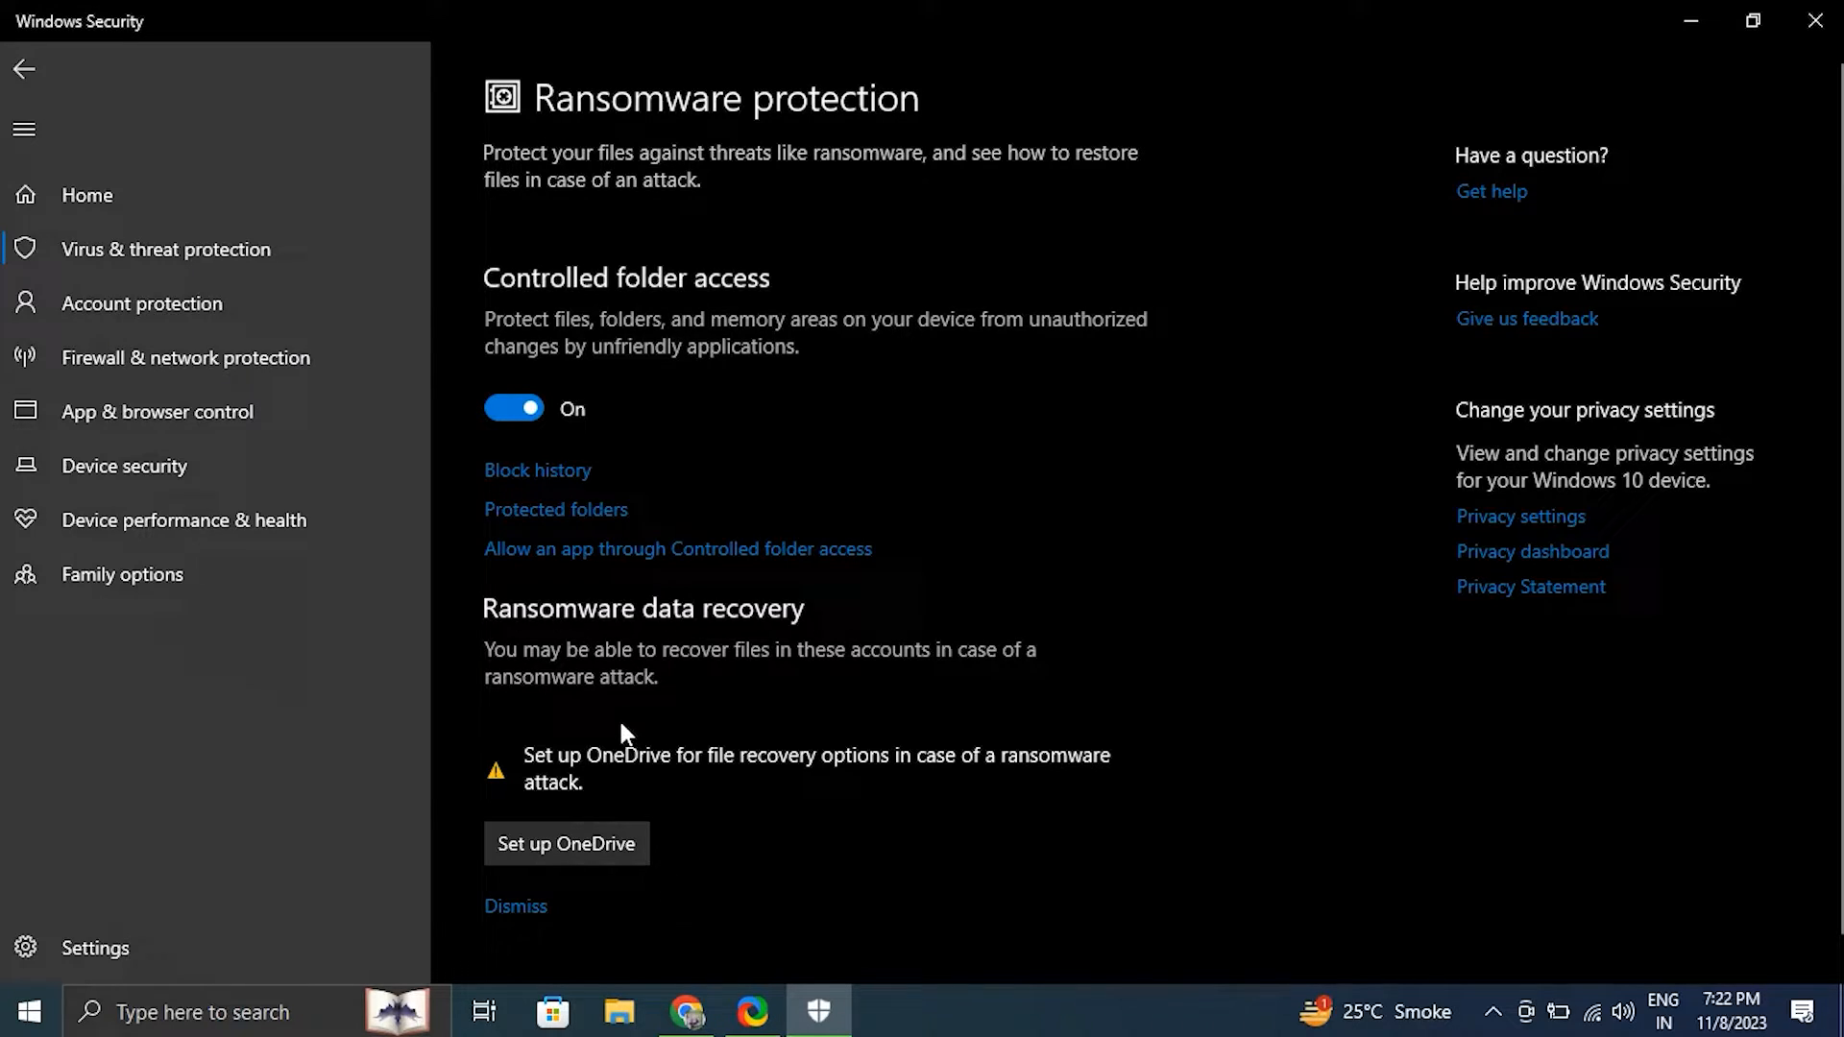
mouse_move(526, 434)
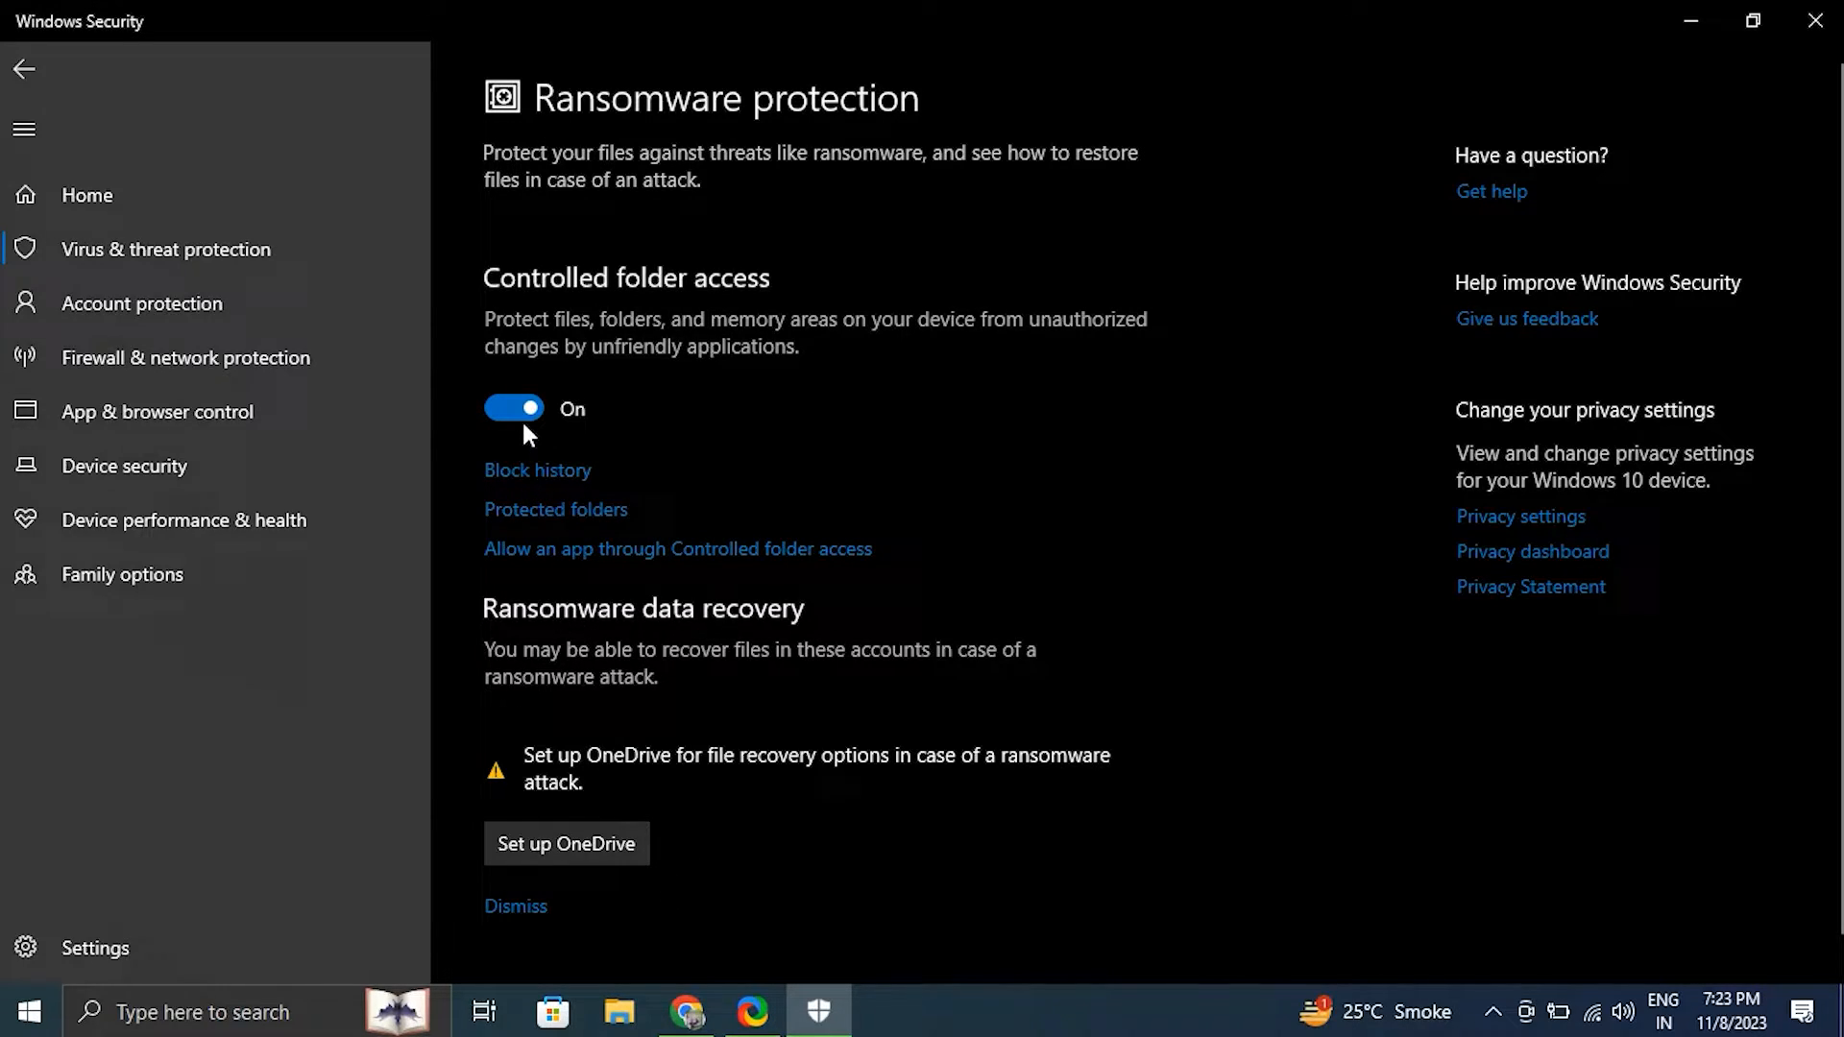
click(1814, 20)
text(COMM)
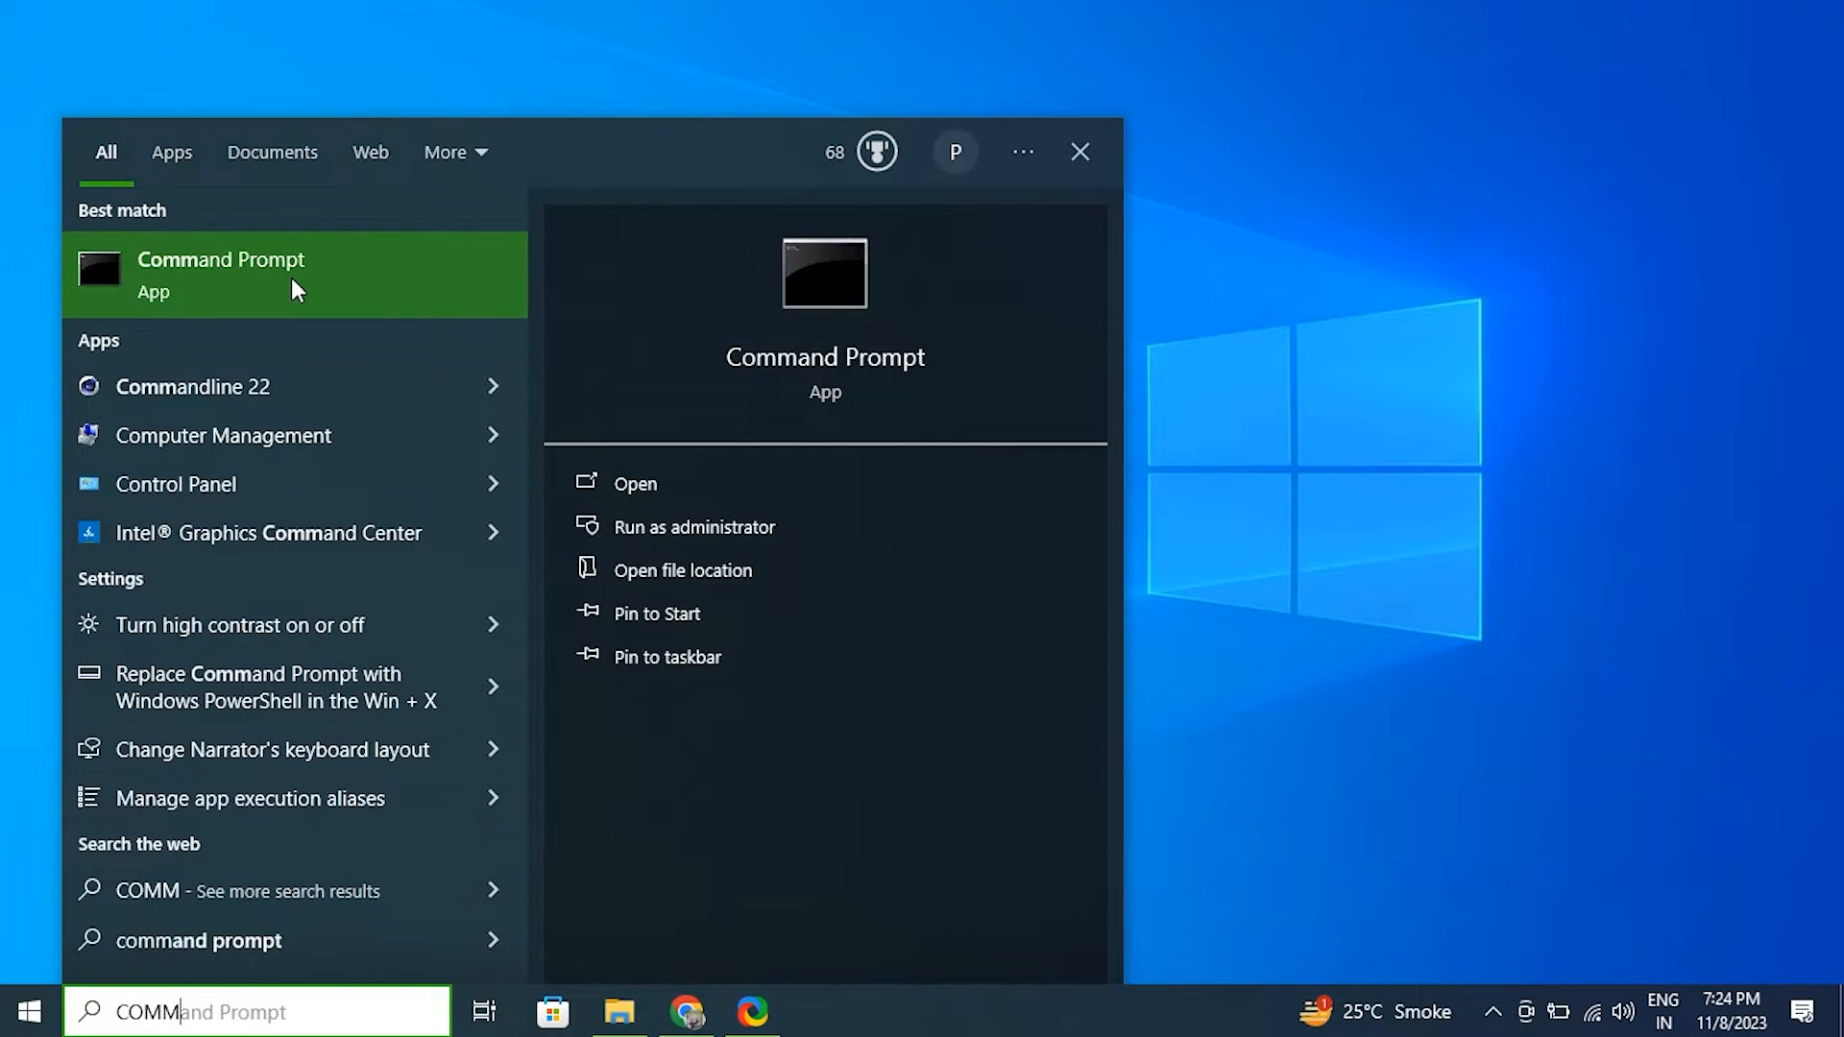
Step: Open Command Prompt from the Best match search result
click(694, 527)
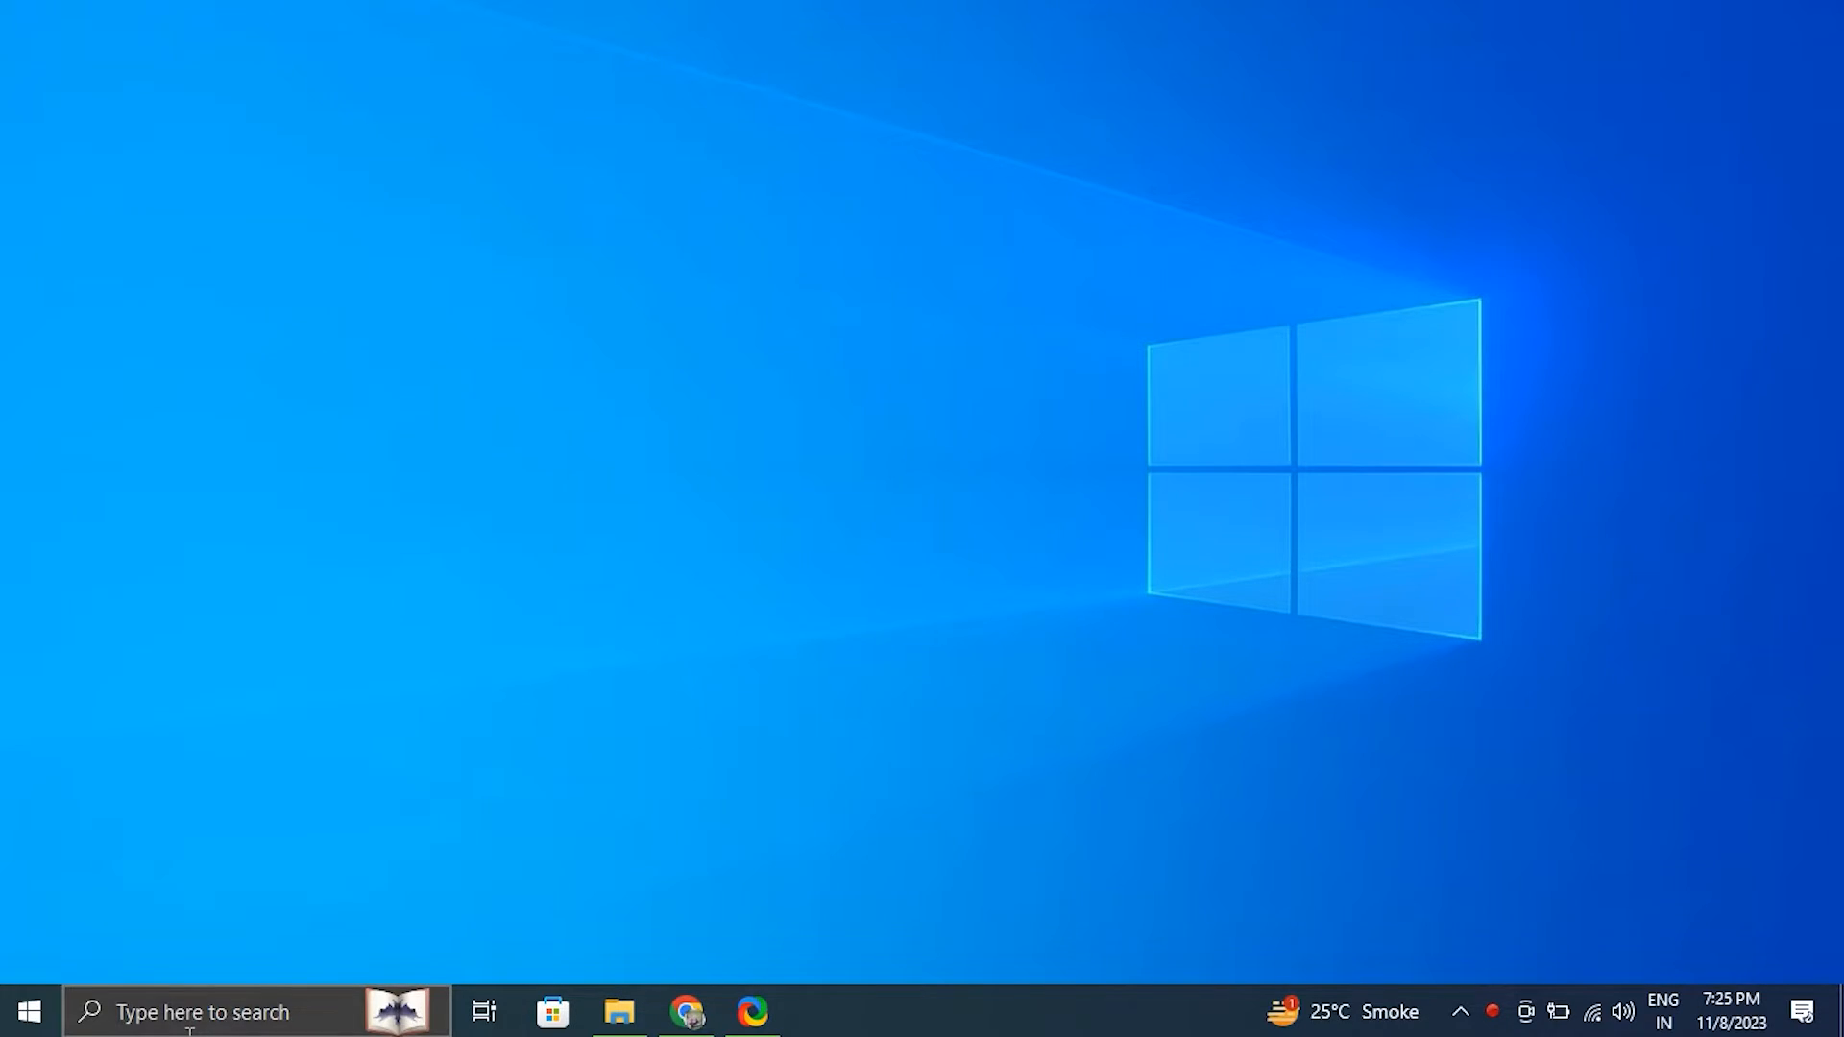
Step: Search 'Control Panel' and open Programs and Features to reach Intel C++ Redistributables
text(CONTRol Panel)
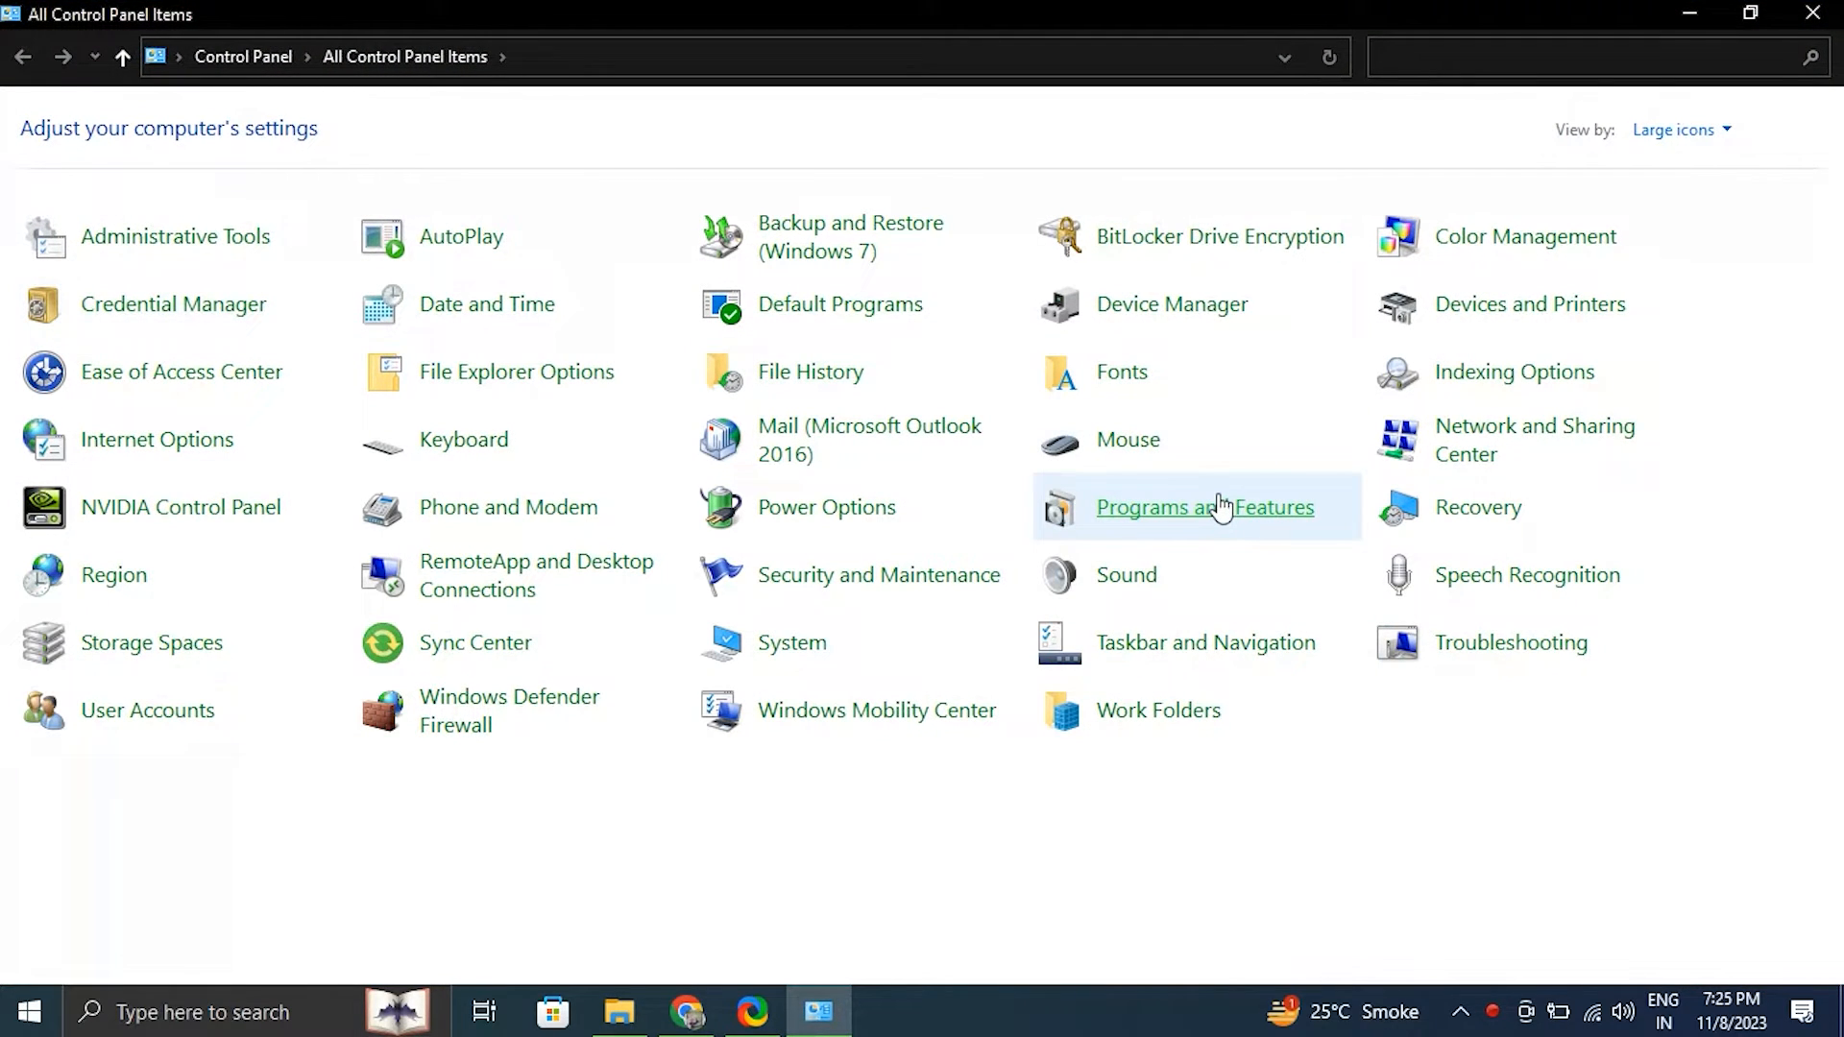
click(1203, 507)
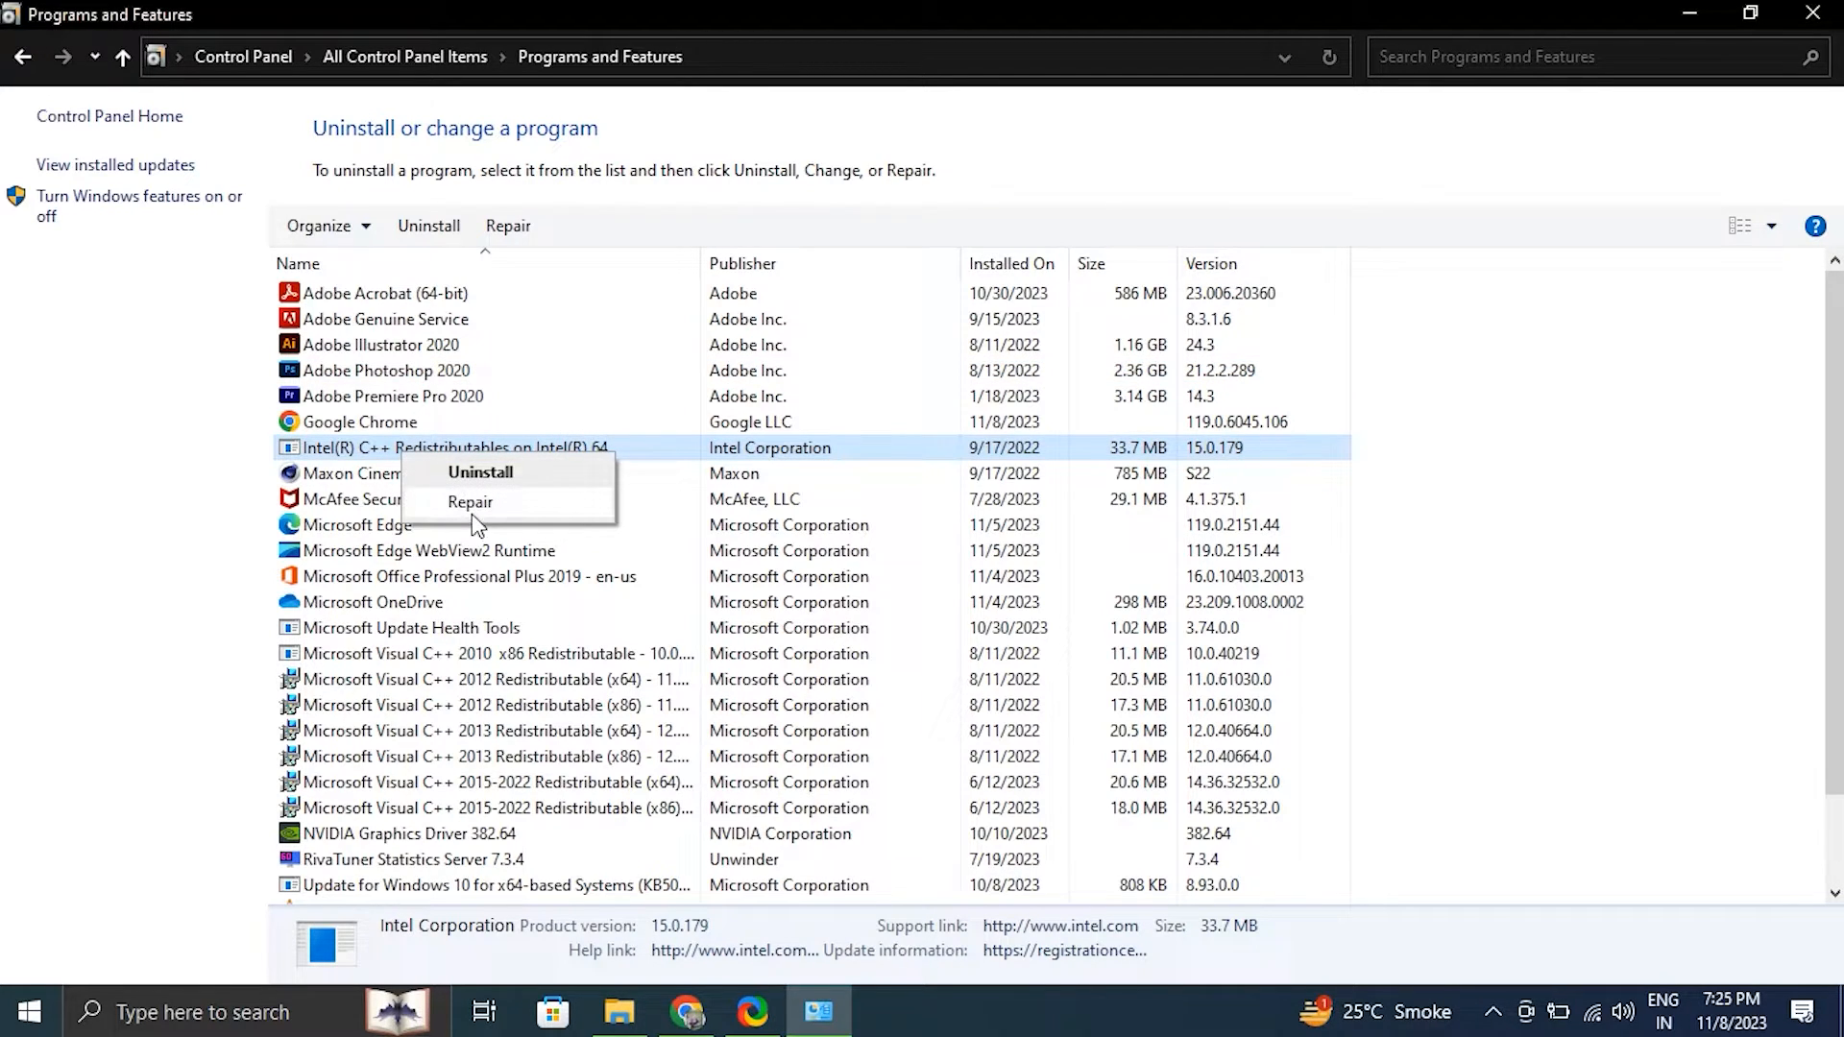
mouse_move(486, 519)
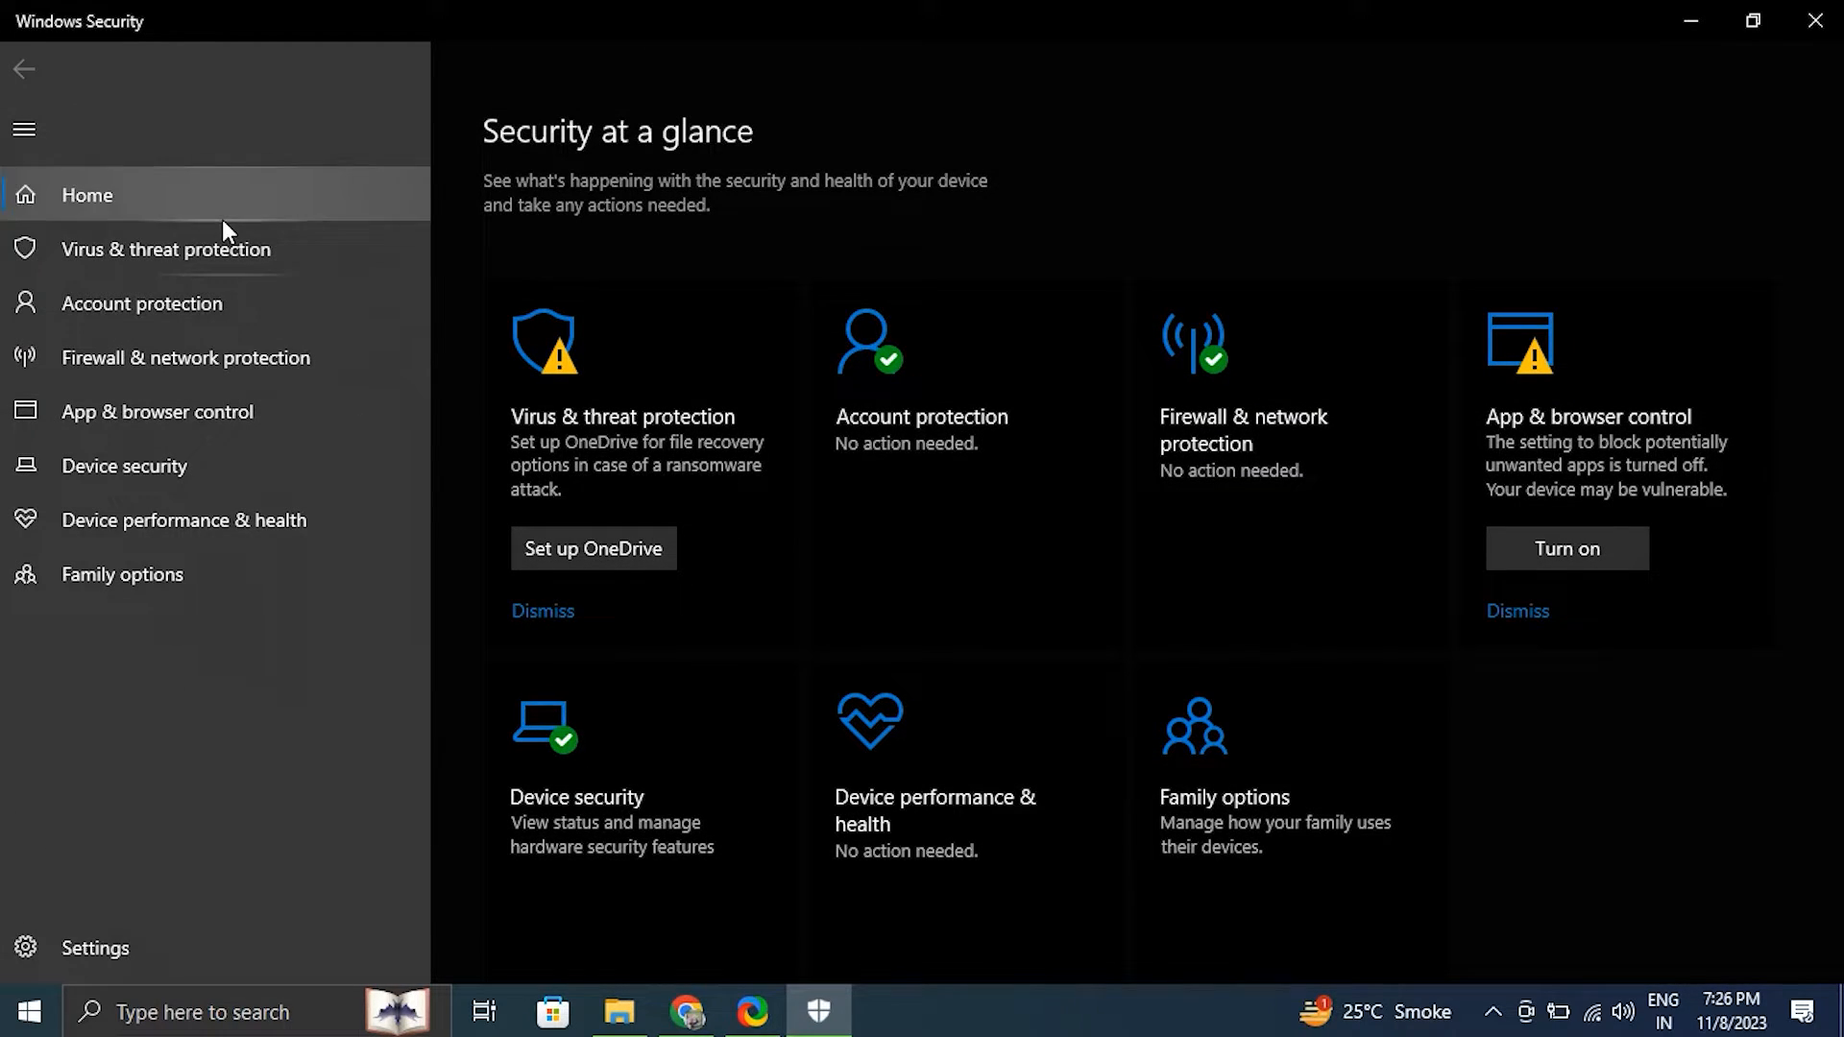
Step: Open Virus & threat protection and its Scan options to choose Full scan
click(164, 248)
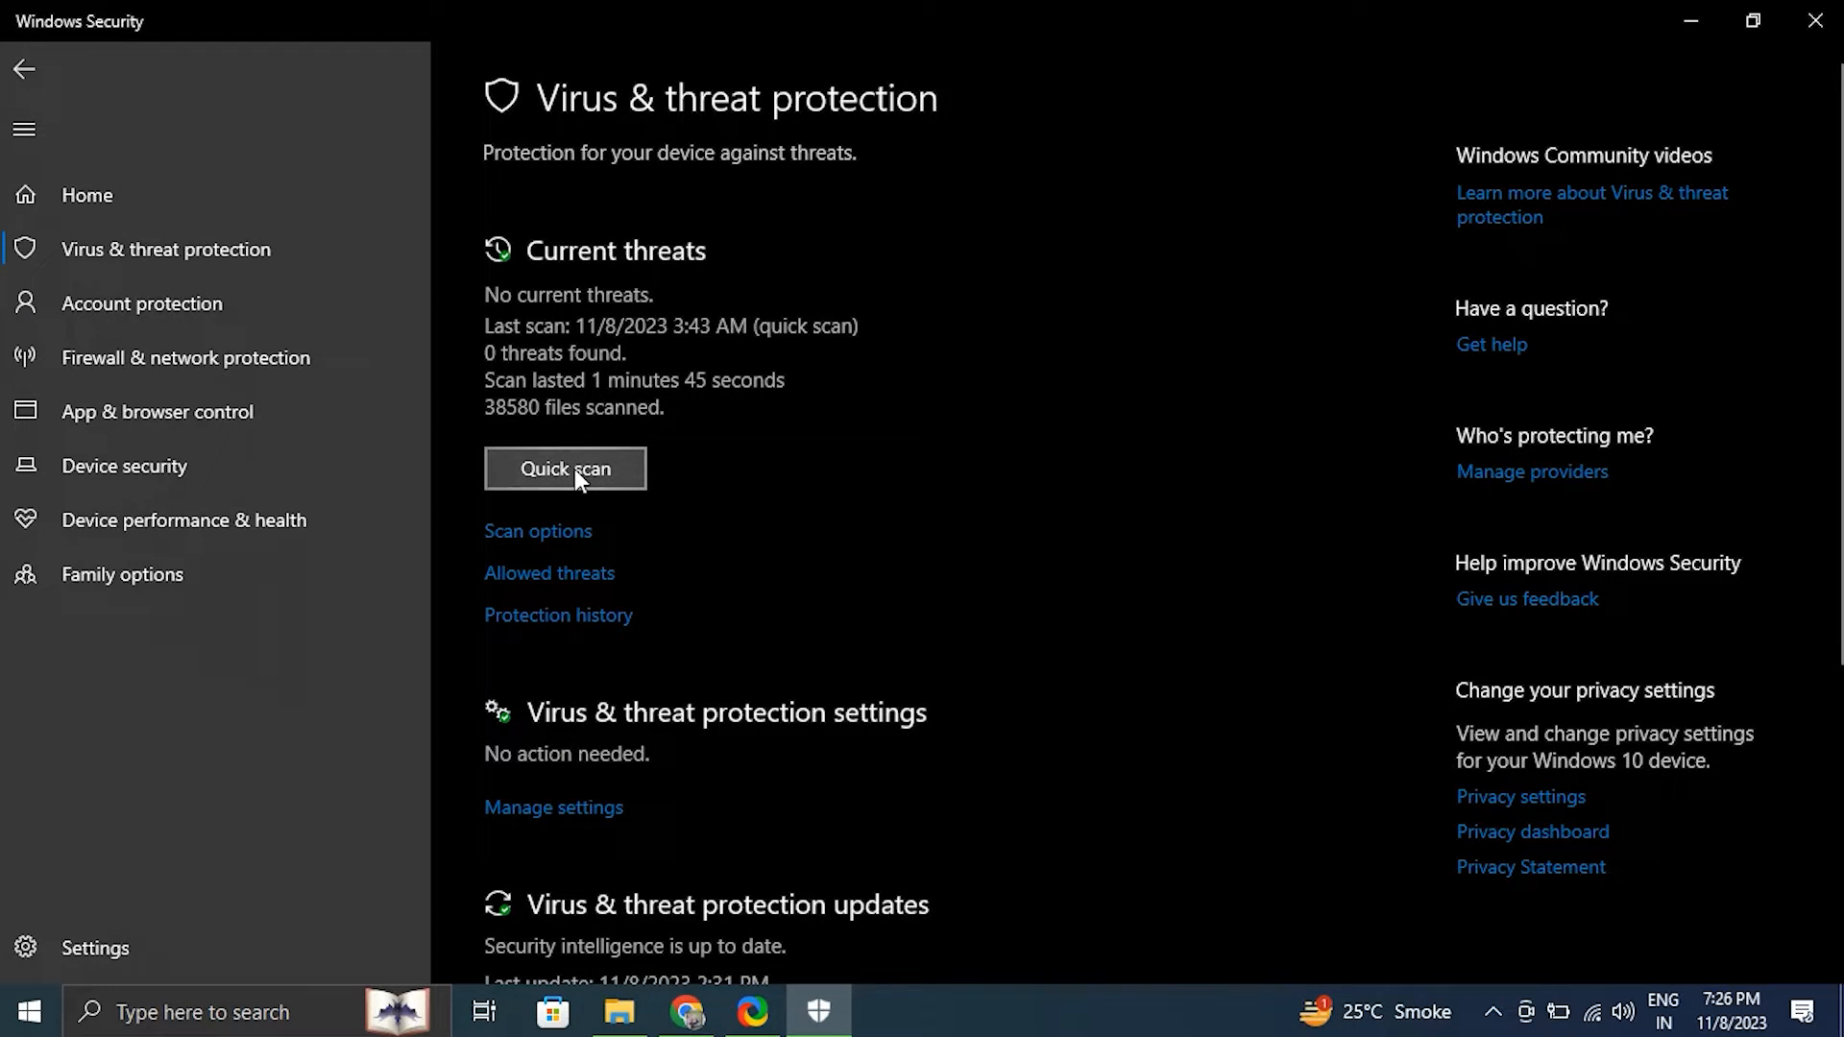
click(537, 530)
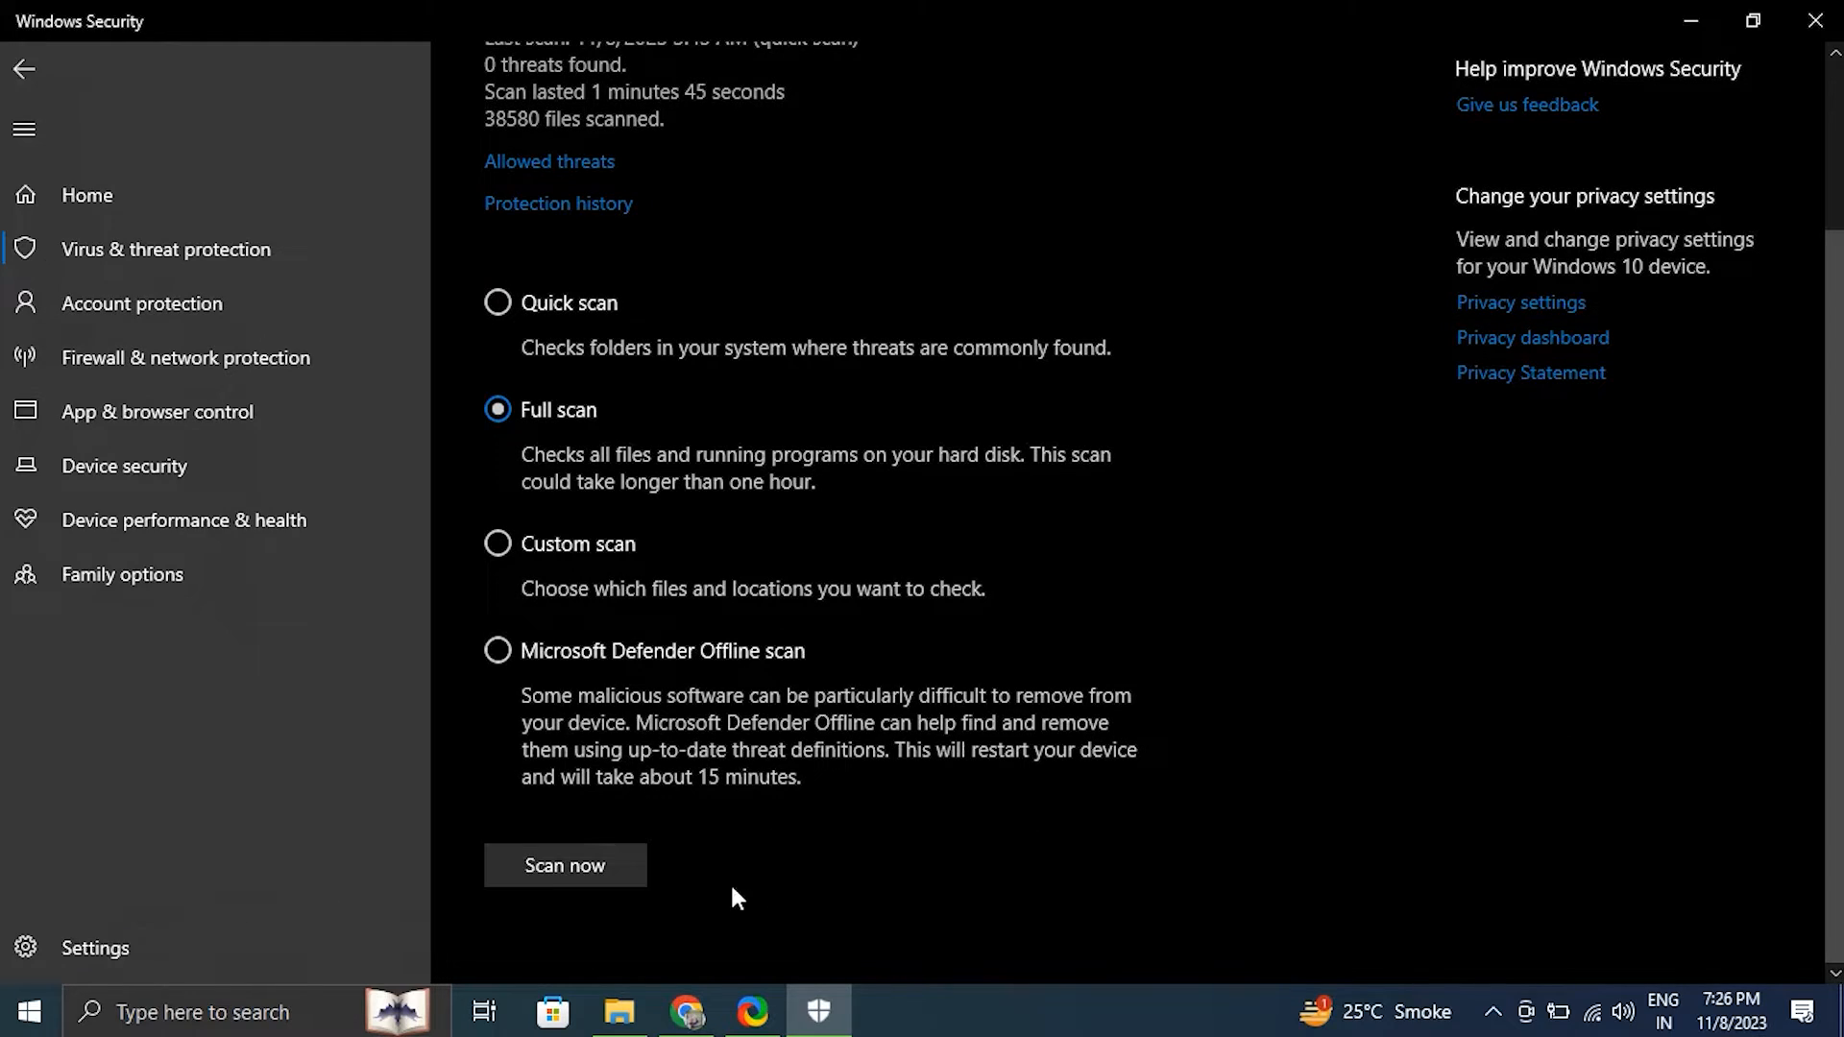
mouse_move(565, 866)
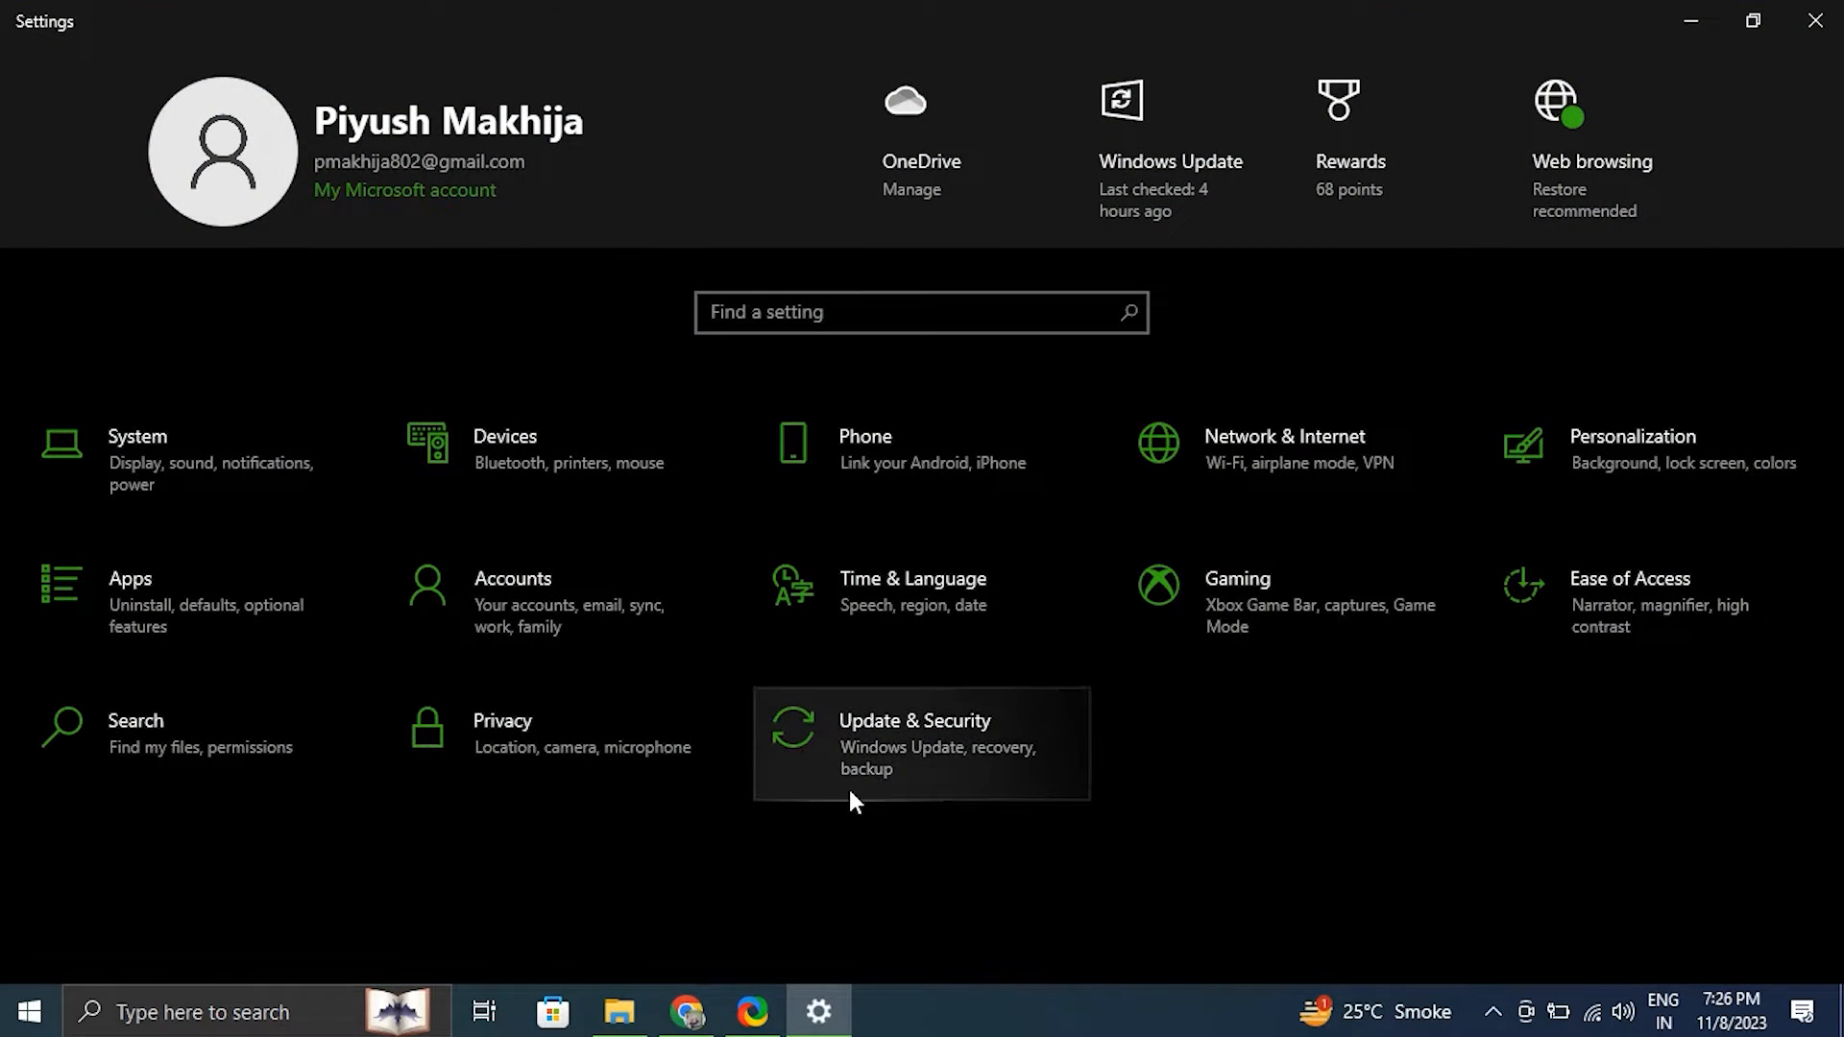
Step: Open Update & Security and run Check for updates on the Windows Update page
click(918, 743)
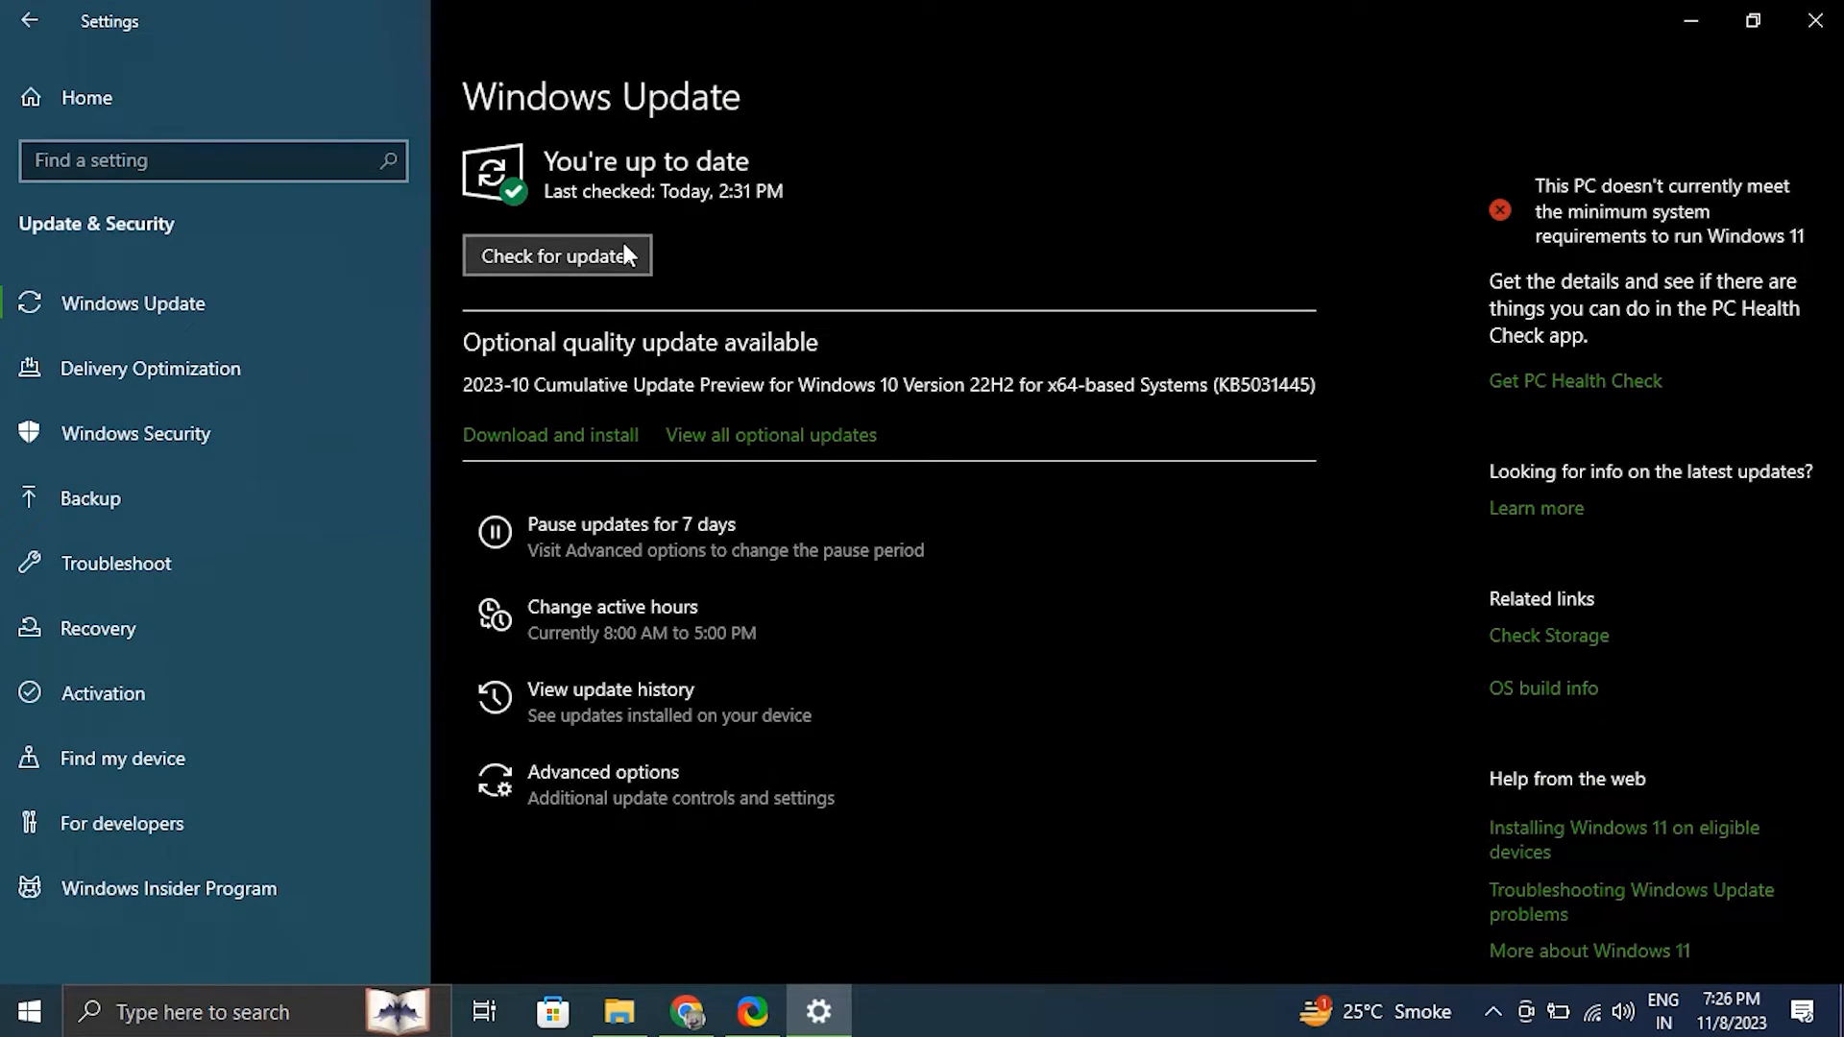
click(557, 256)
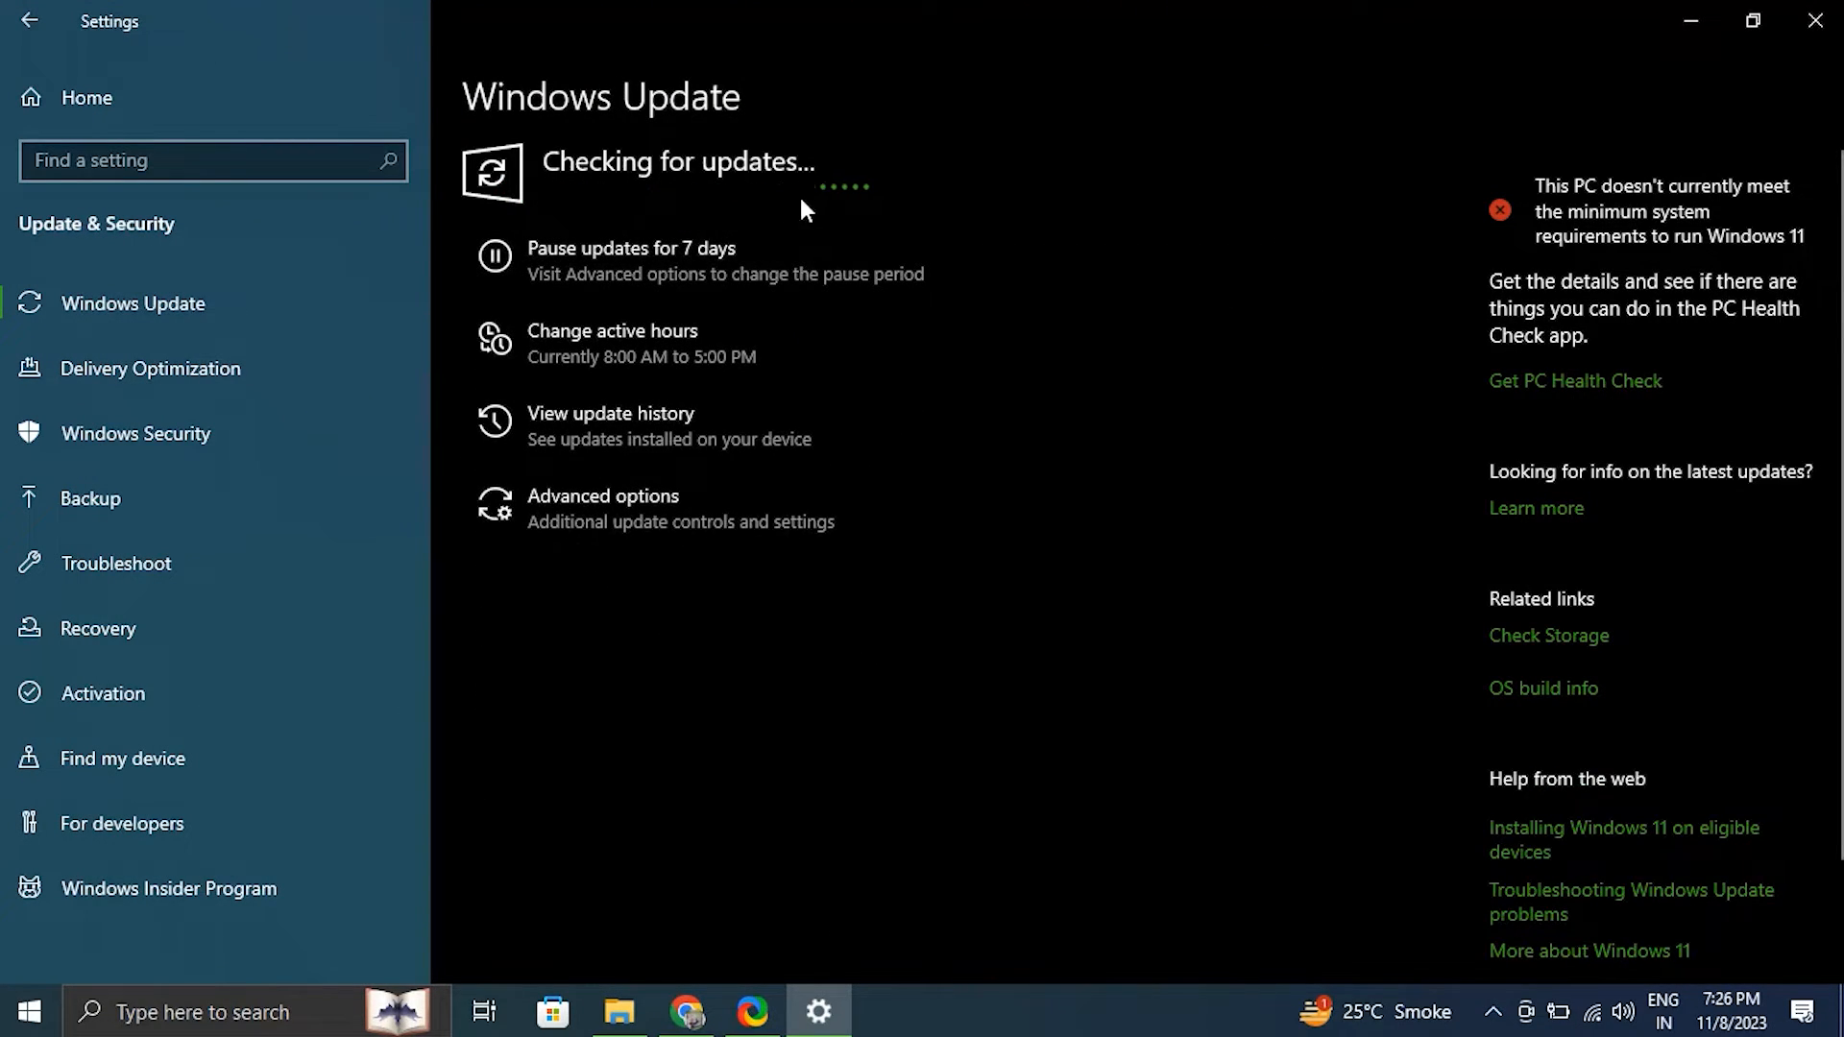
mouse_move(755, 203)
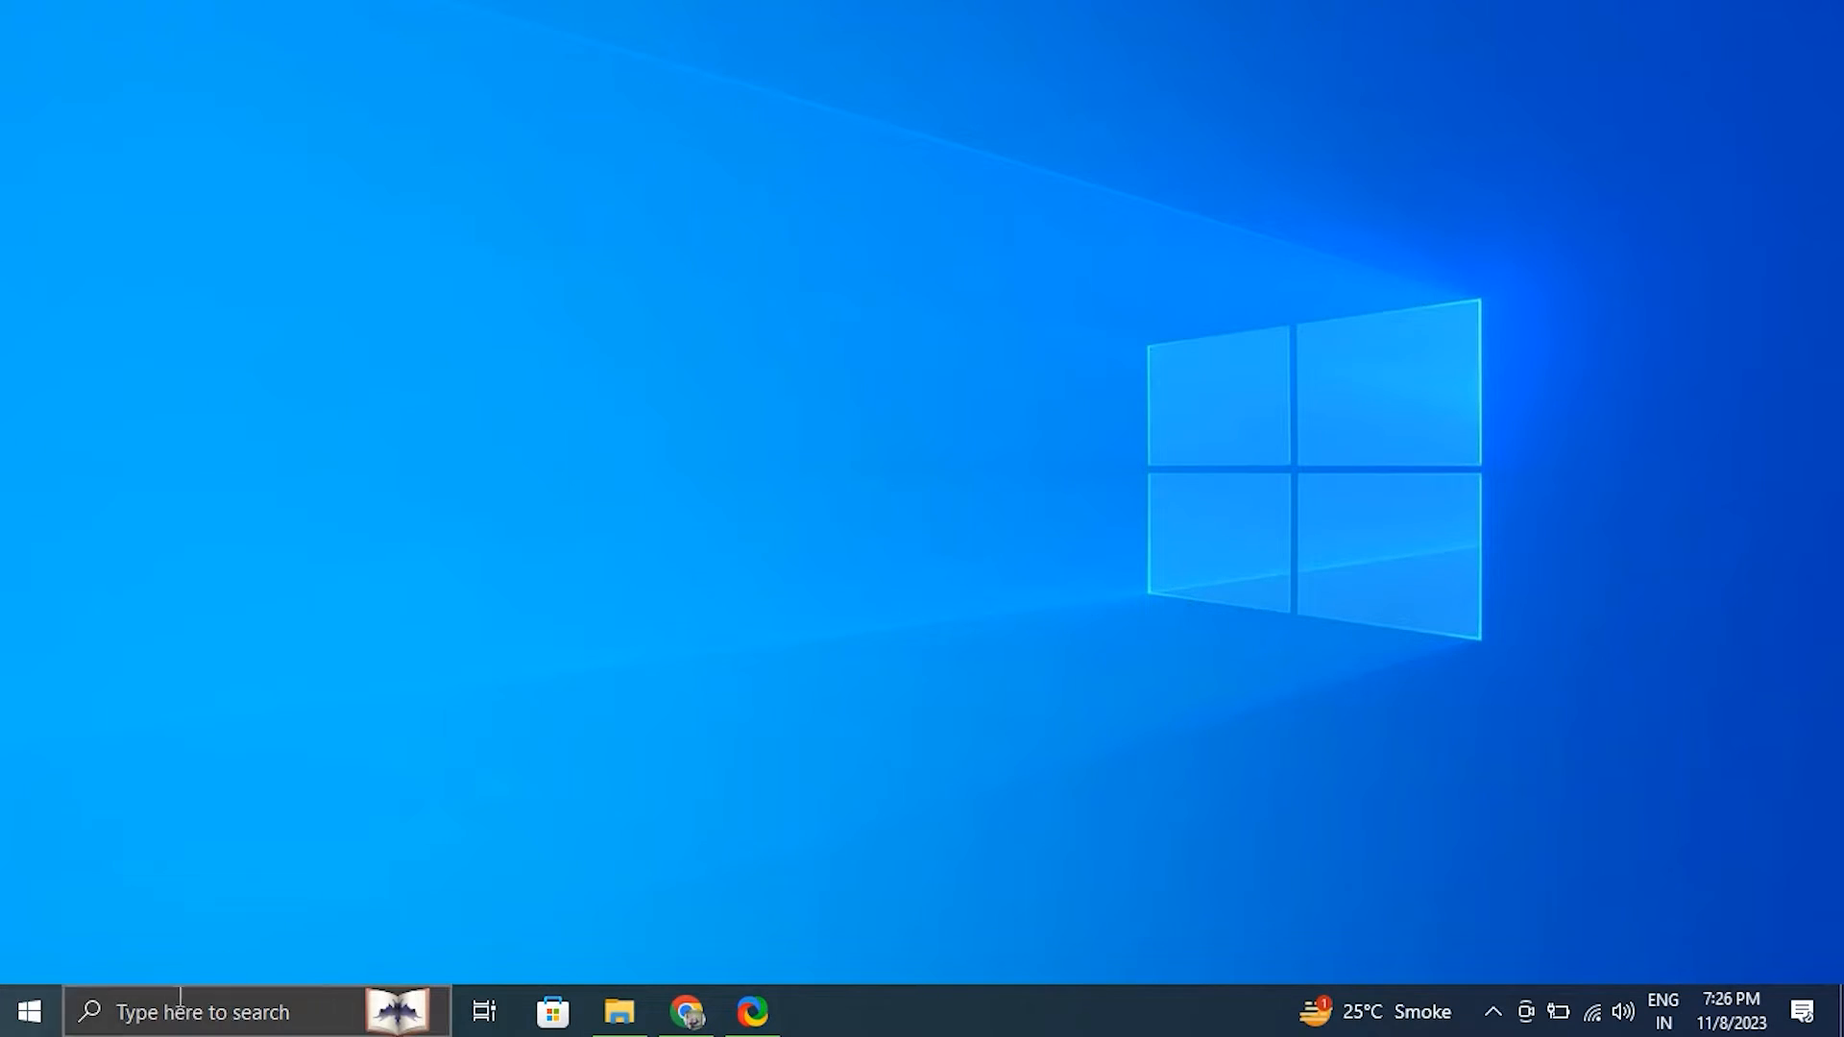
Step: Search 'cre', open Create a restore point, bring up the Create dialog, then close it
text(CRE)
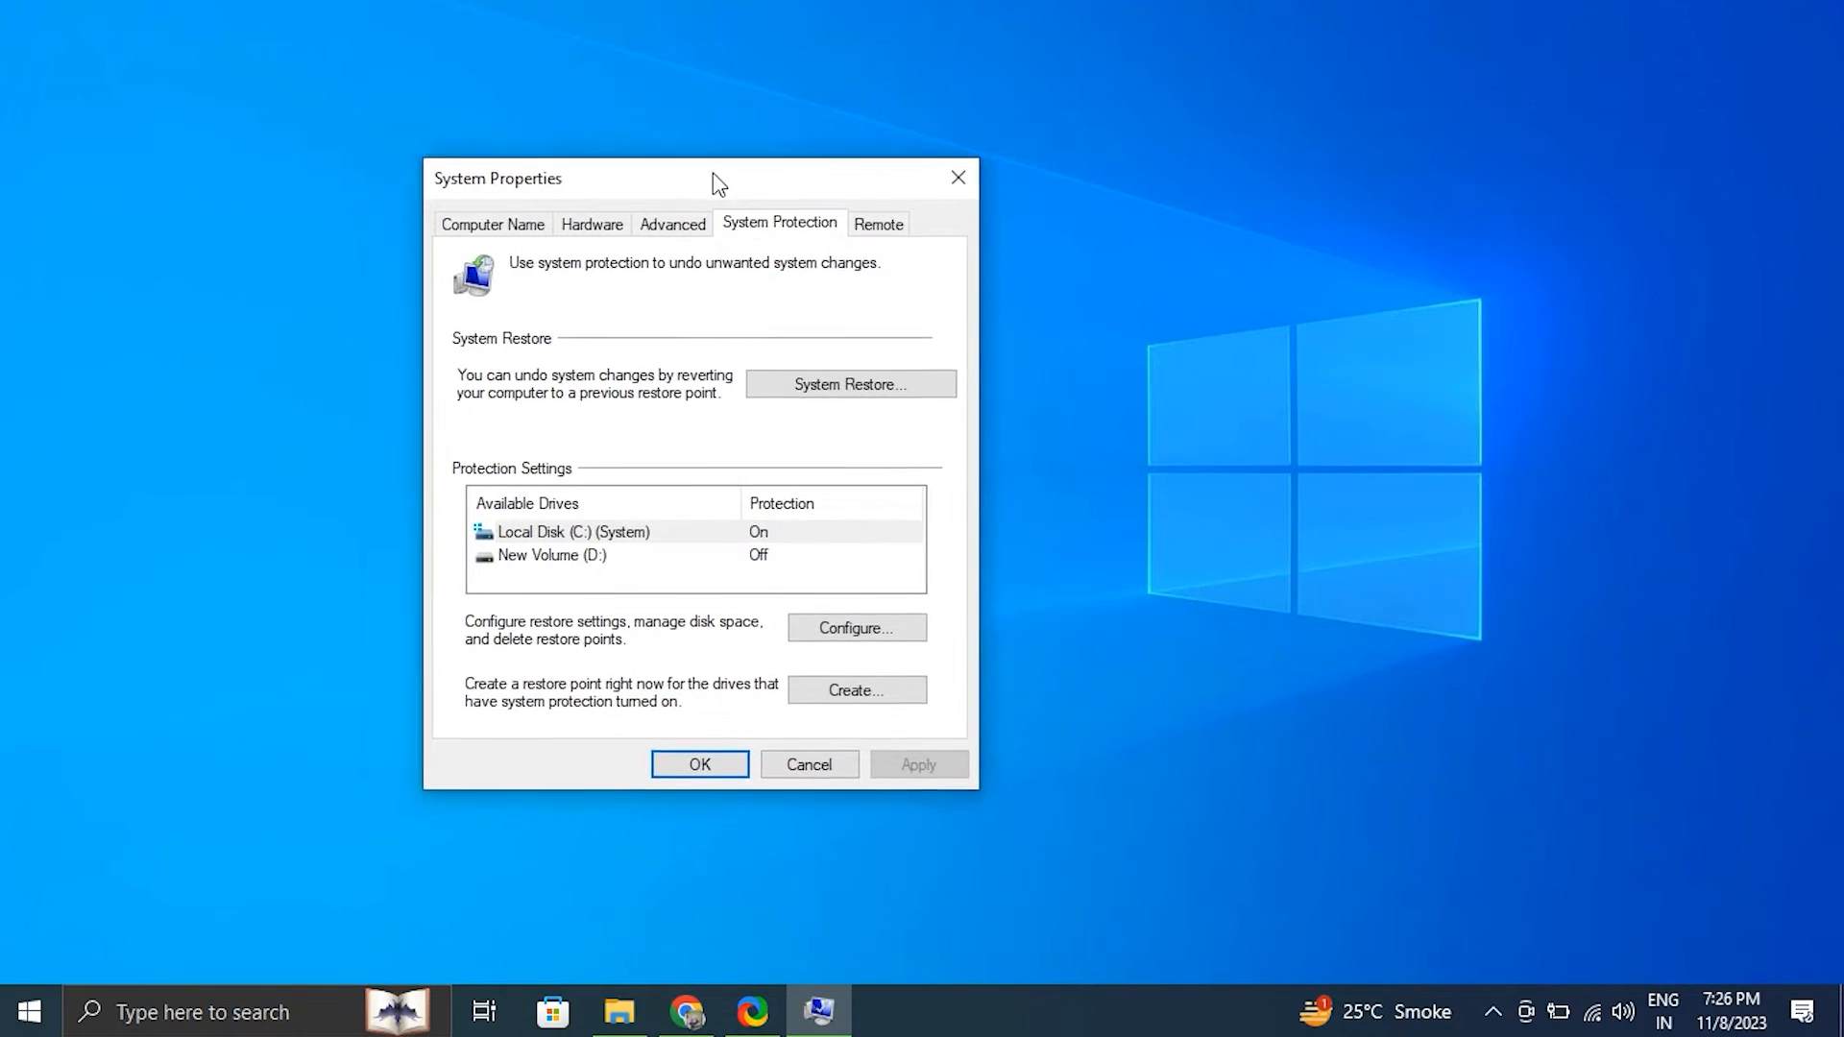
click(849, 383)
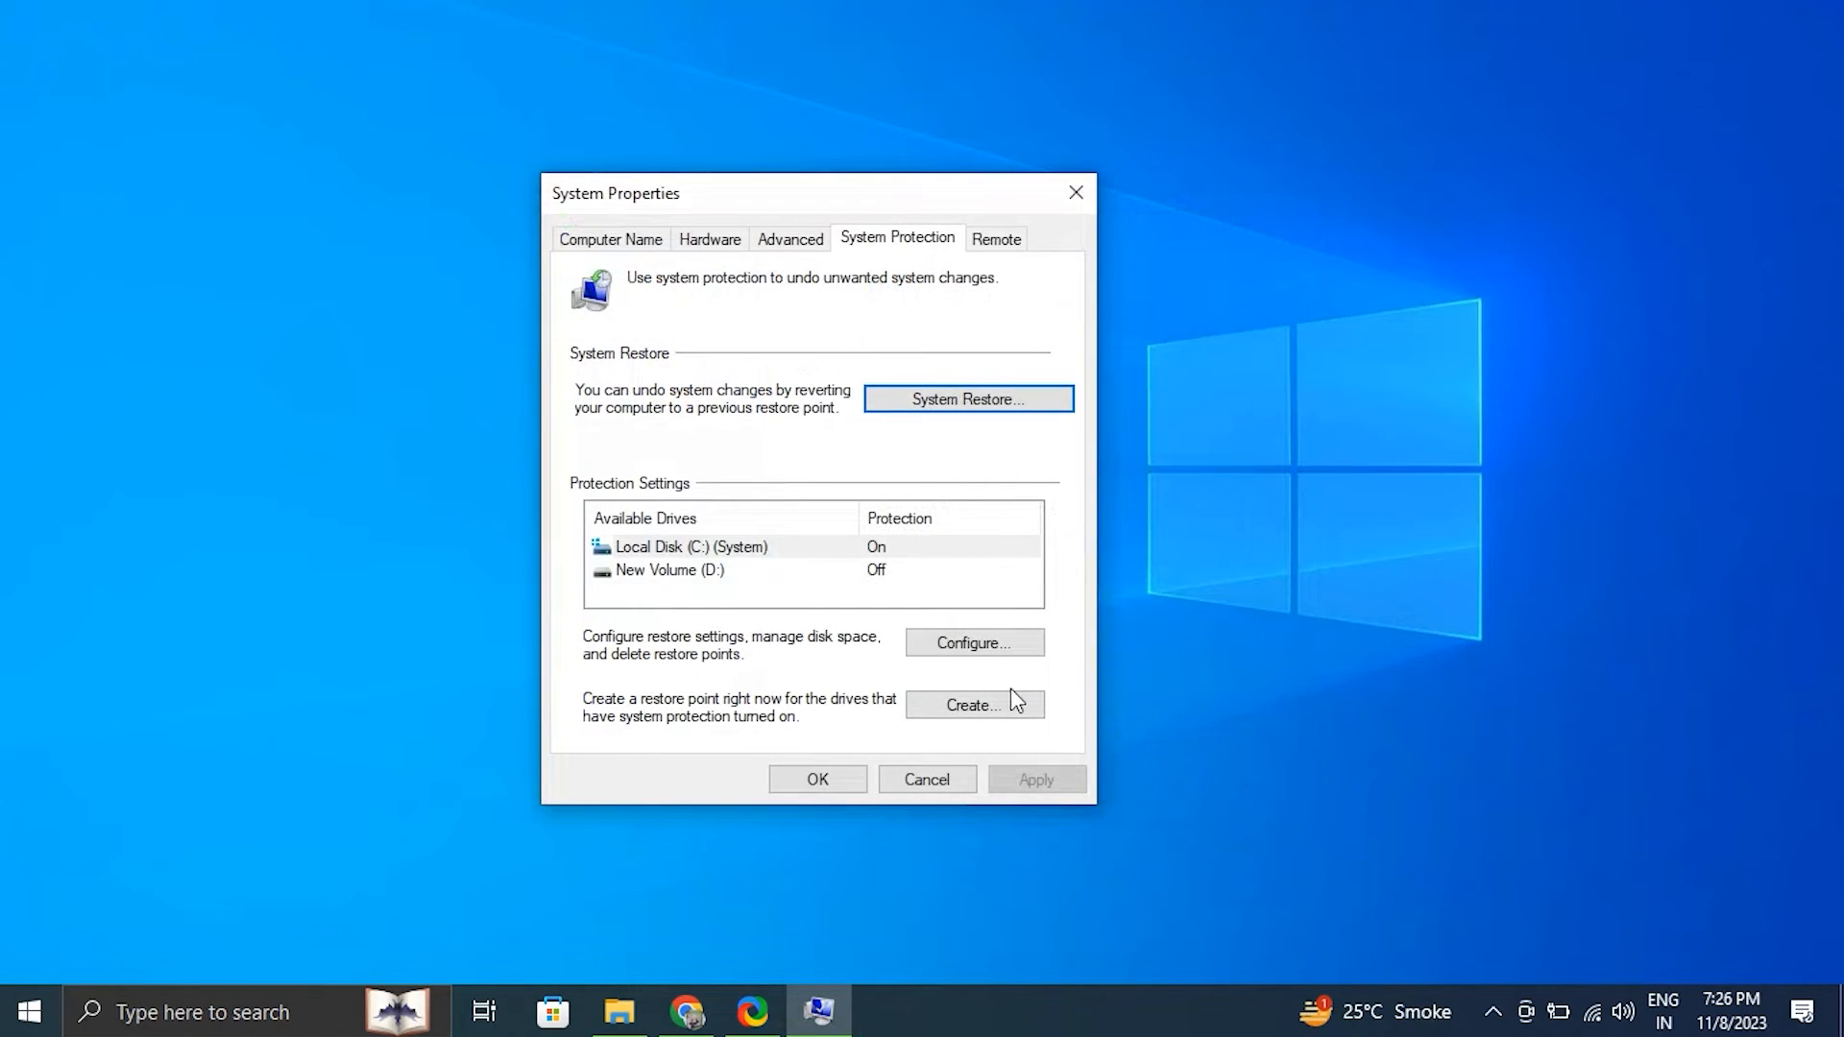
click(974, 704)
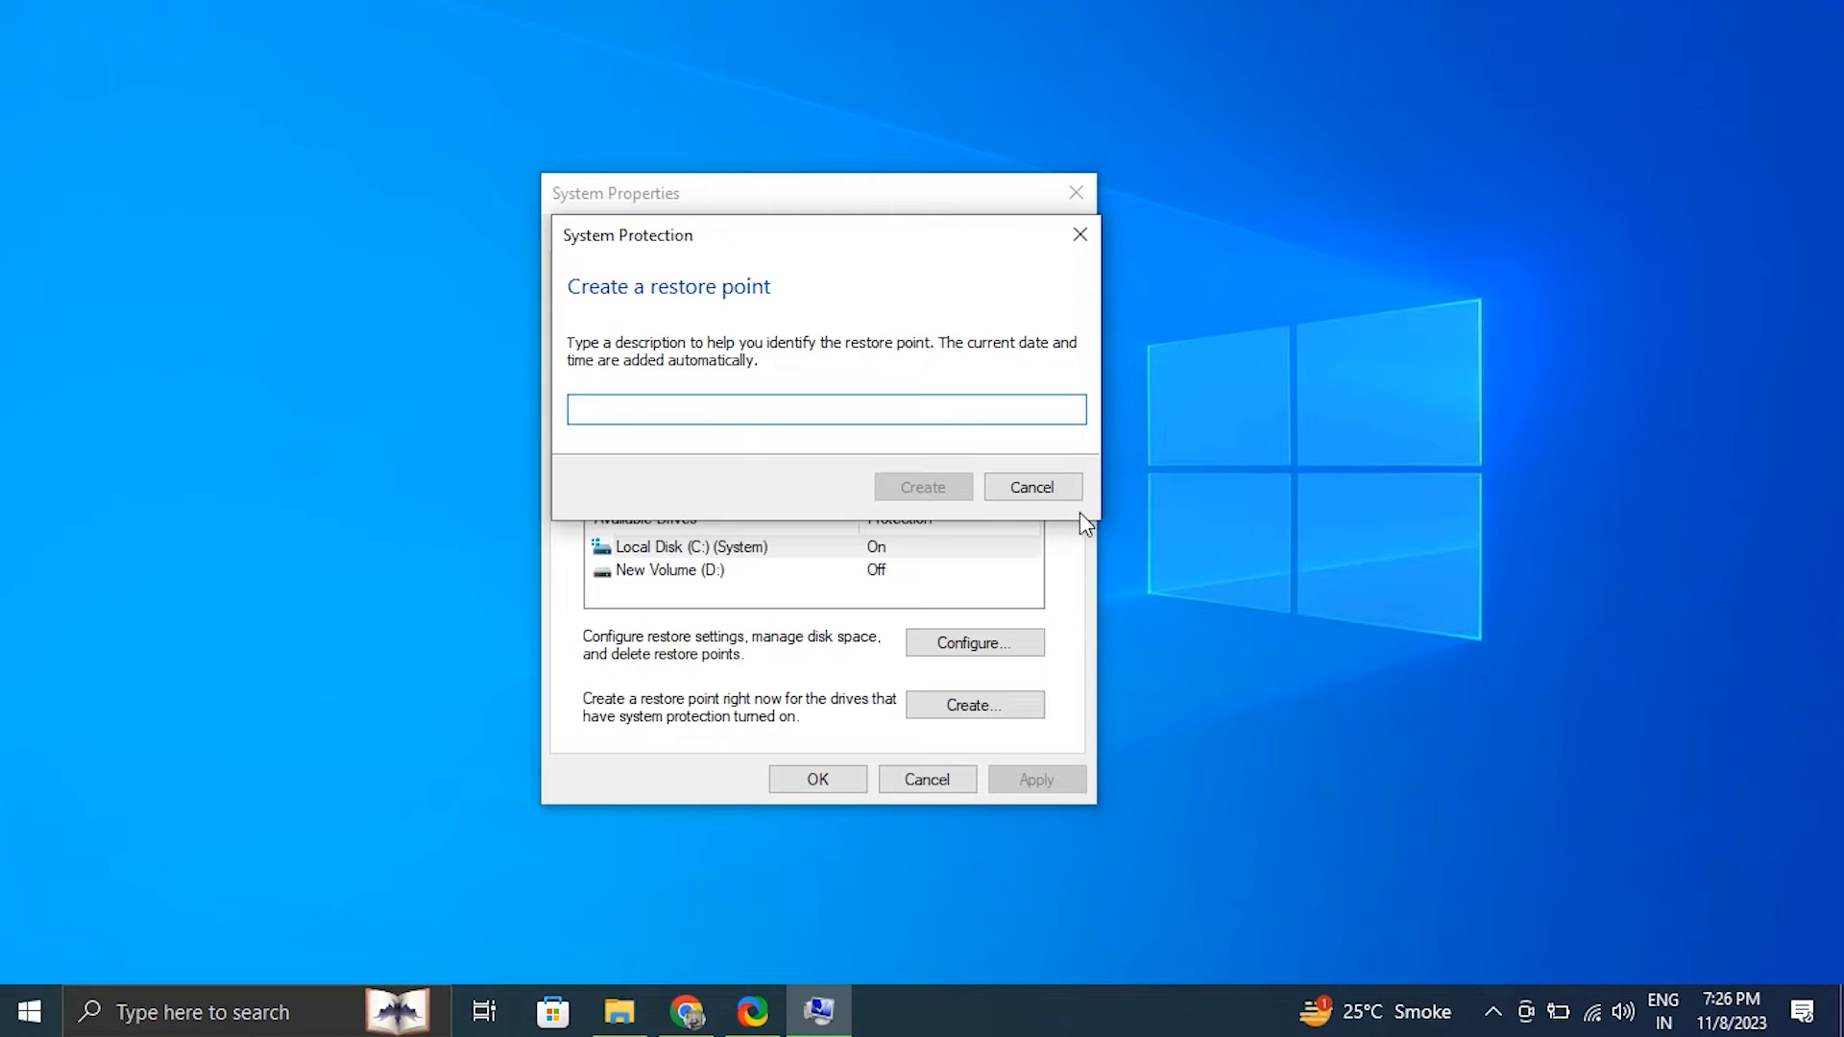
click(1031, 487)
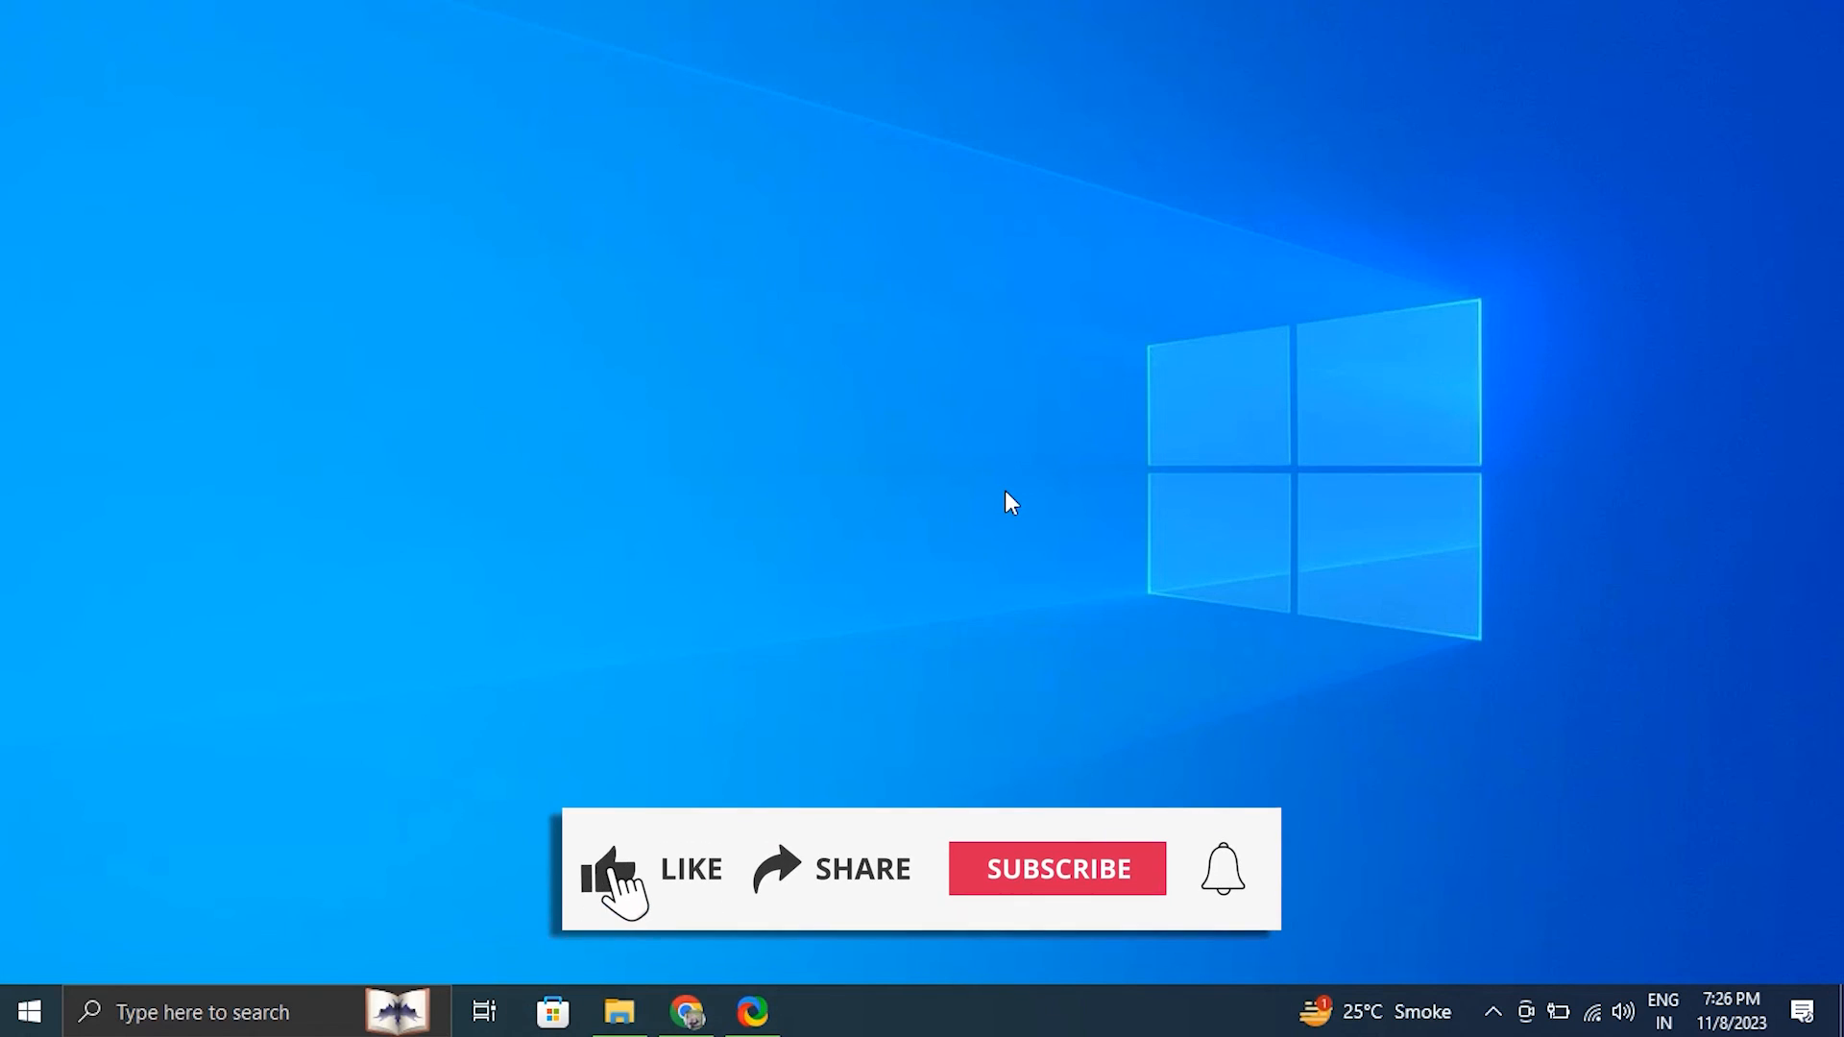
click(1055, 870)
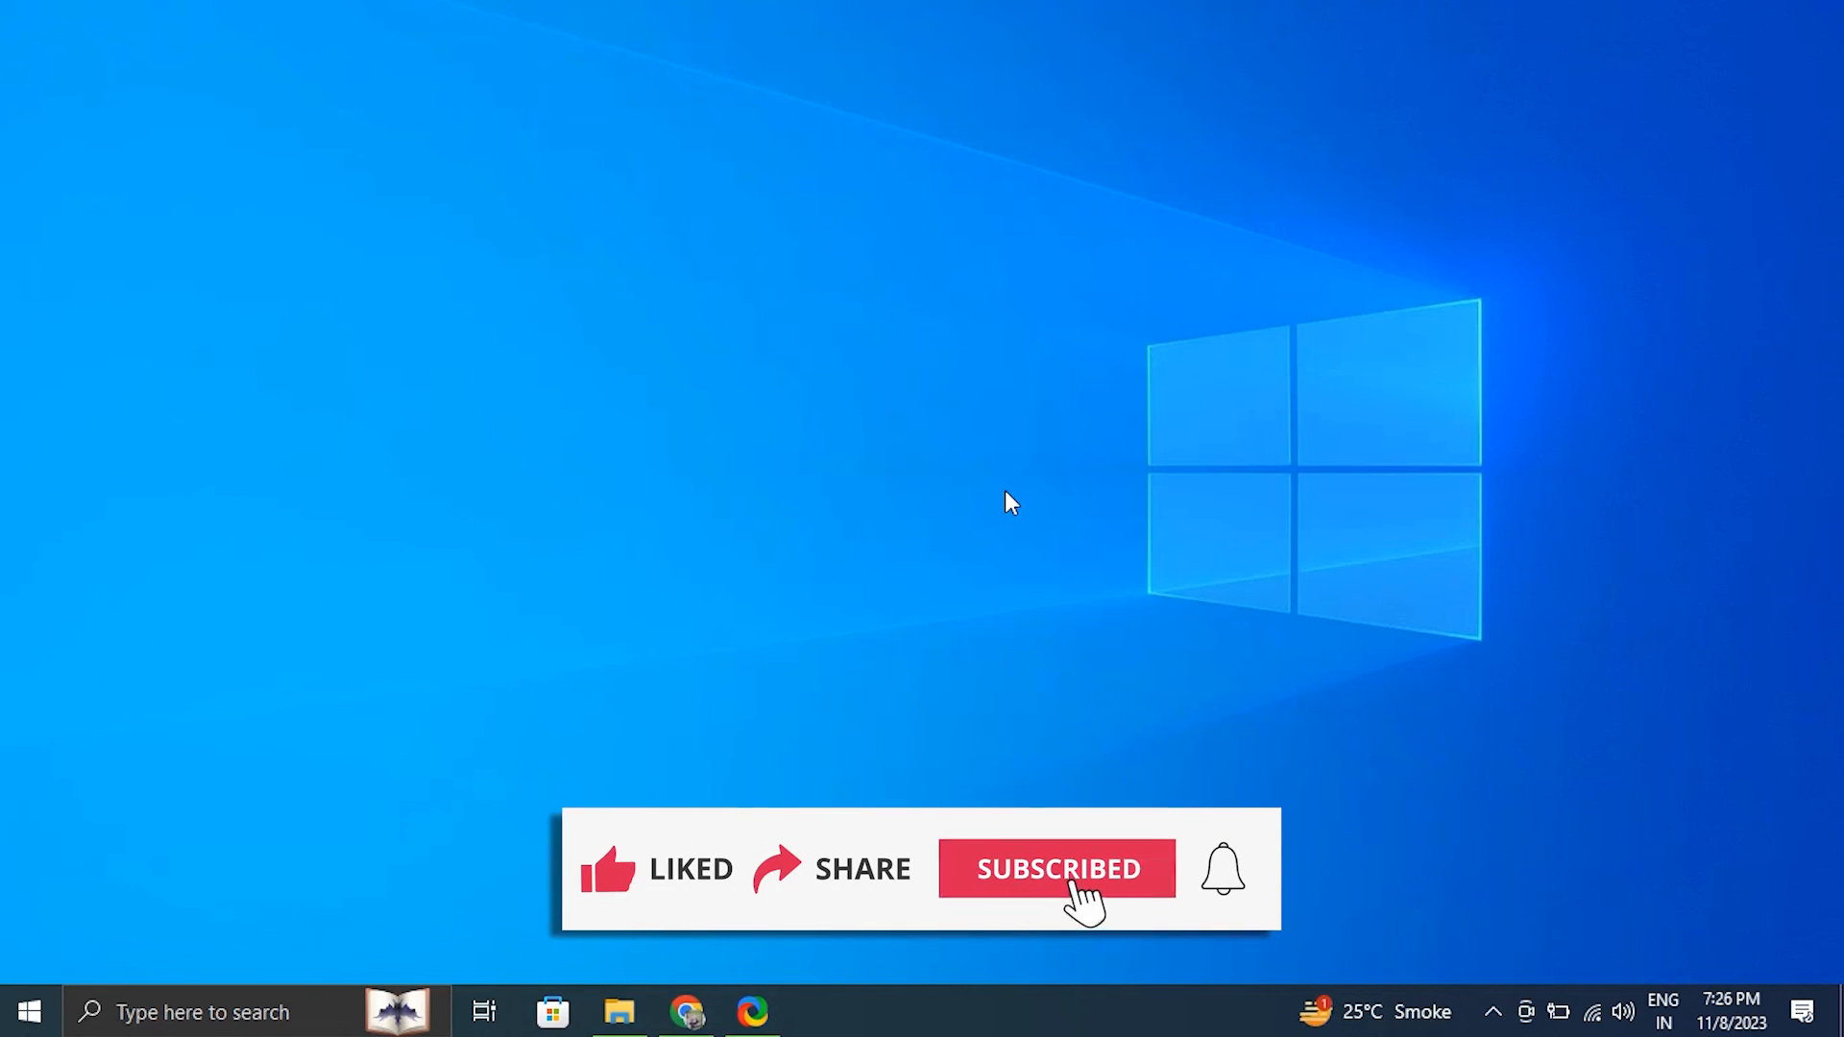
click(1056, 869)
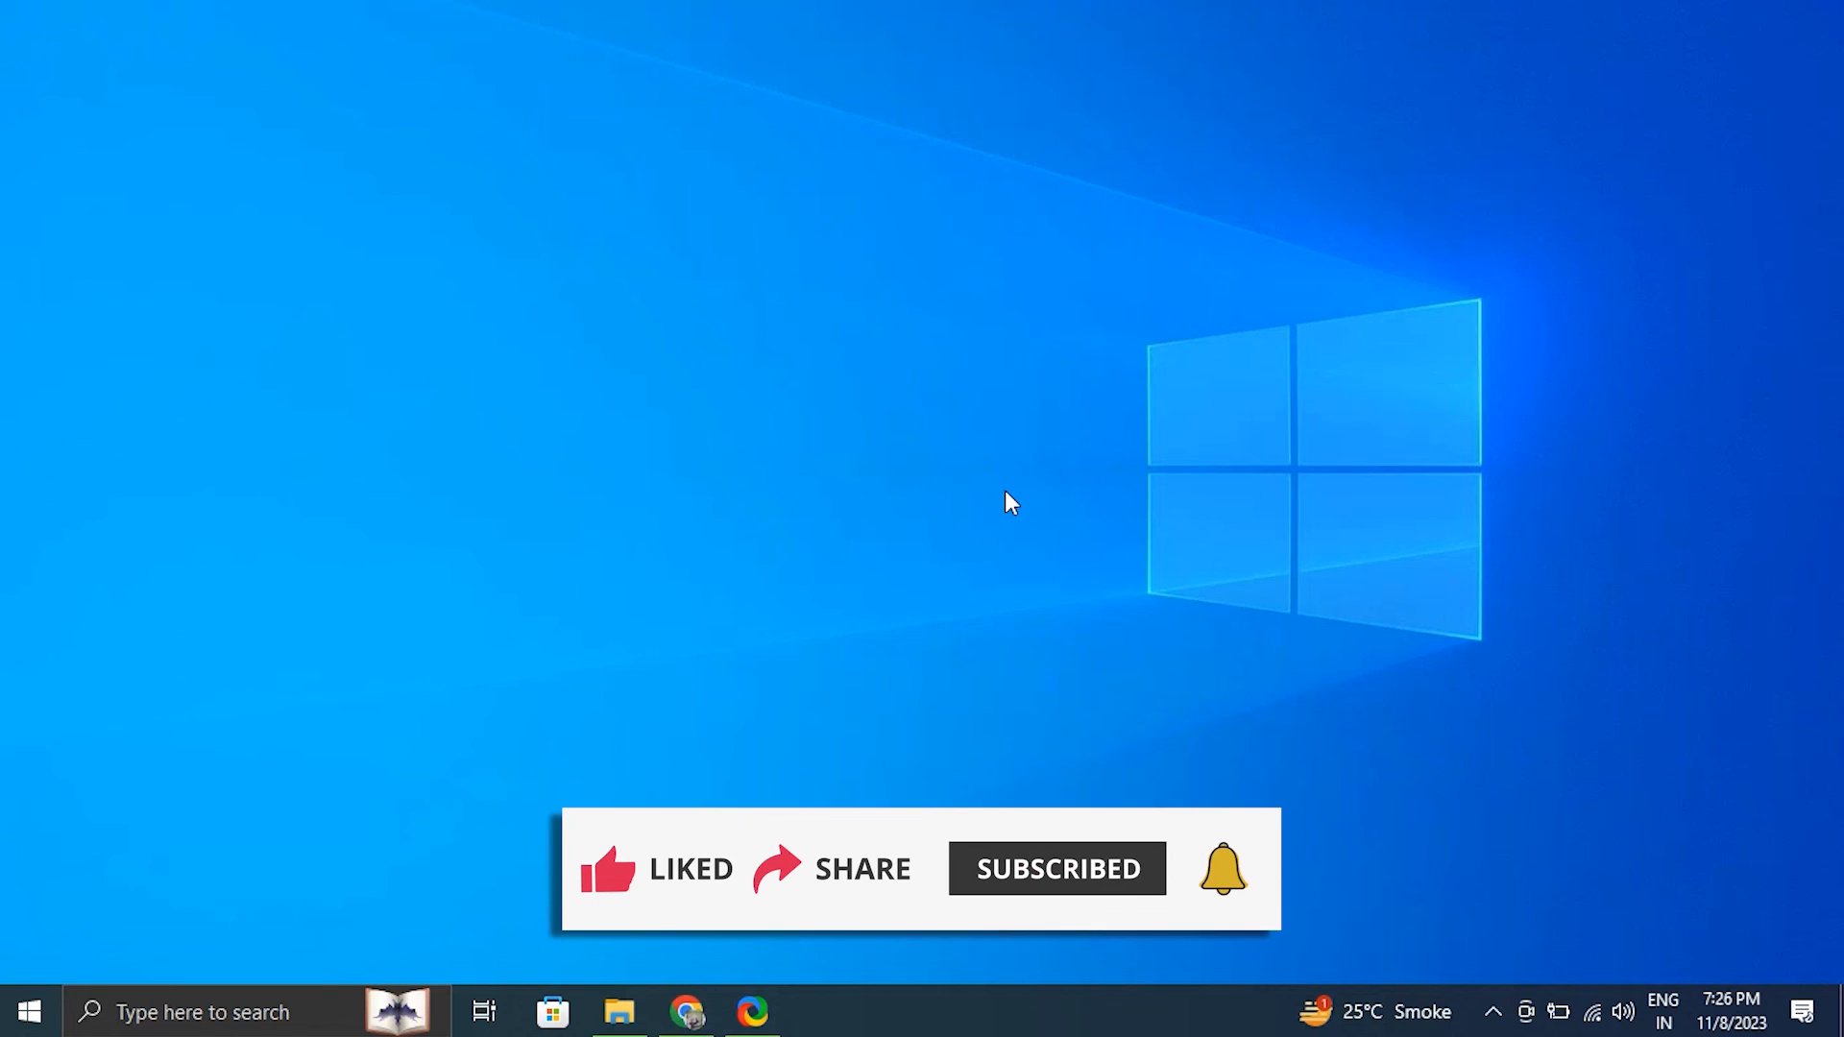